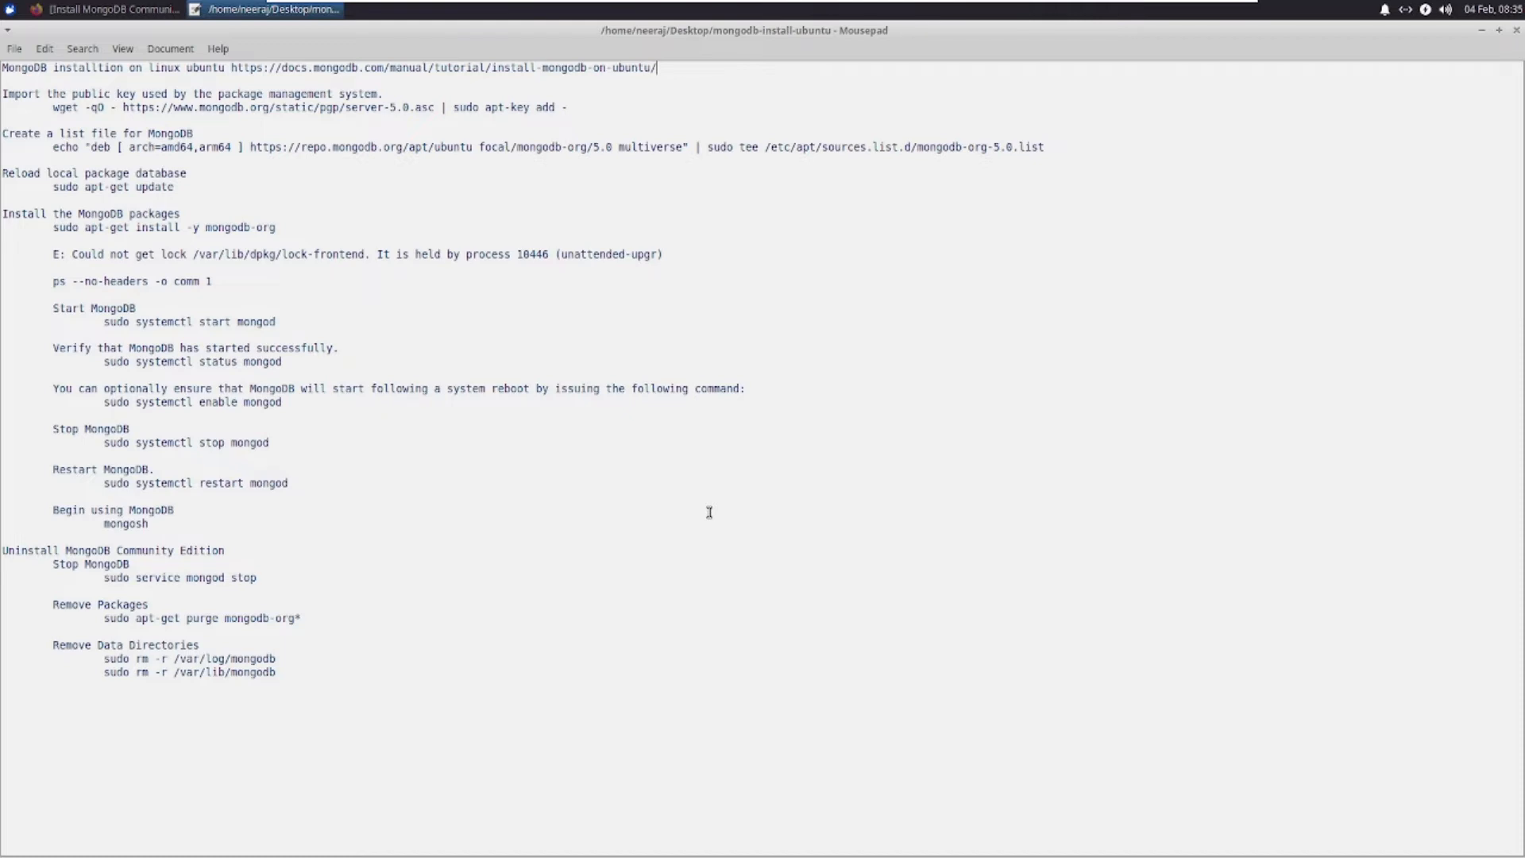
mouse_move(210, 136)
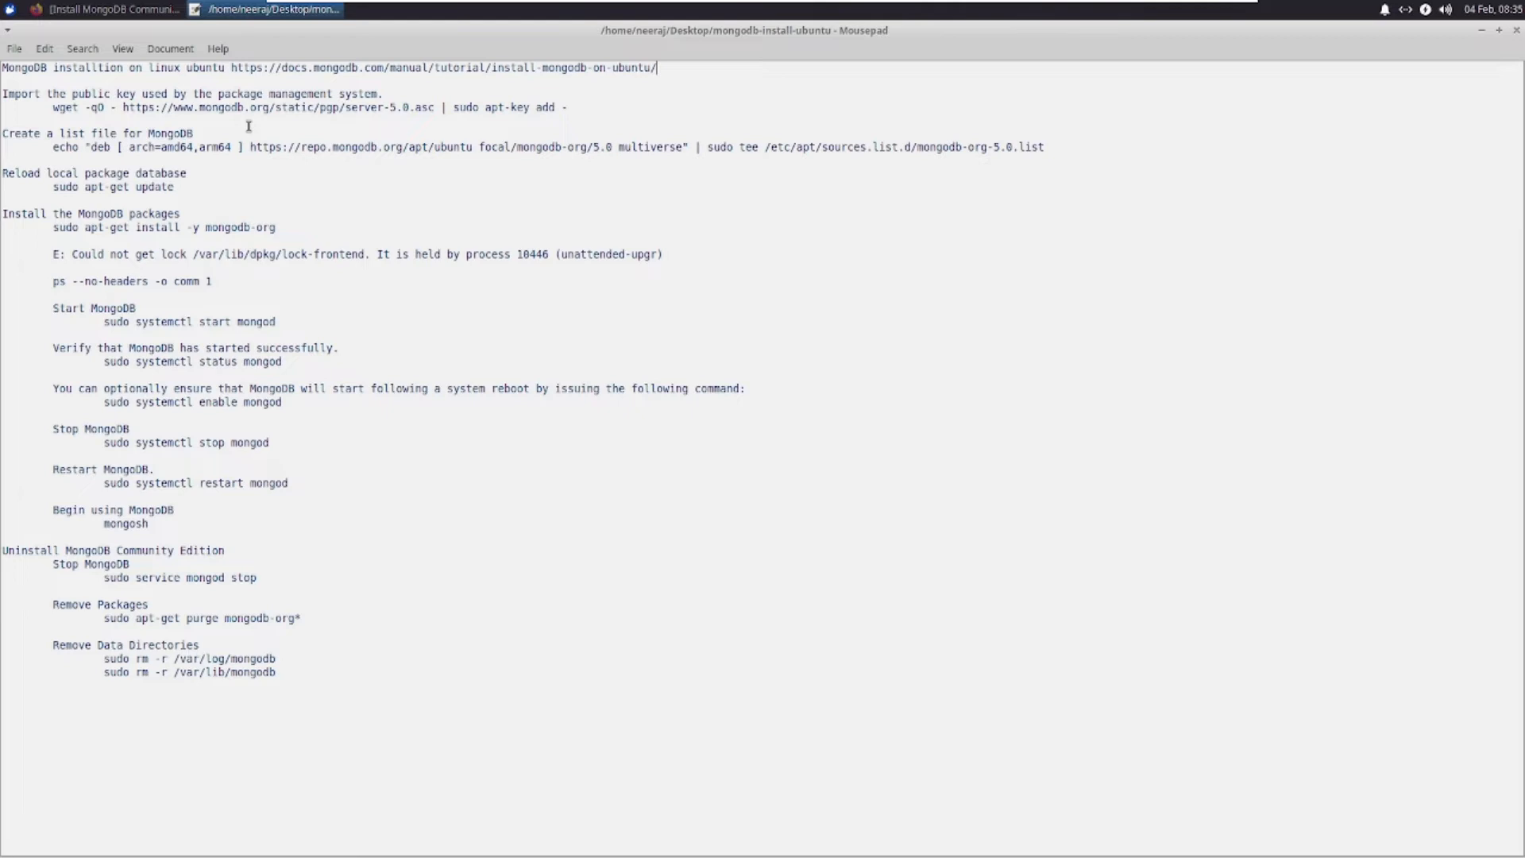
mouse_move(267, 127)
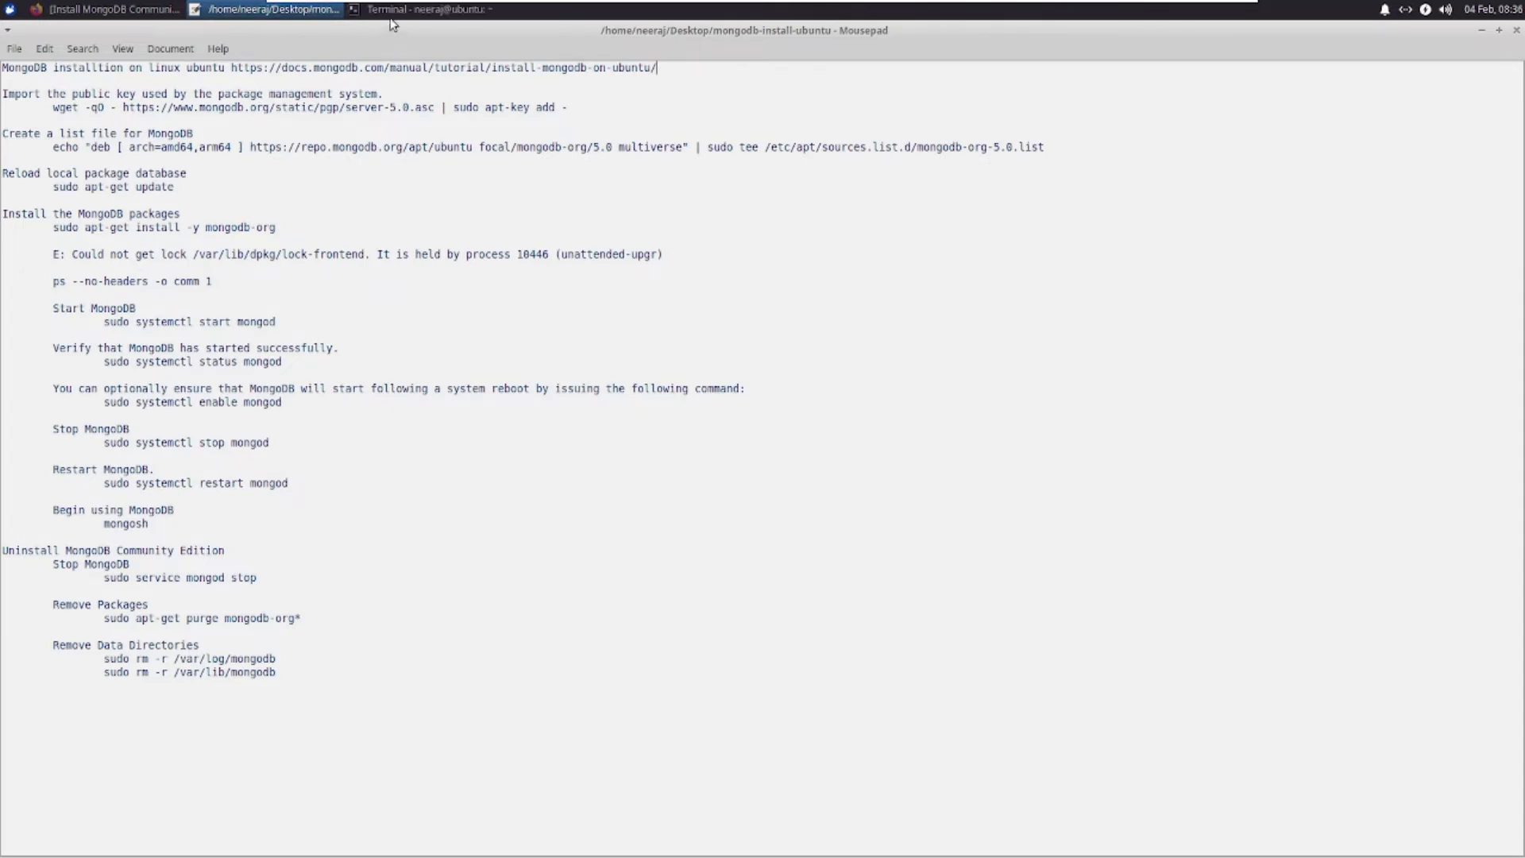
Confirm mongod is not found, then import the MongoDB 5.0 signing key via wget | sudo apt-key add.
click(427, 10)
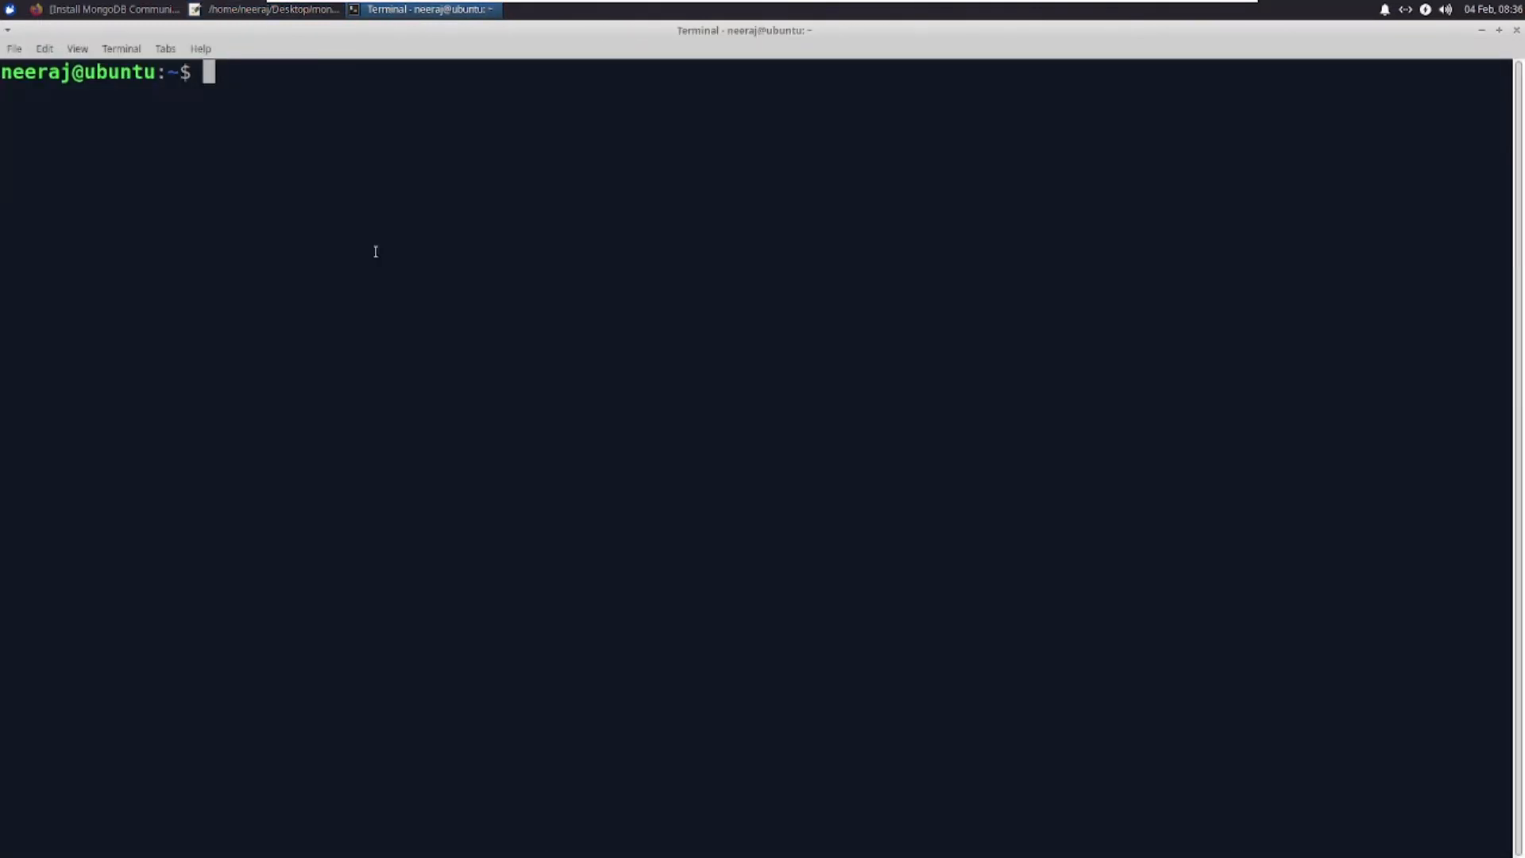
text(mongod)
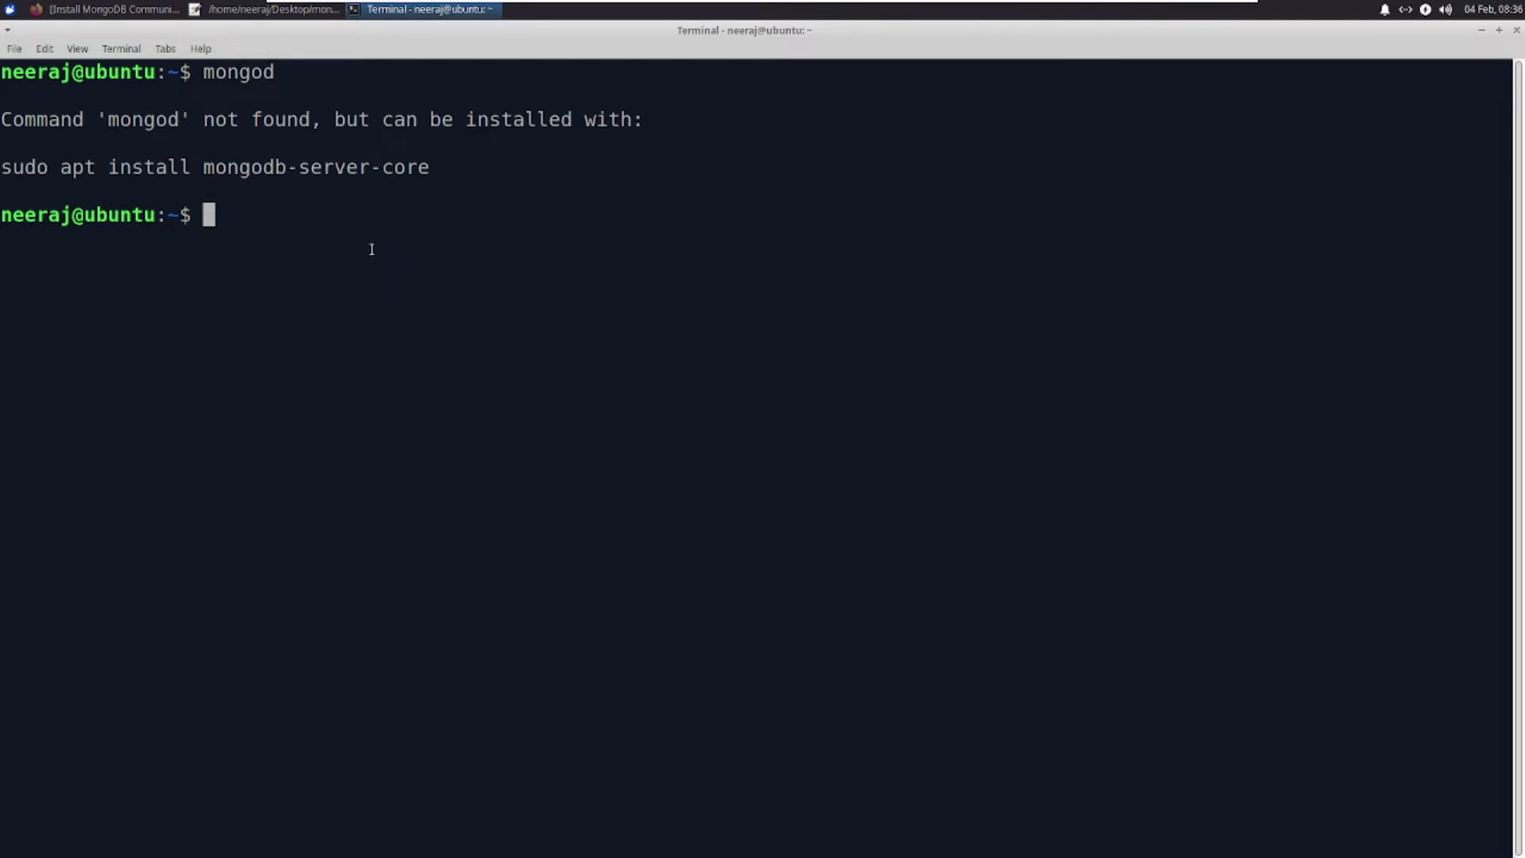
click(266, 10)
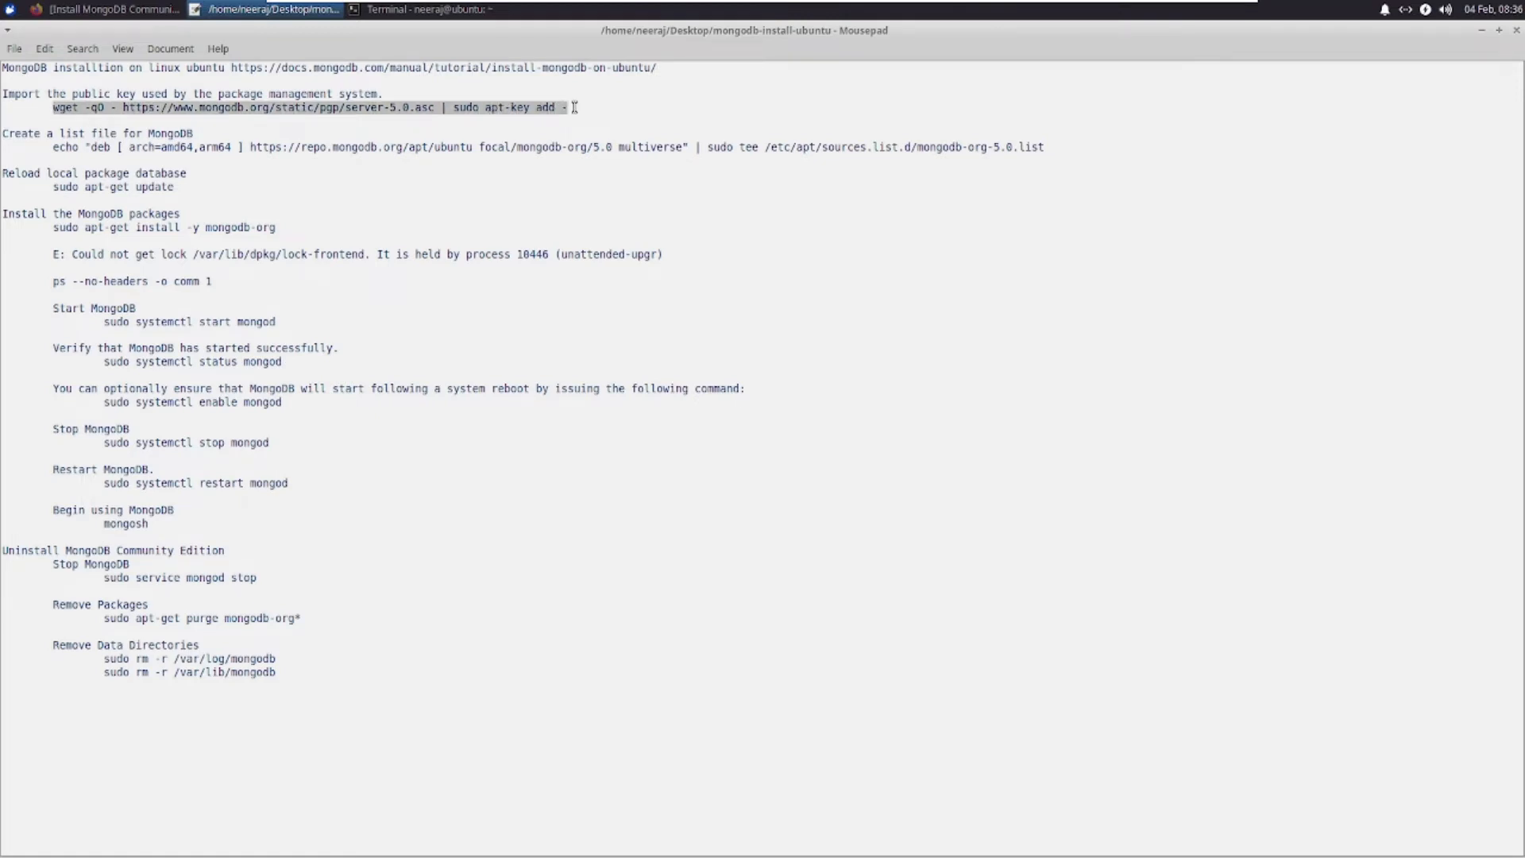
click(425, 10)
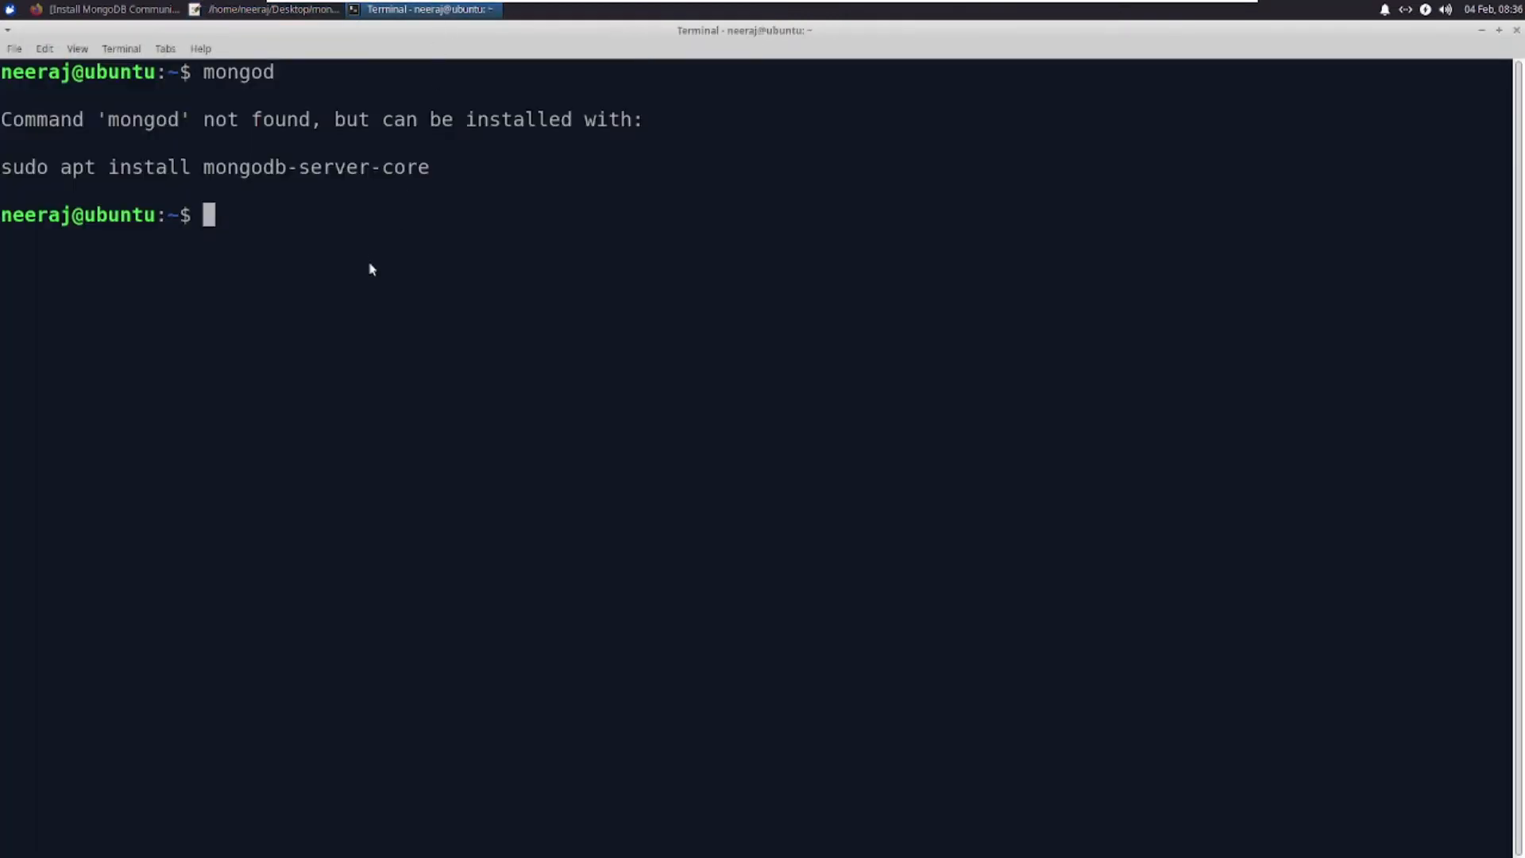
text(wget -qO - https://www.mongodb.org/static/pgp/server-5.0.asc | sudo apt-key add -)
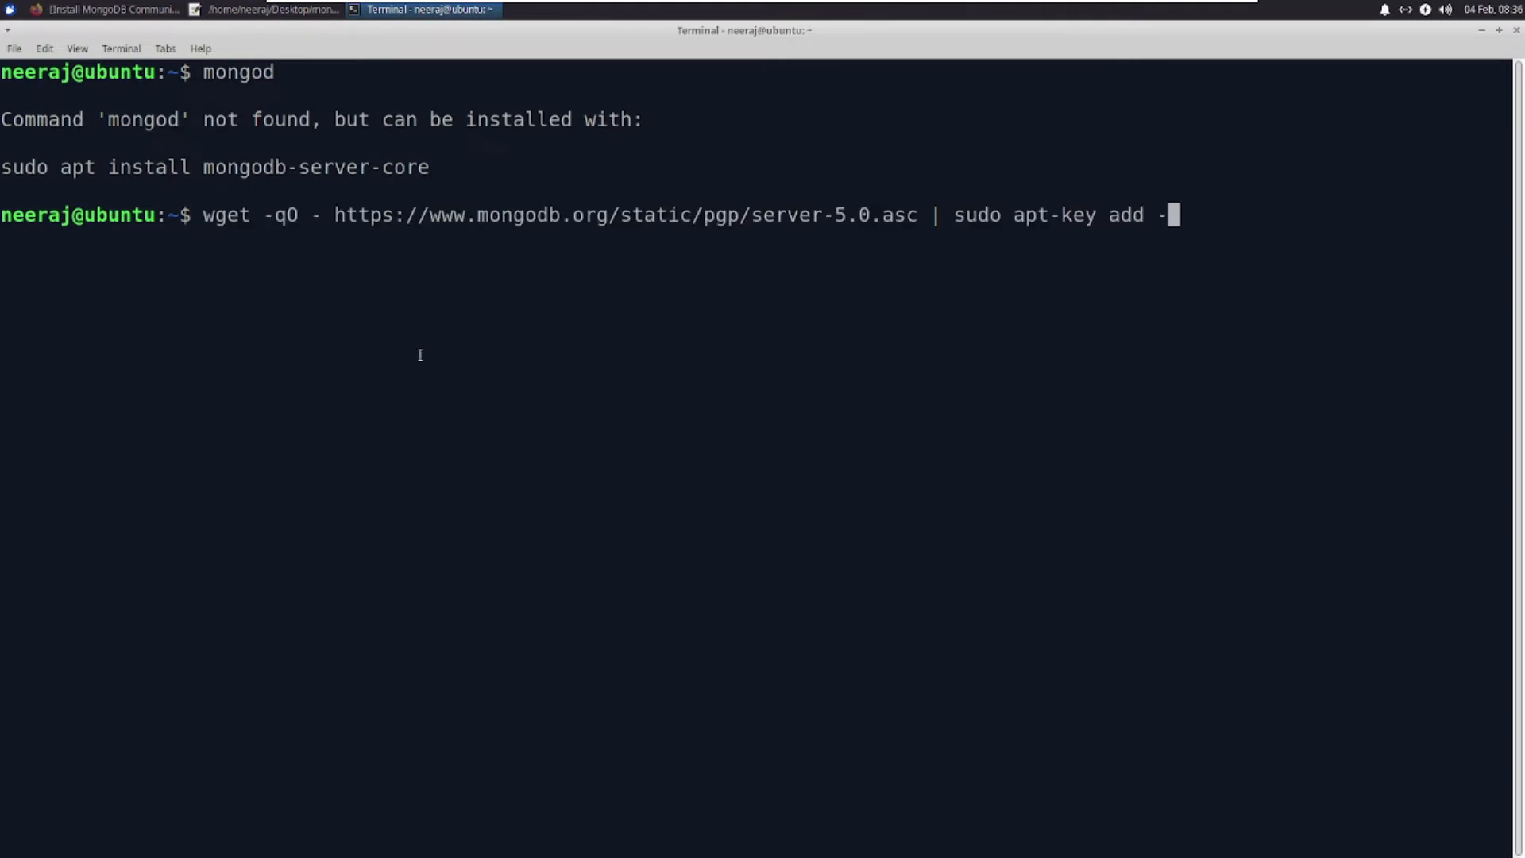
key(Return)
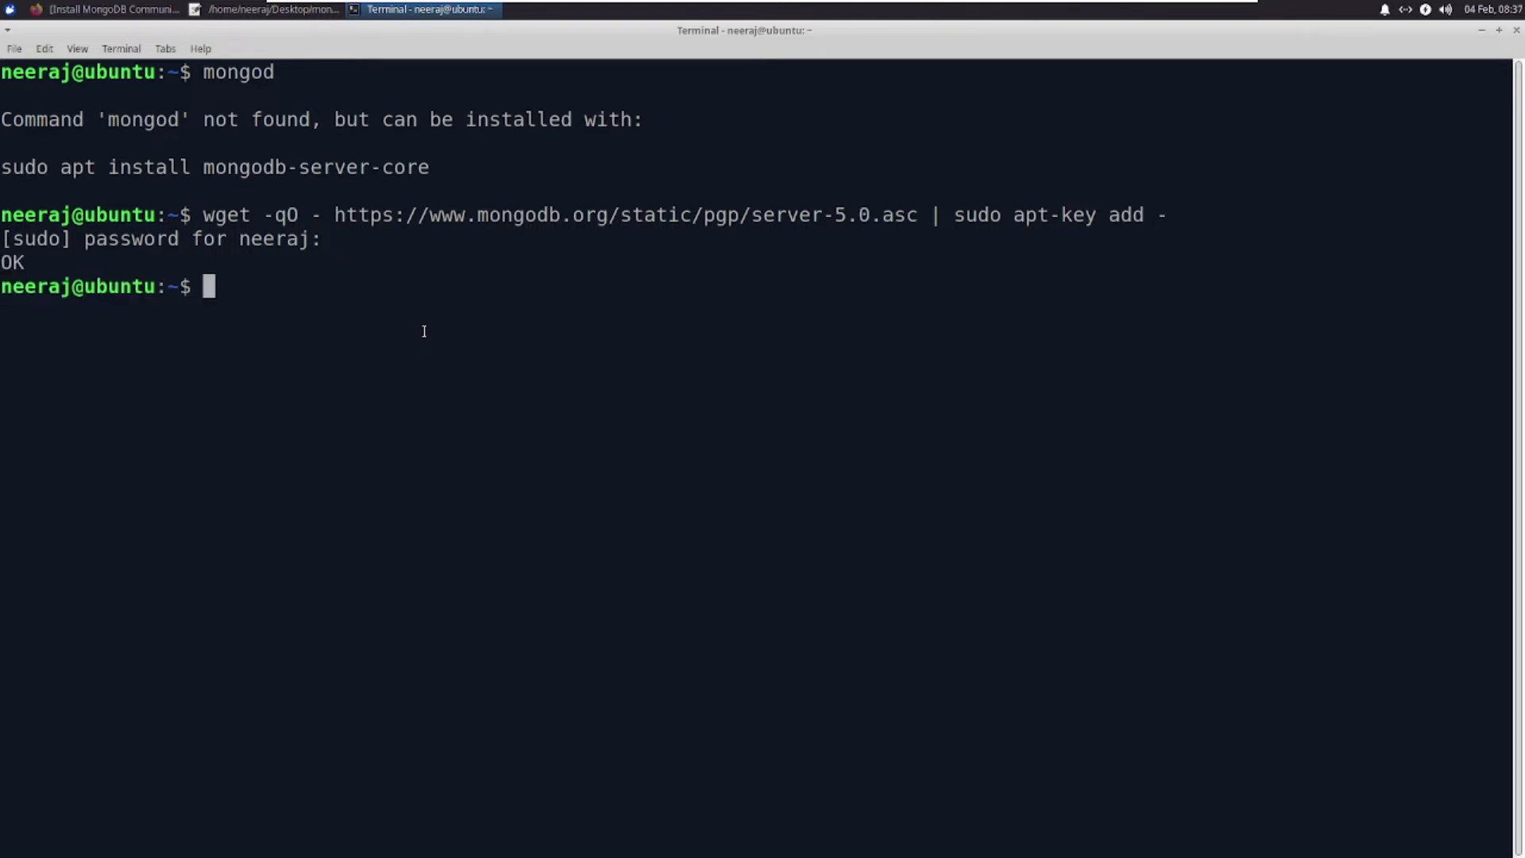
Create the mongodb-org-5.0.list repository file with the focal/mongodb-org deb line via echo | sudo tee.
click(267, 10)
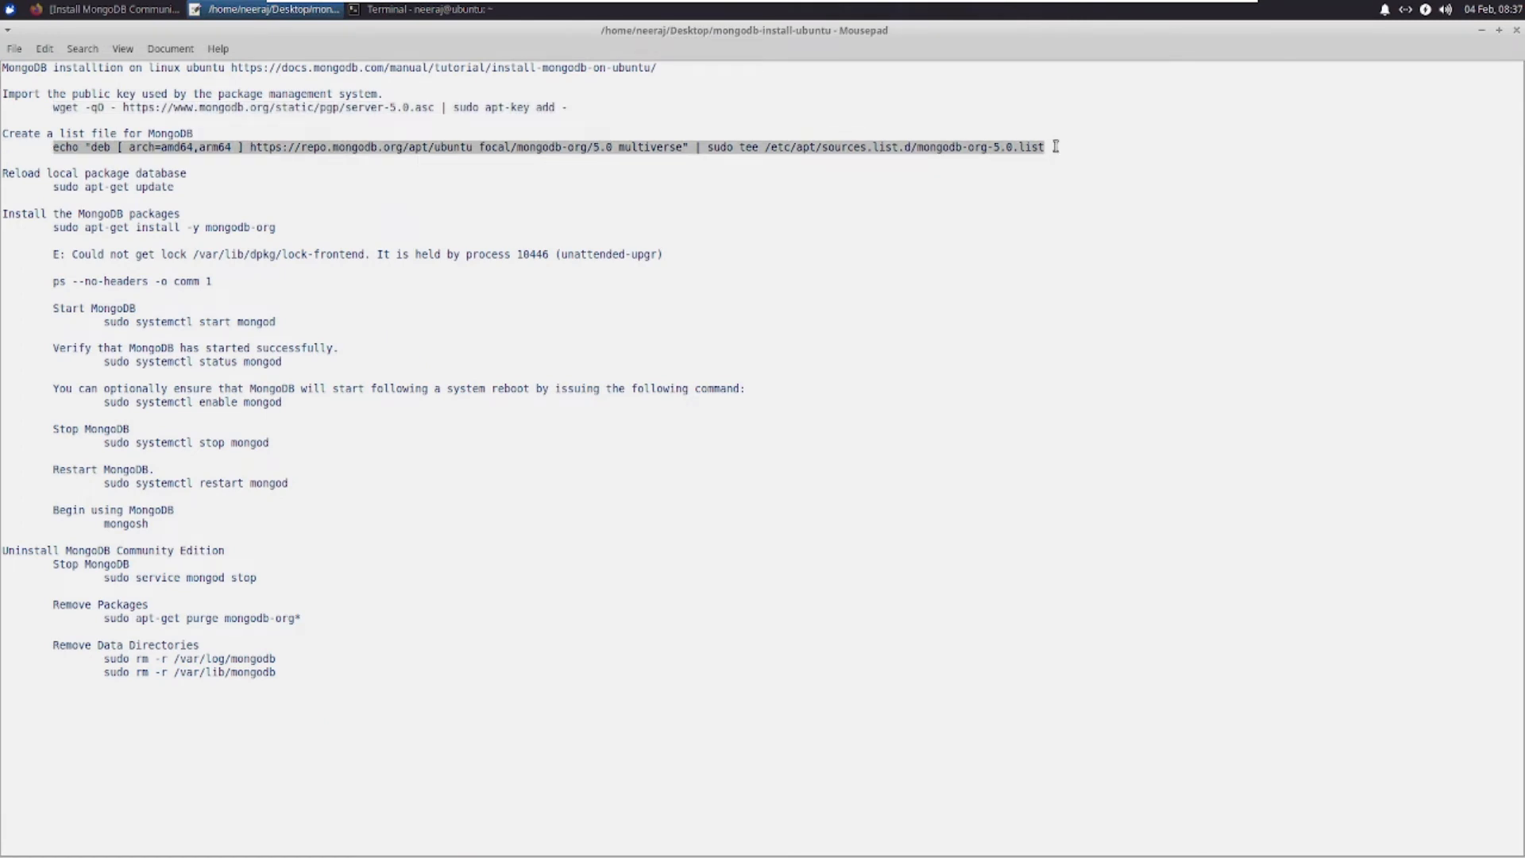
click(426, 9)
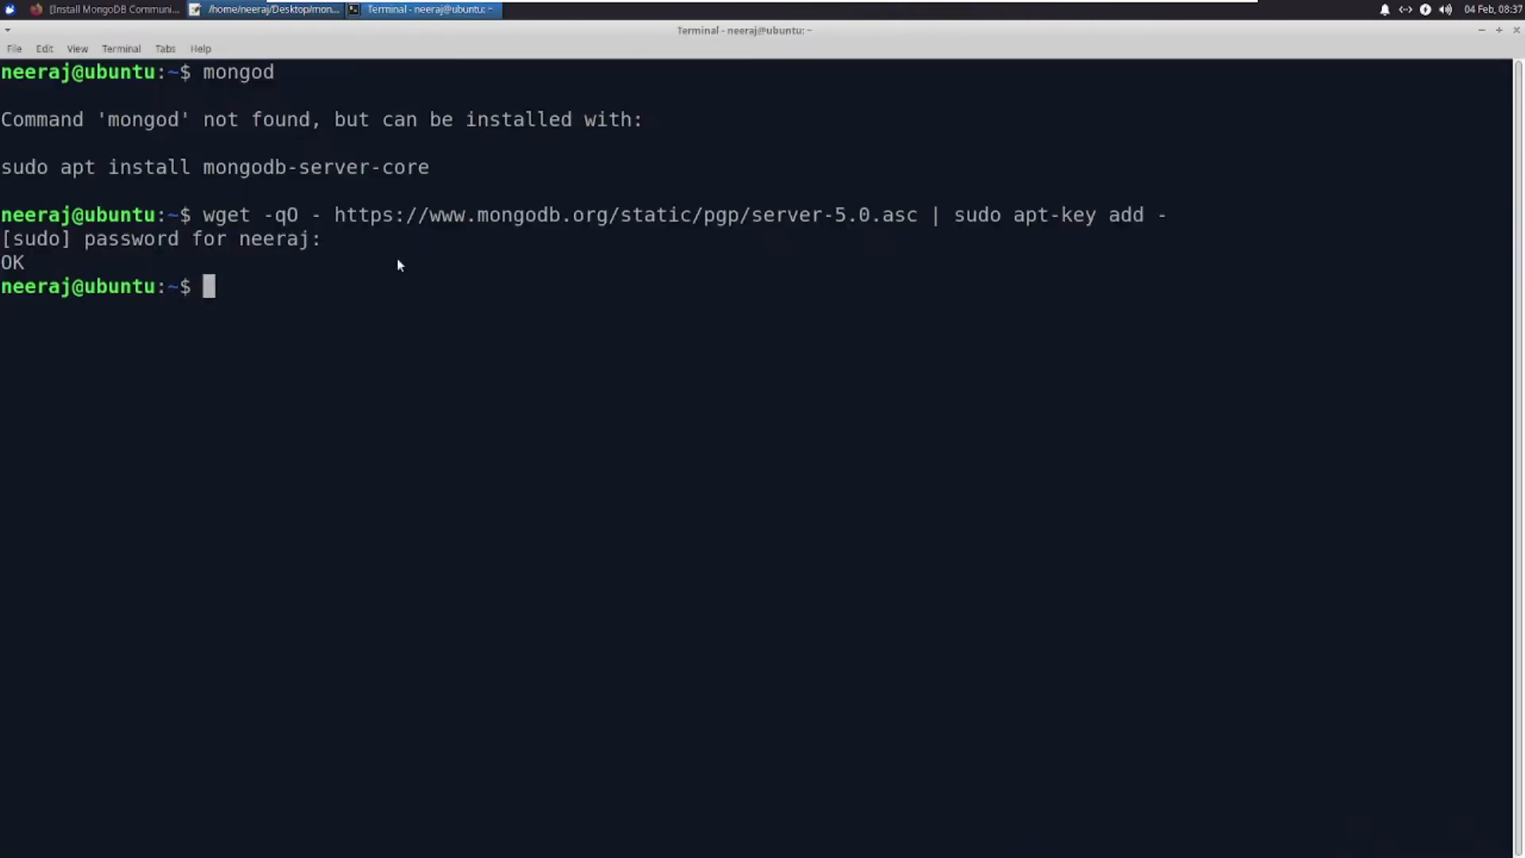
text(echo "deb [ arch=amd64,arm64 ] https://repo.mongodb.org/apt/ubuntu focal/mongodb-org/5.0 multiverse" | sudo tee /etc/apt/sources.list.d/mongodb-org-5.0.list)
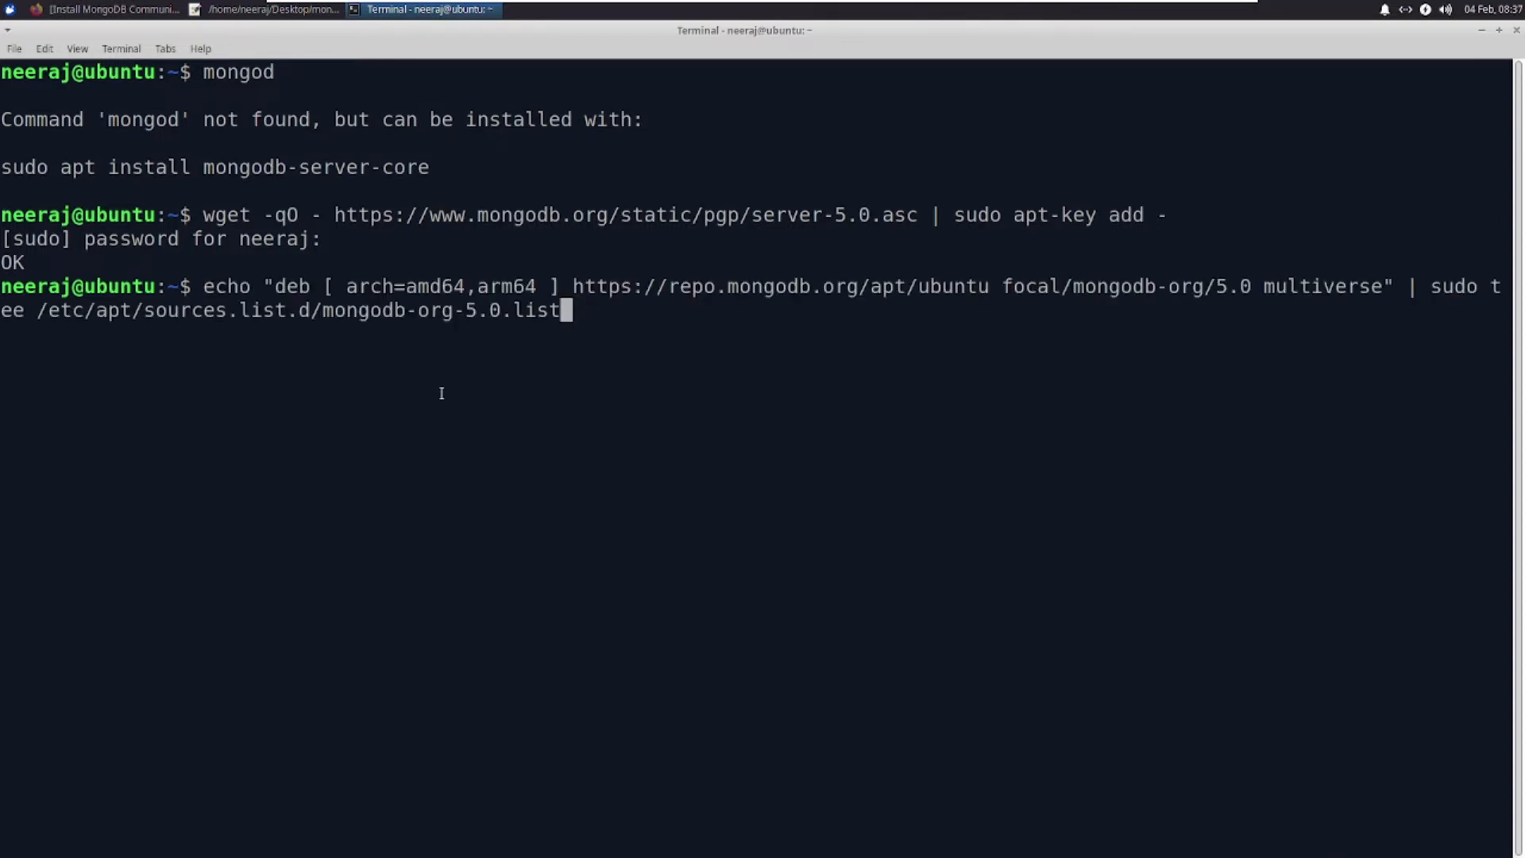
key(Return)
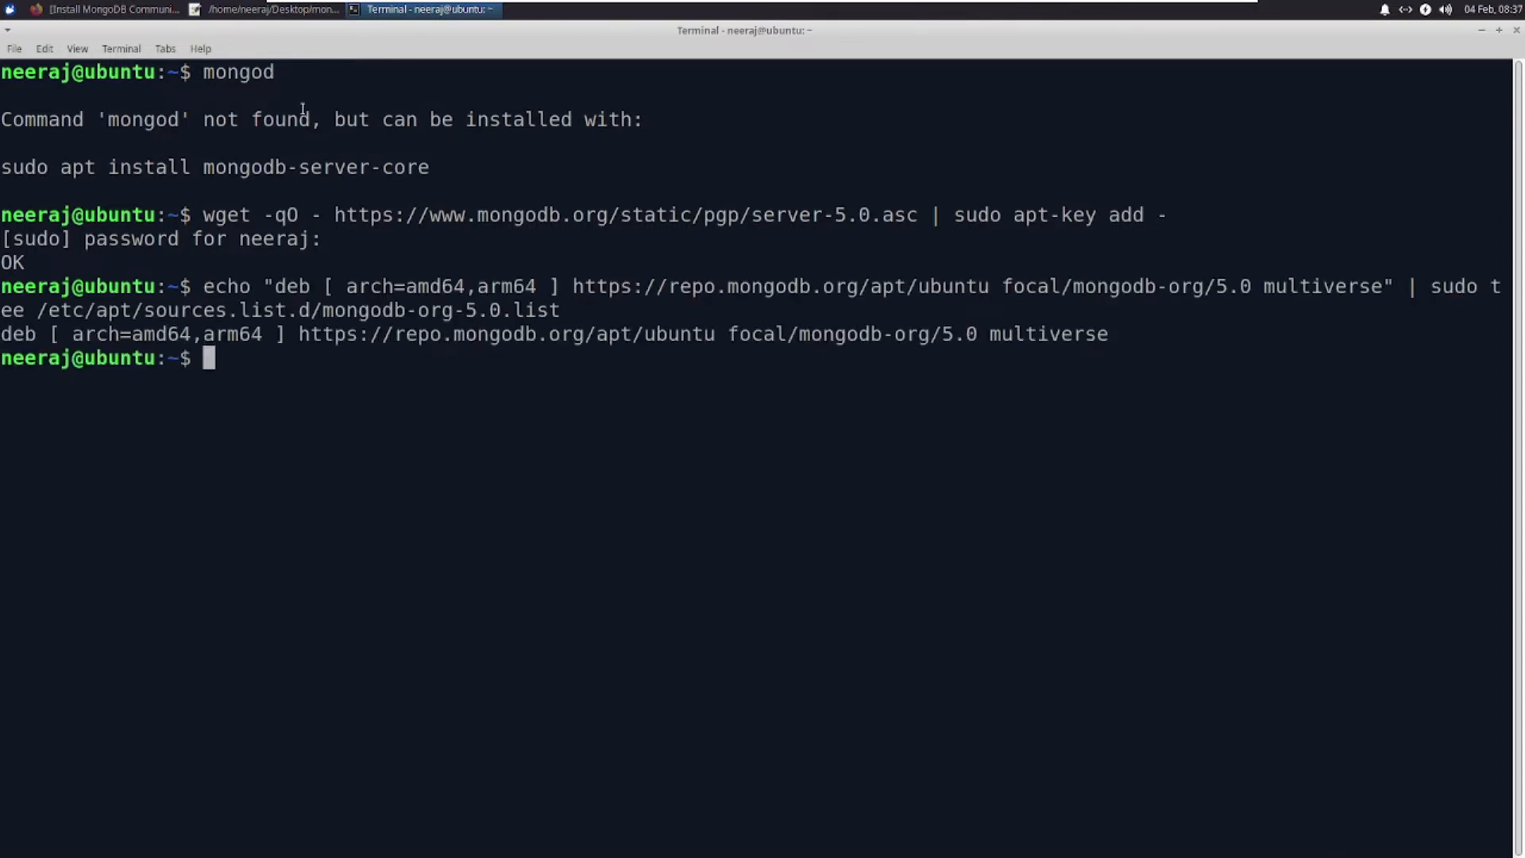
Refresh the package database with sudo apt-get update, now fetching the MongoDB 5.0 repository.
click(270, 9)
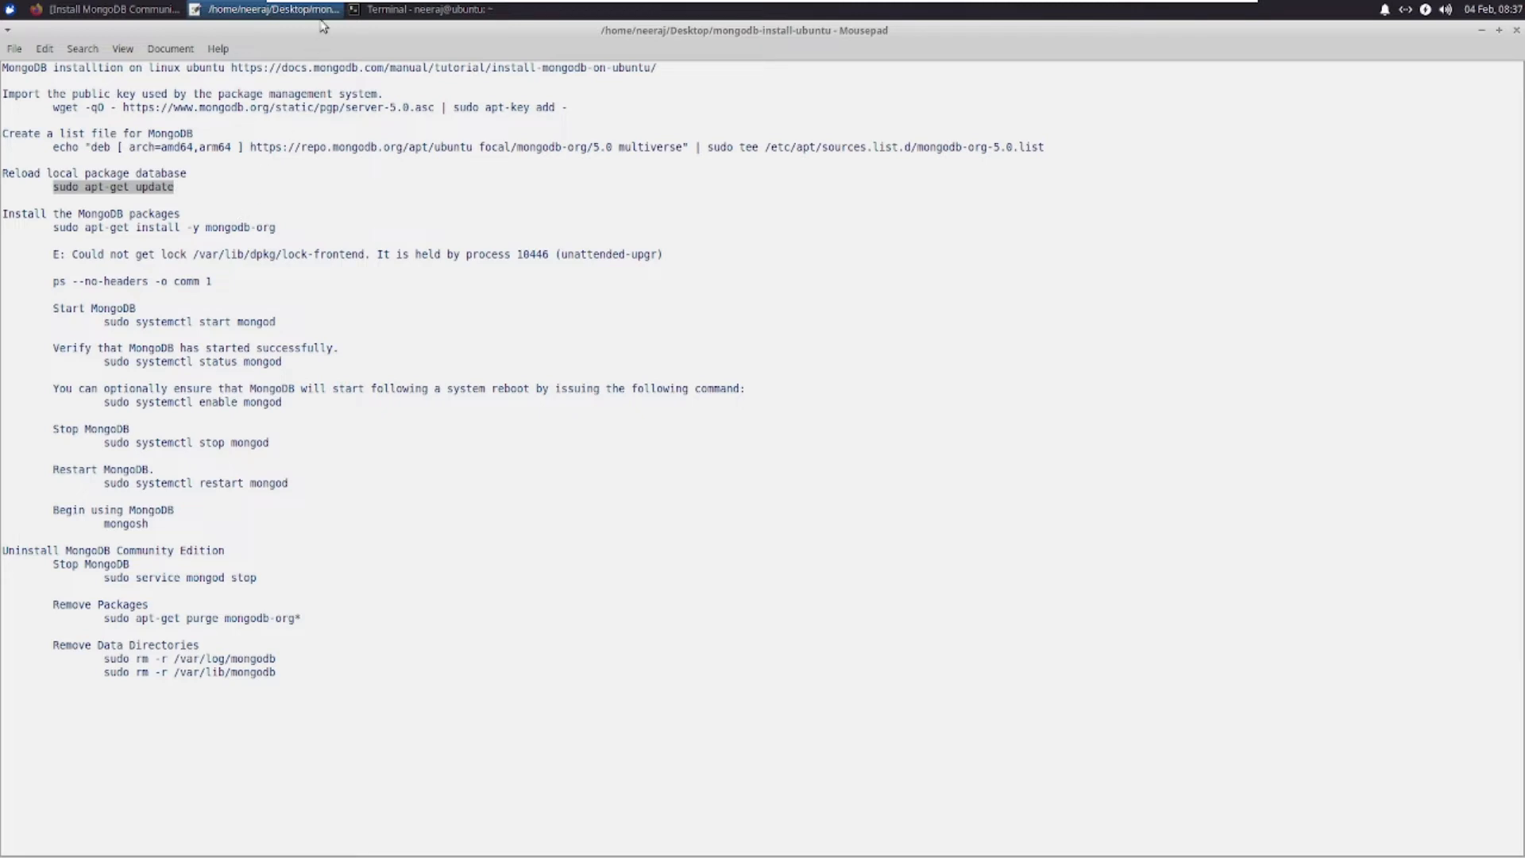
click(425, 10)
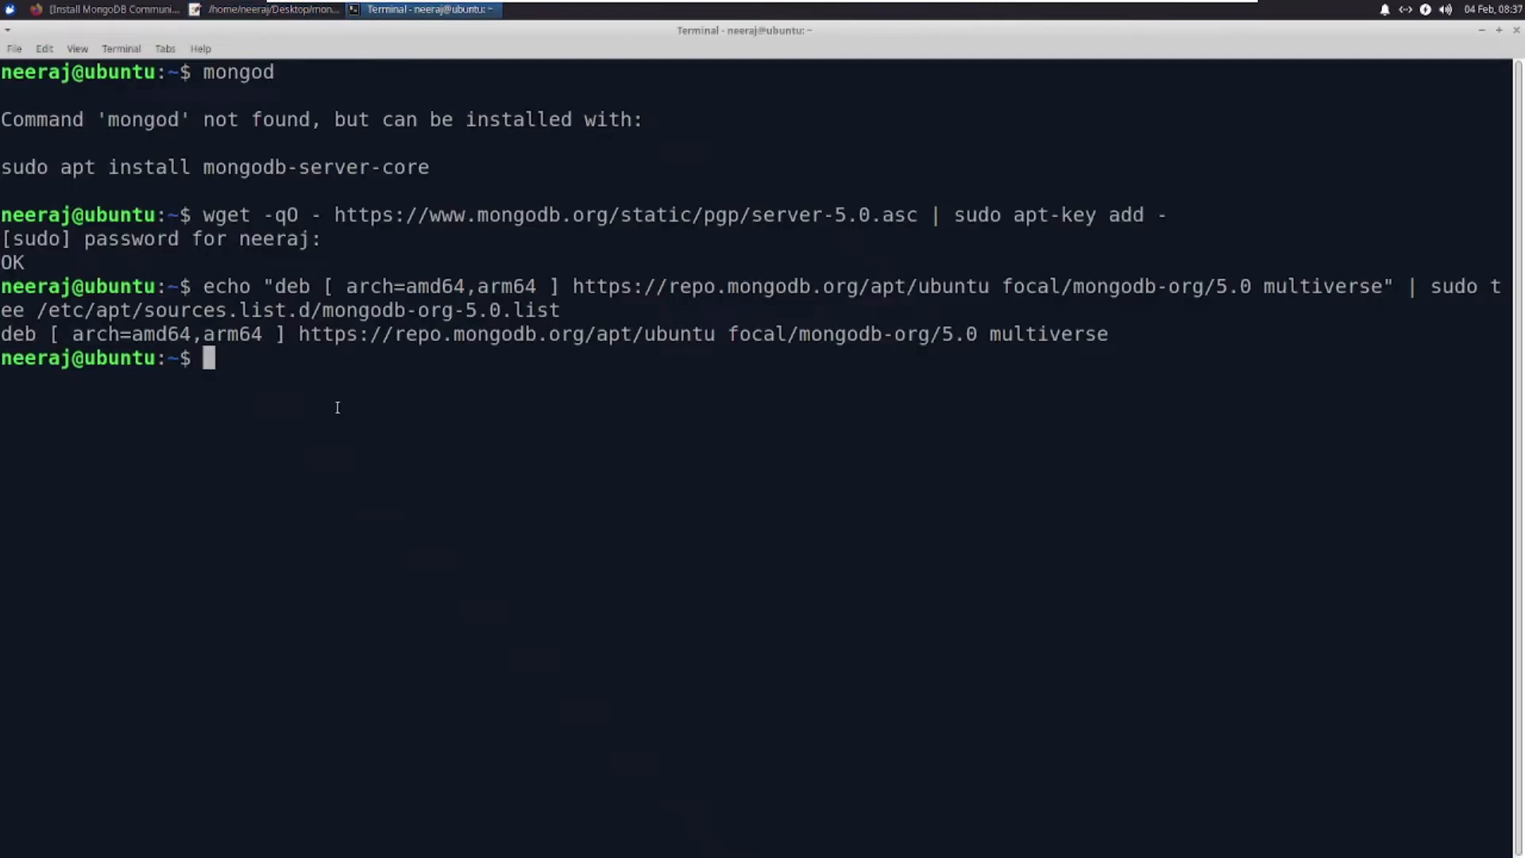
text(sudo apt-get update)
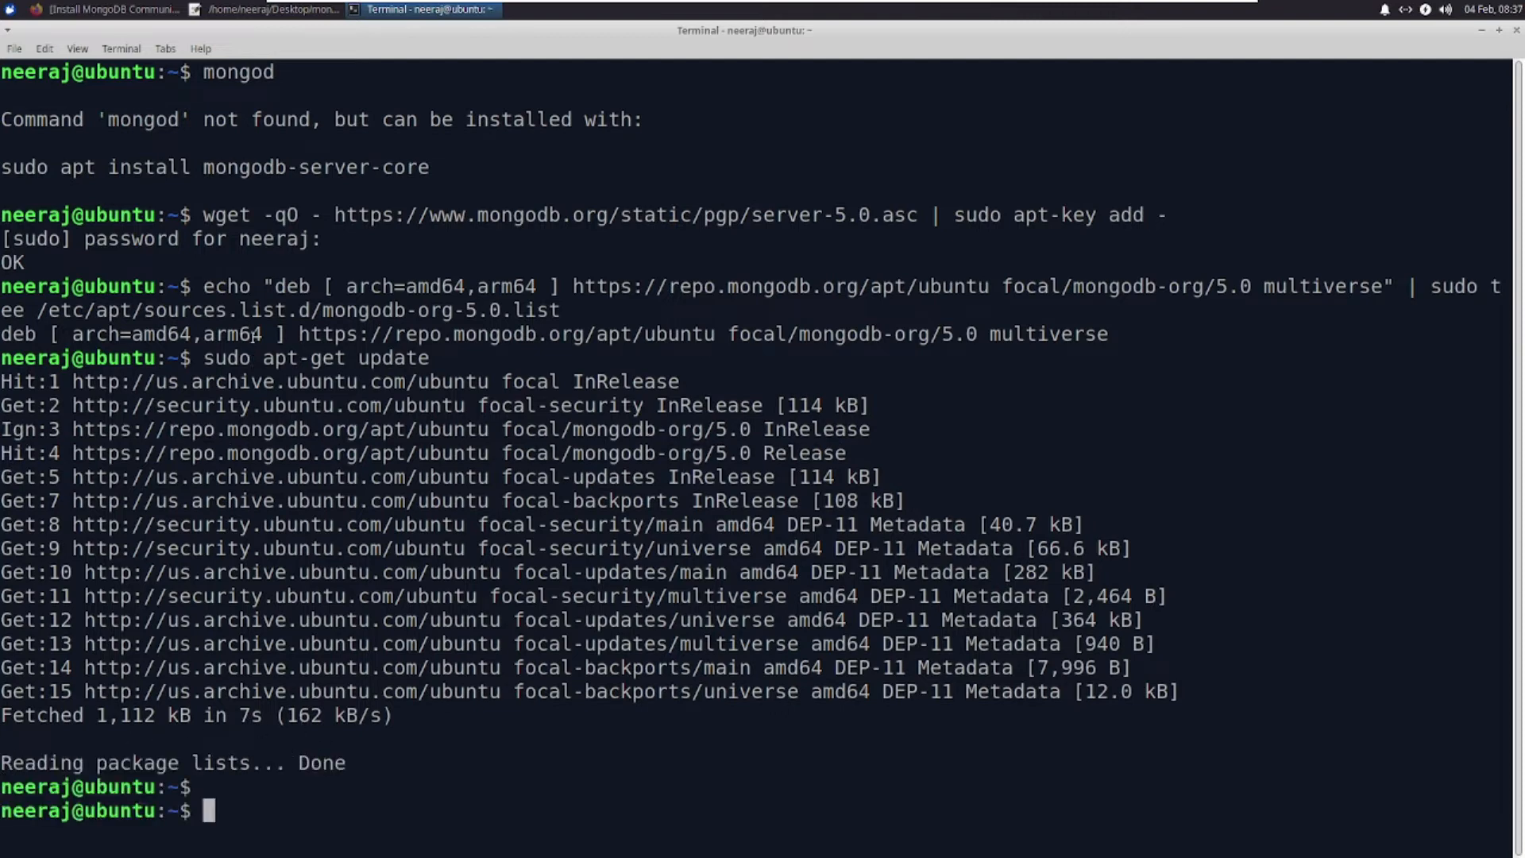
click(267, 9)
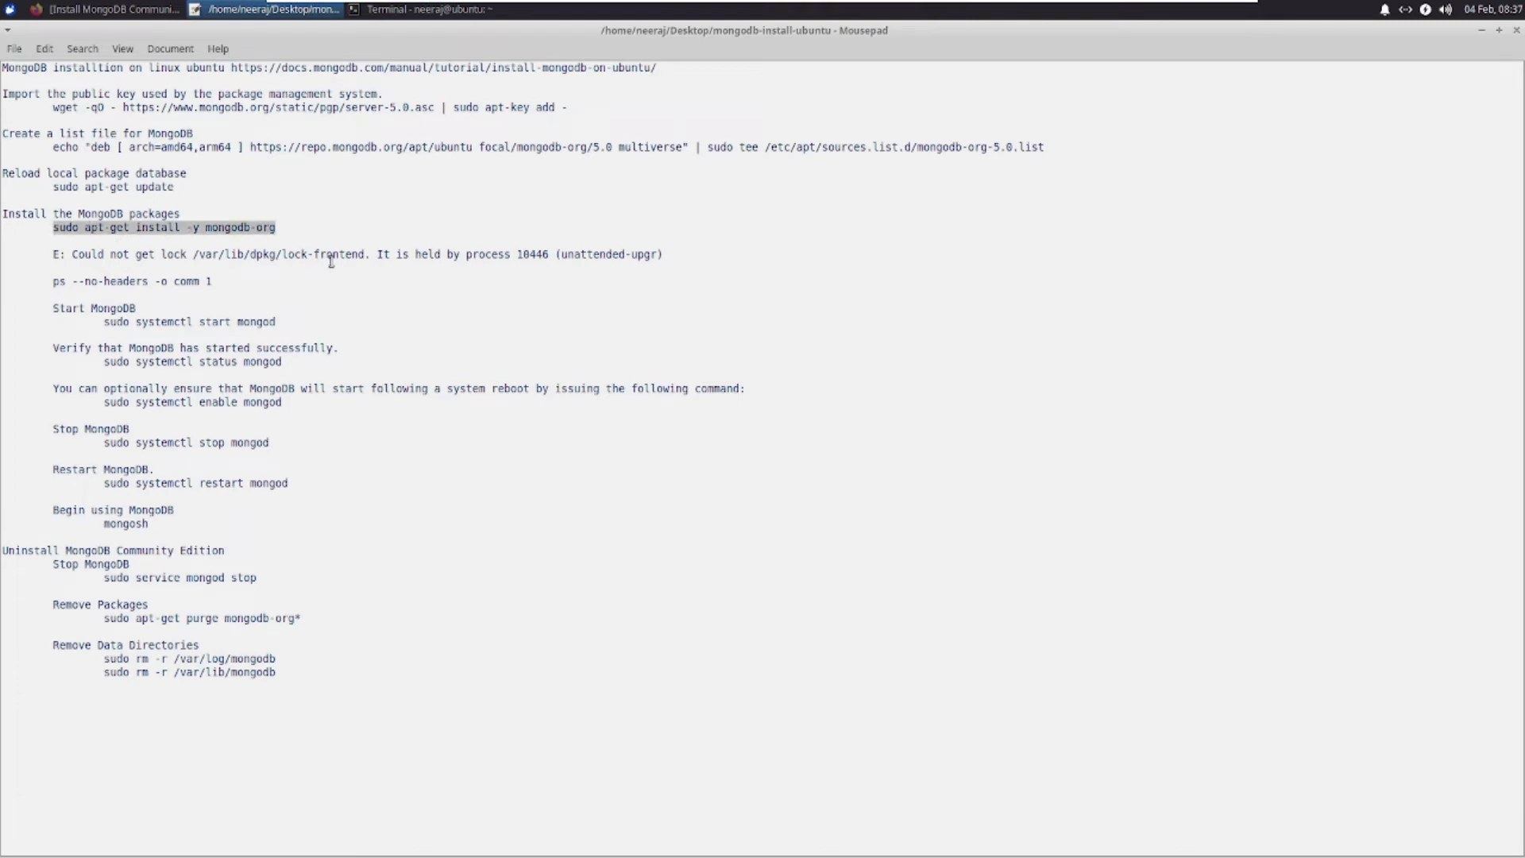
click(426, 9)
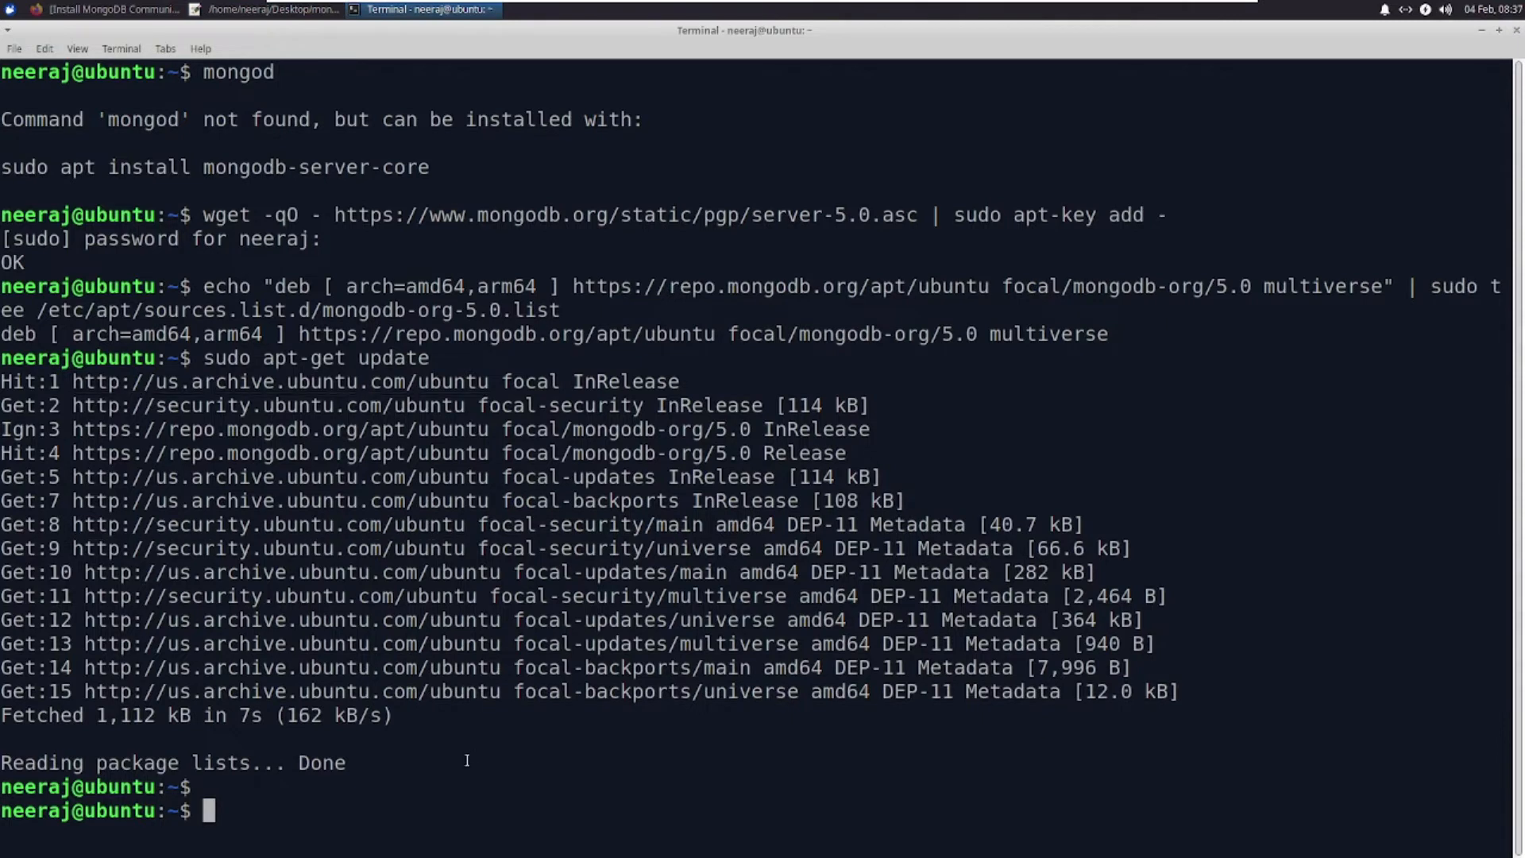
Clear the screen and let sudo apt-get install -y mongodb-org finish setting up the MongoDB 5.0.6 packages.
text(clear)
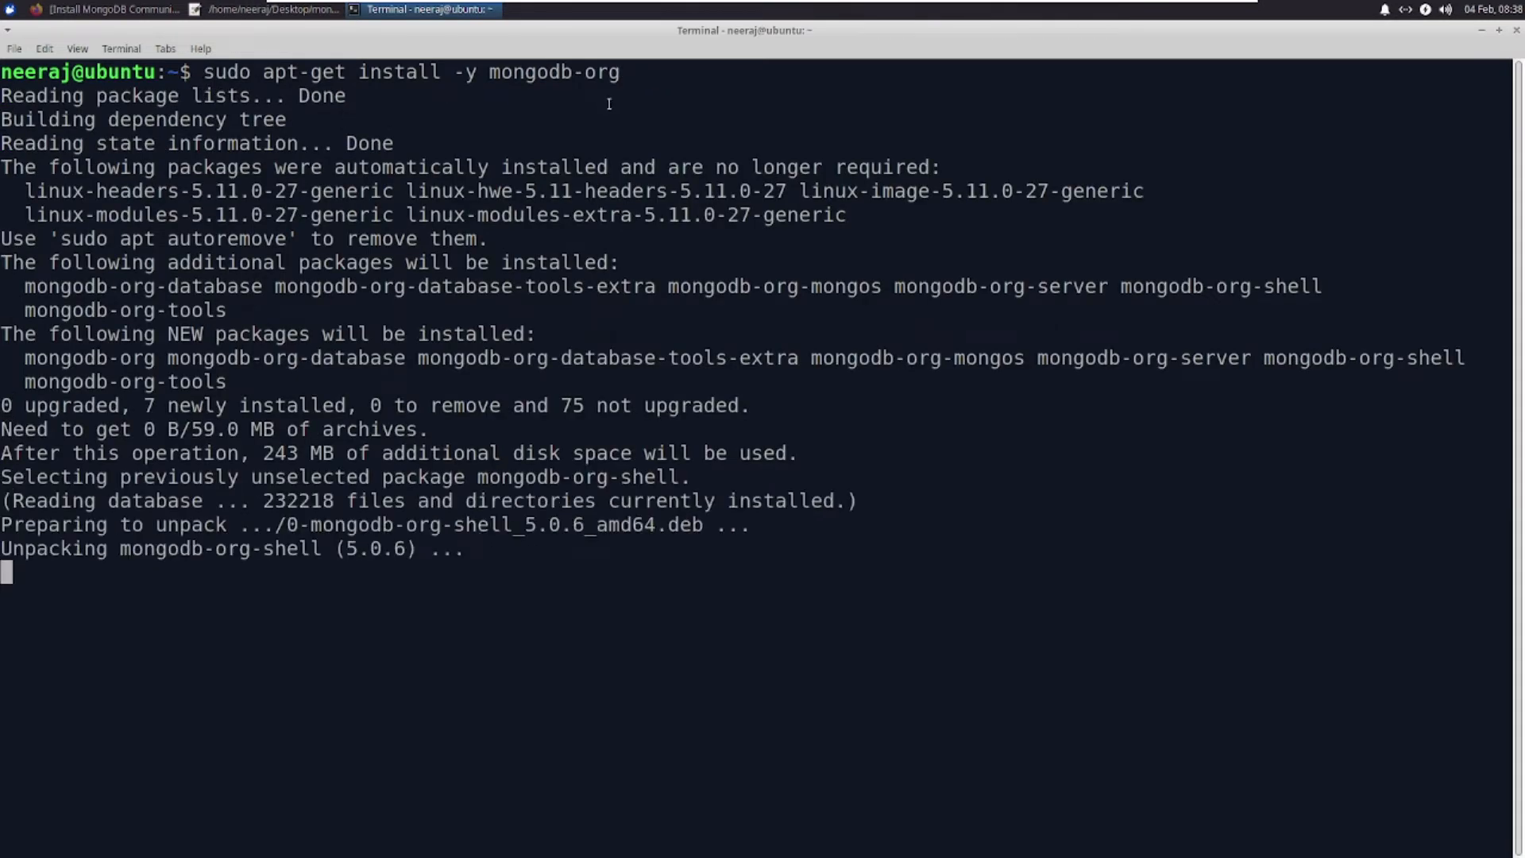
mouse_move(448, 109)
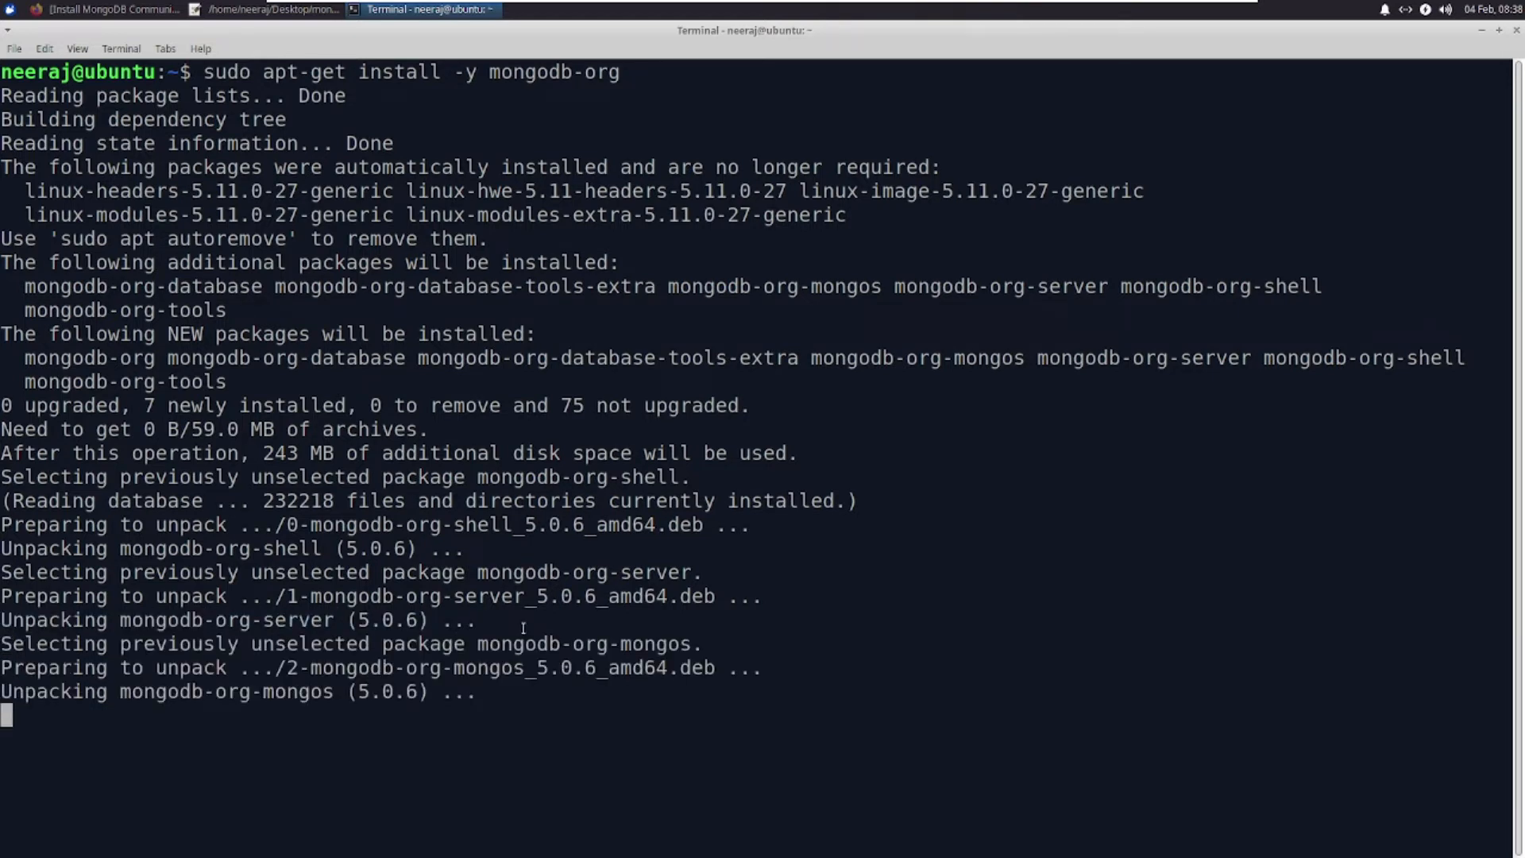
mouse_move(184, 627)
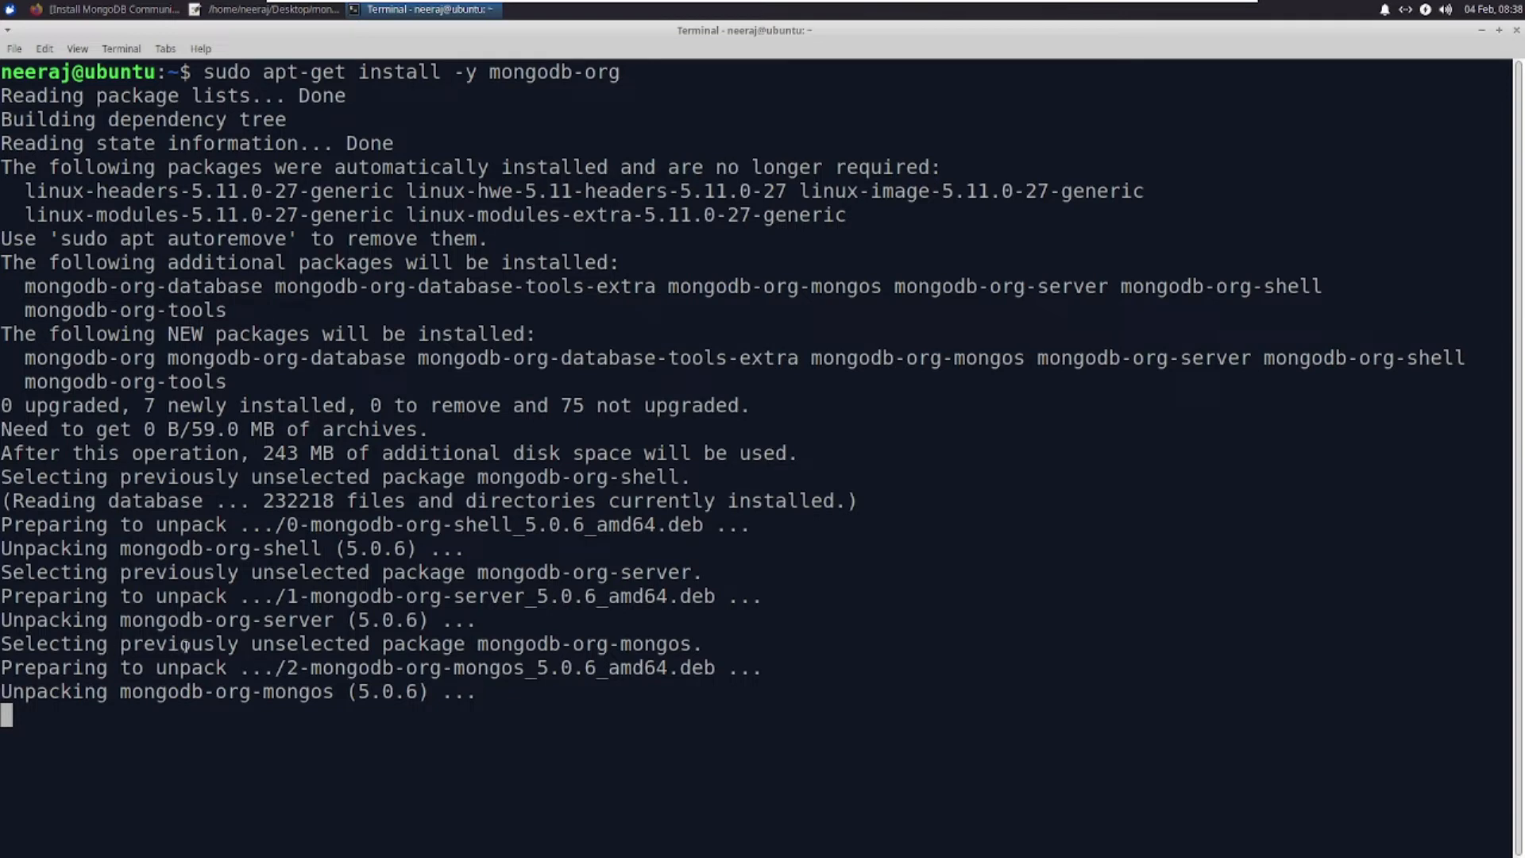
scroll(down, 3)
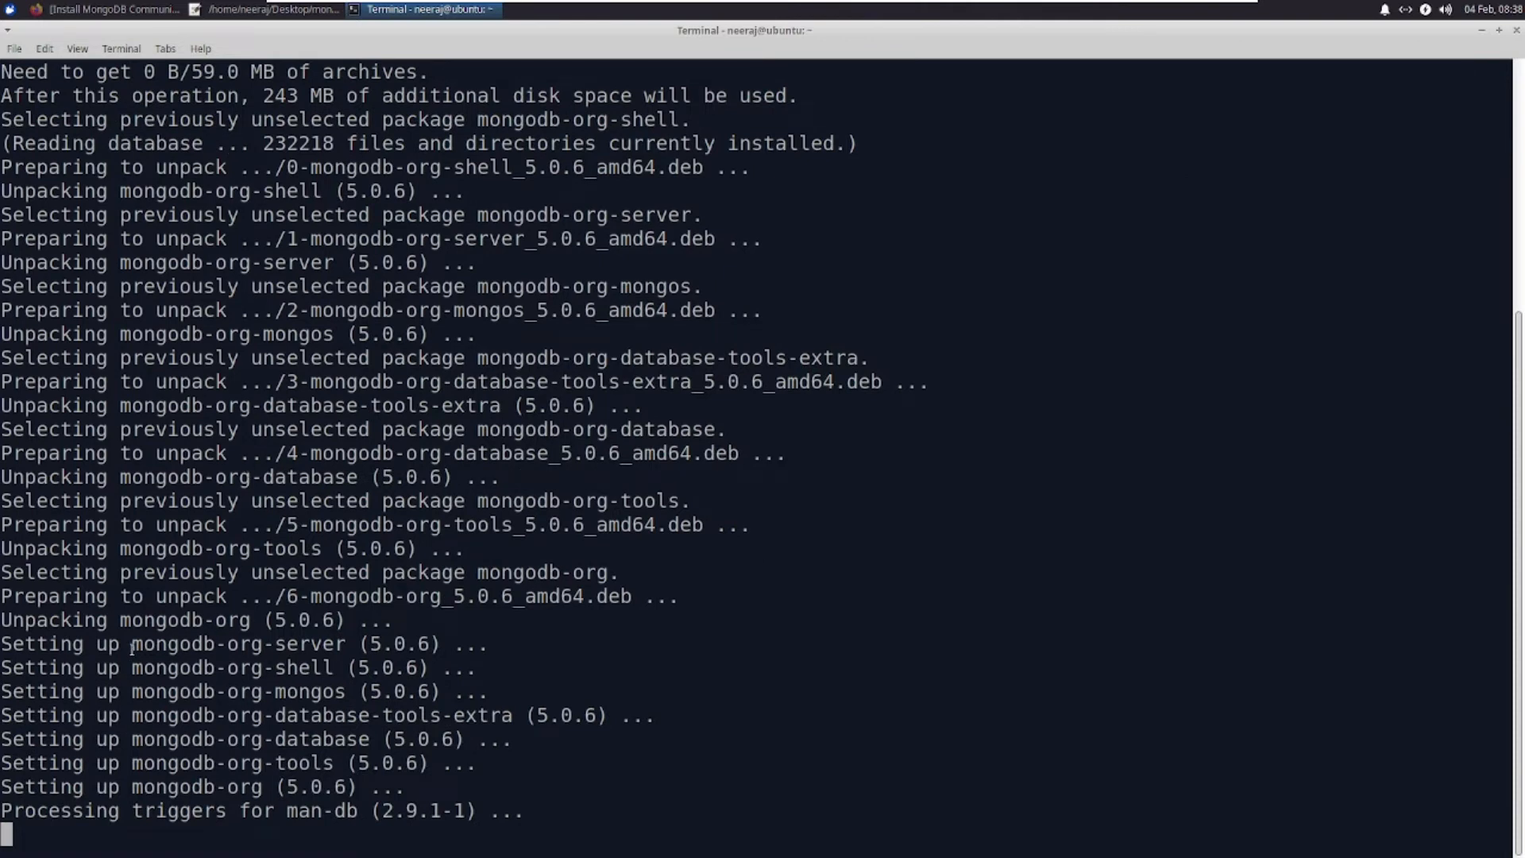
double_click(219, 667)
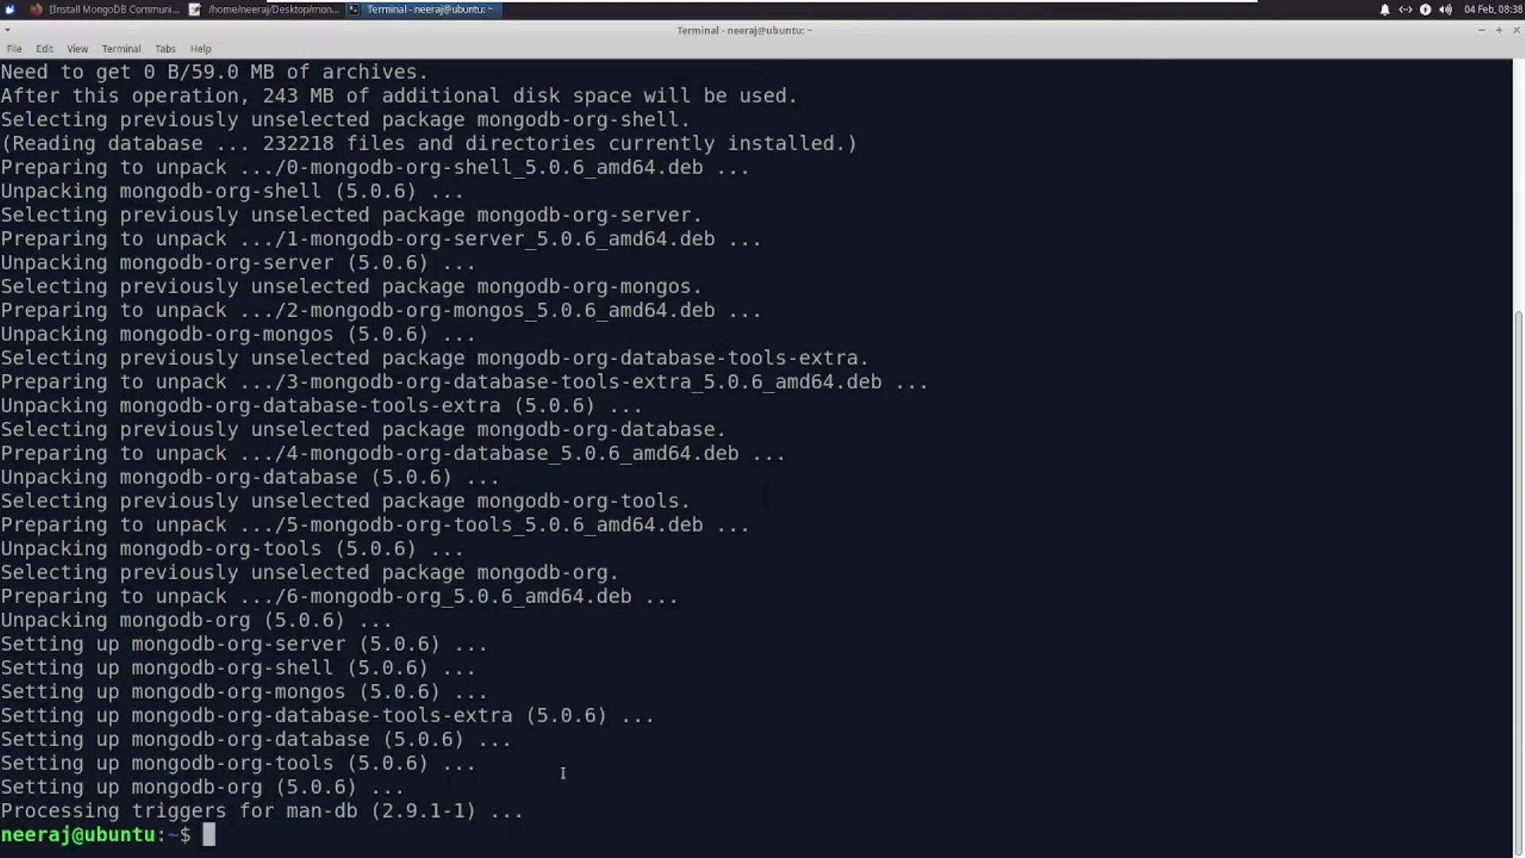
click(267, 10)
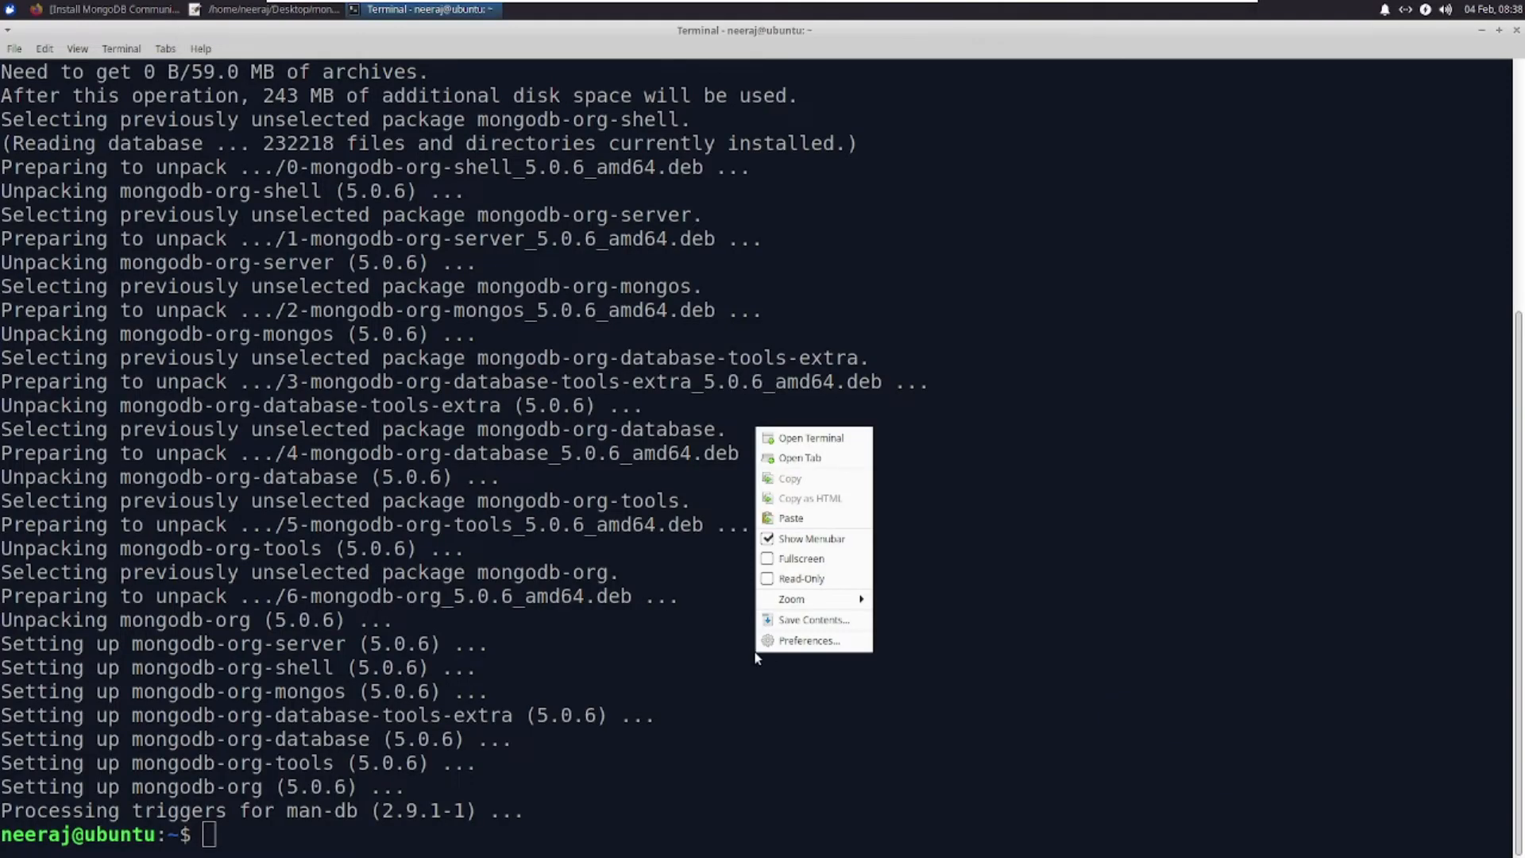
Start mongod with systemctl, connect with the mongo shell and list the admin, config and local databases.
text(sudo systemctl start mongod)
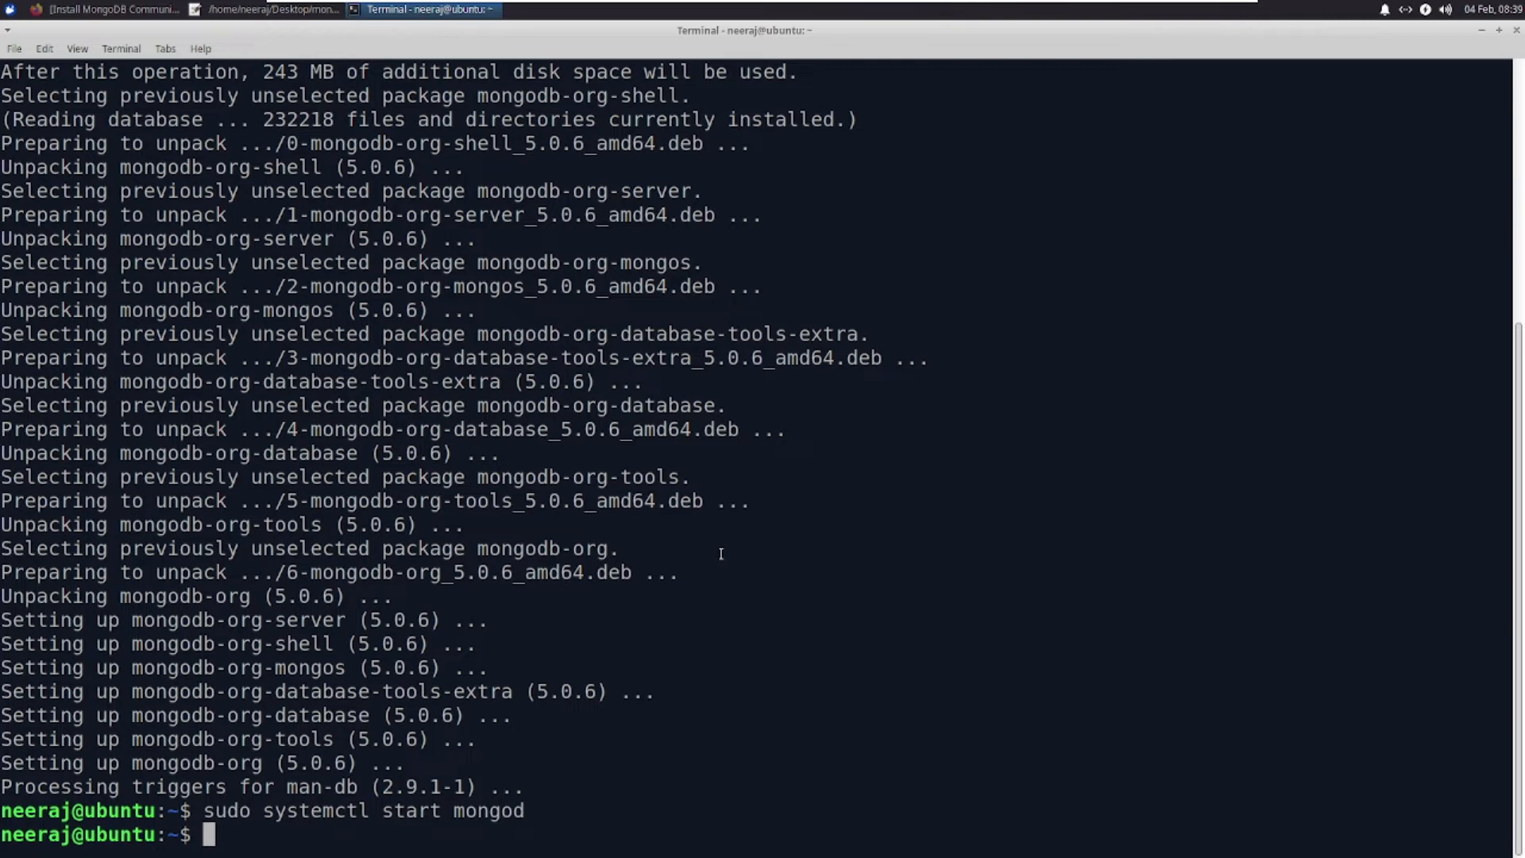
text(mo)
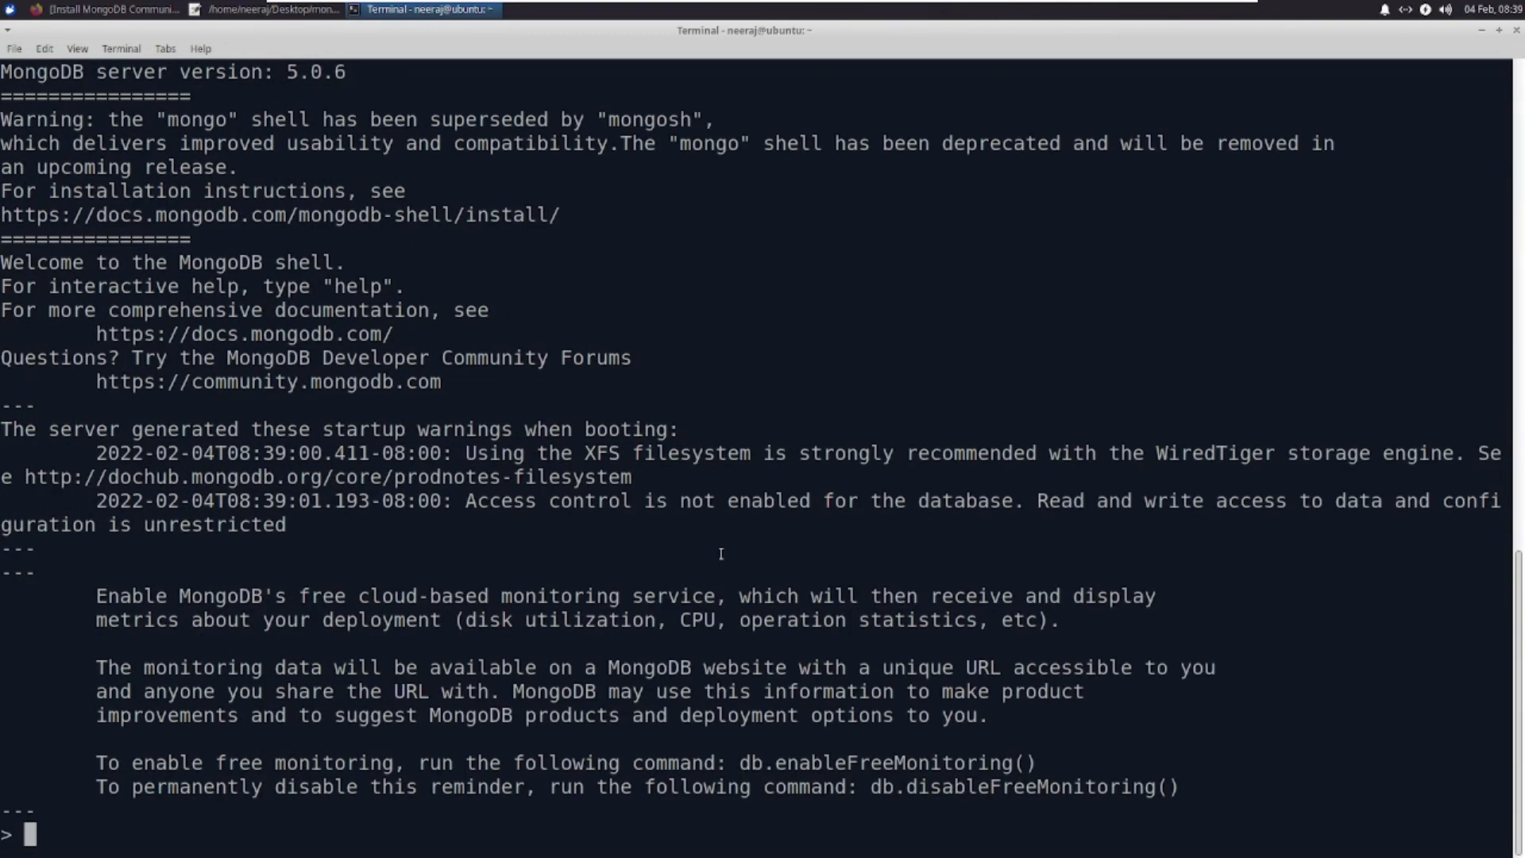
mouse_move(68, 826)
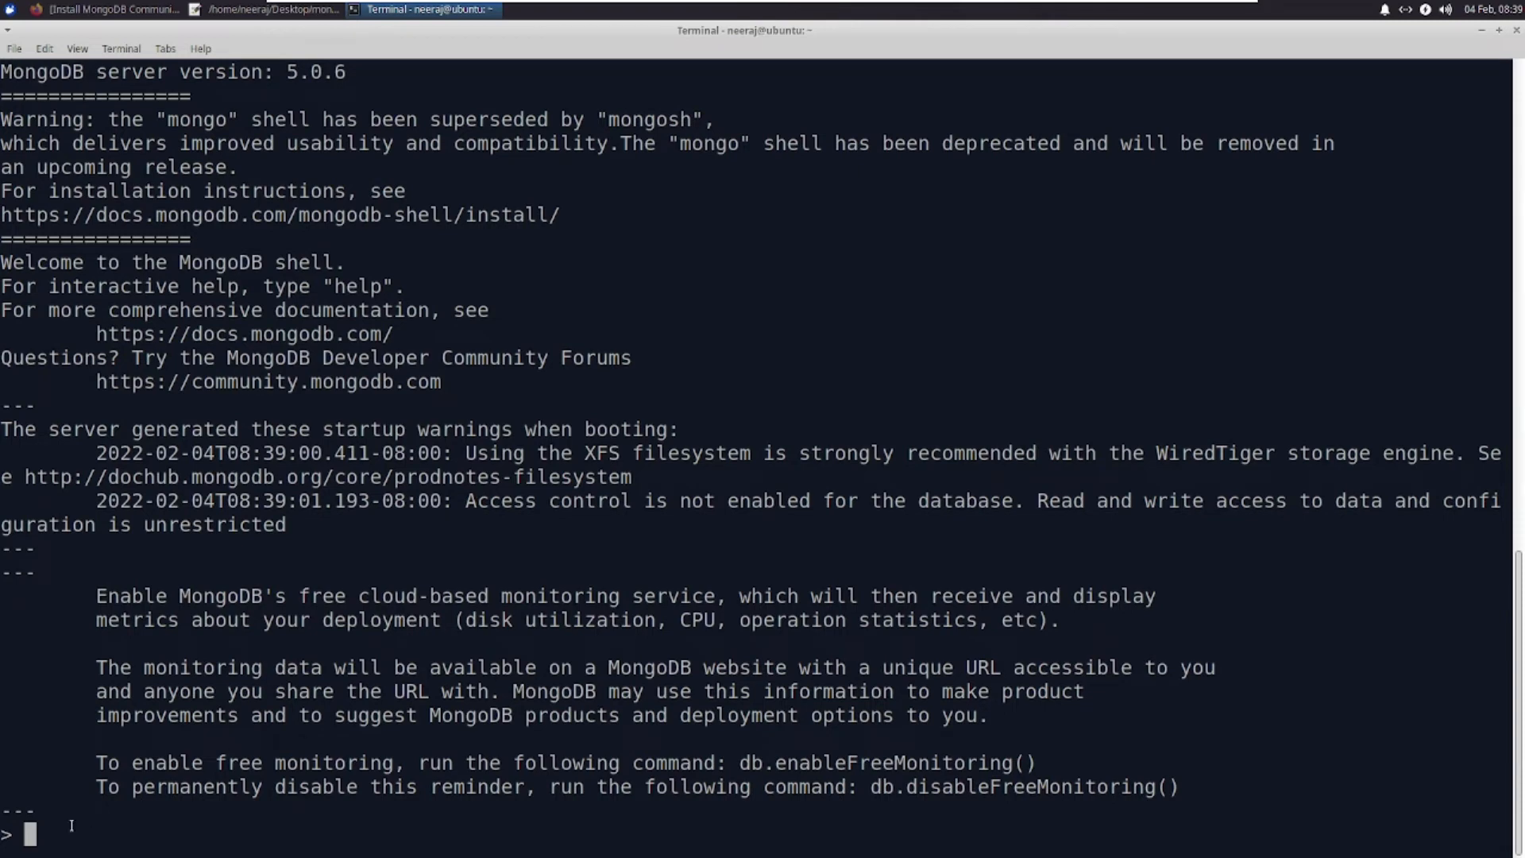
text(s)
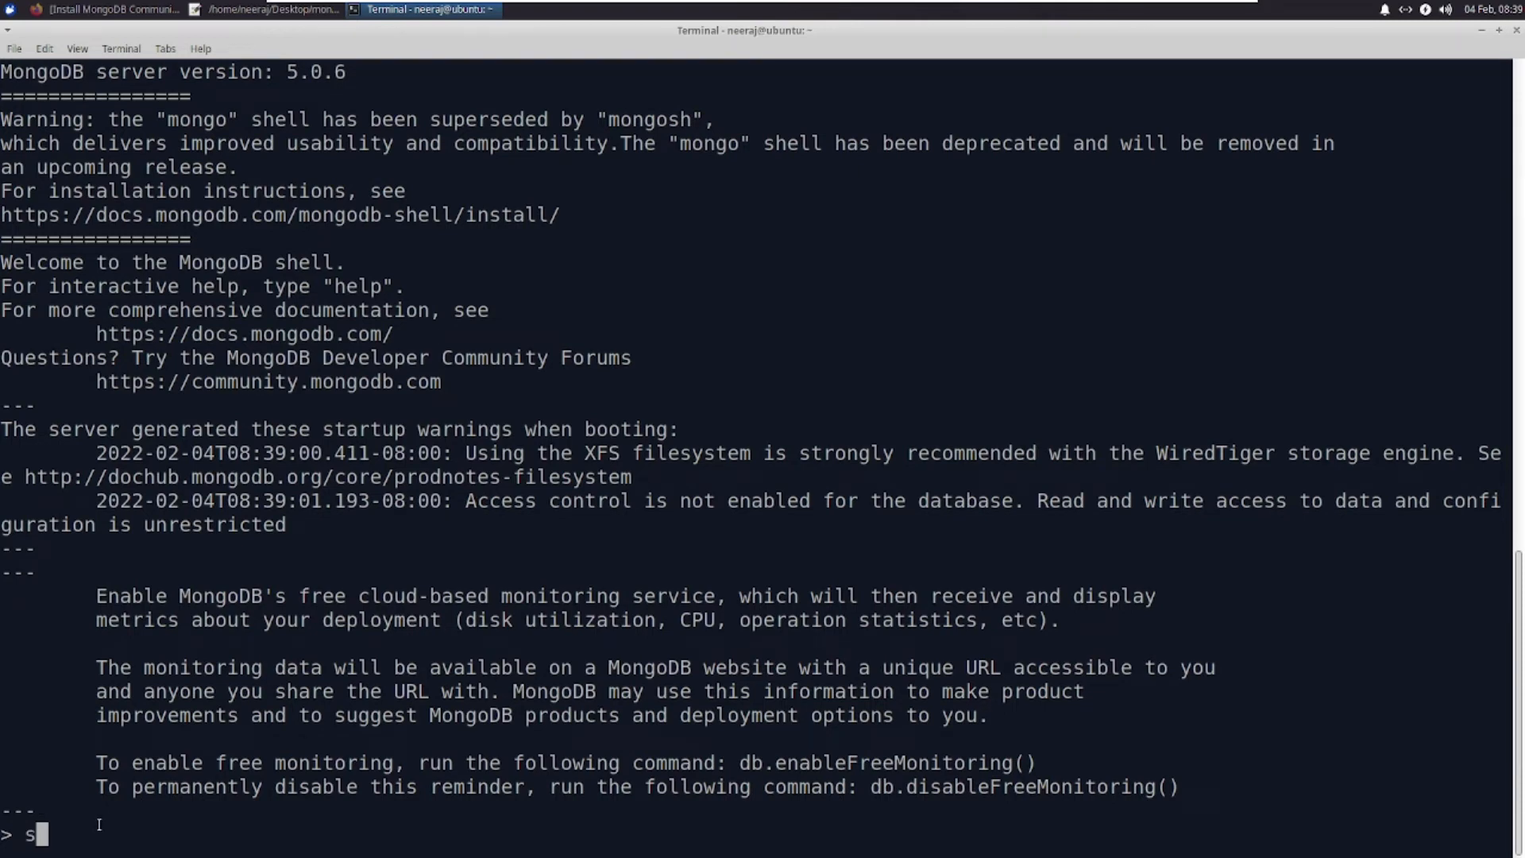
text(show dbs)
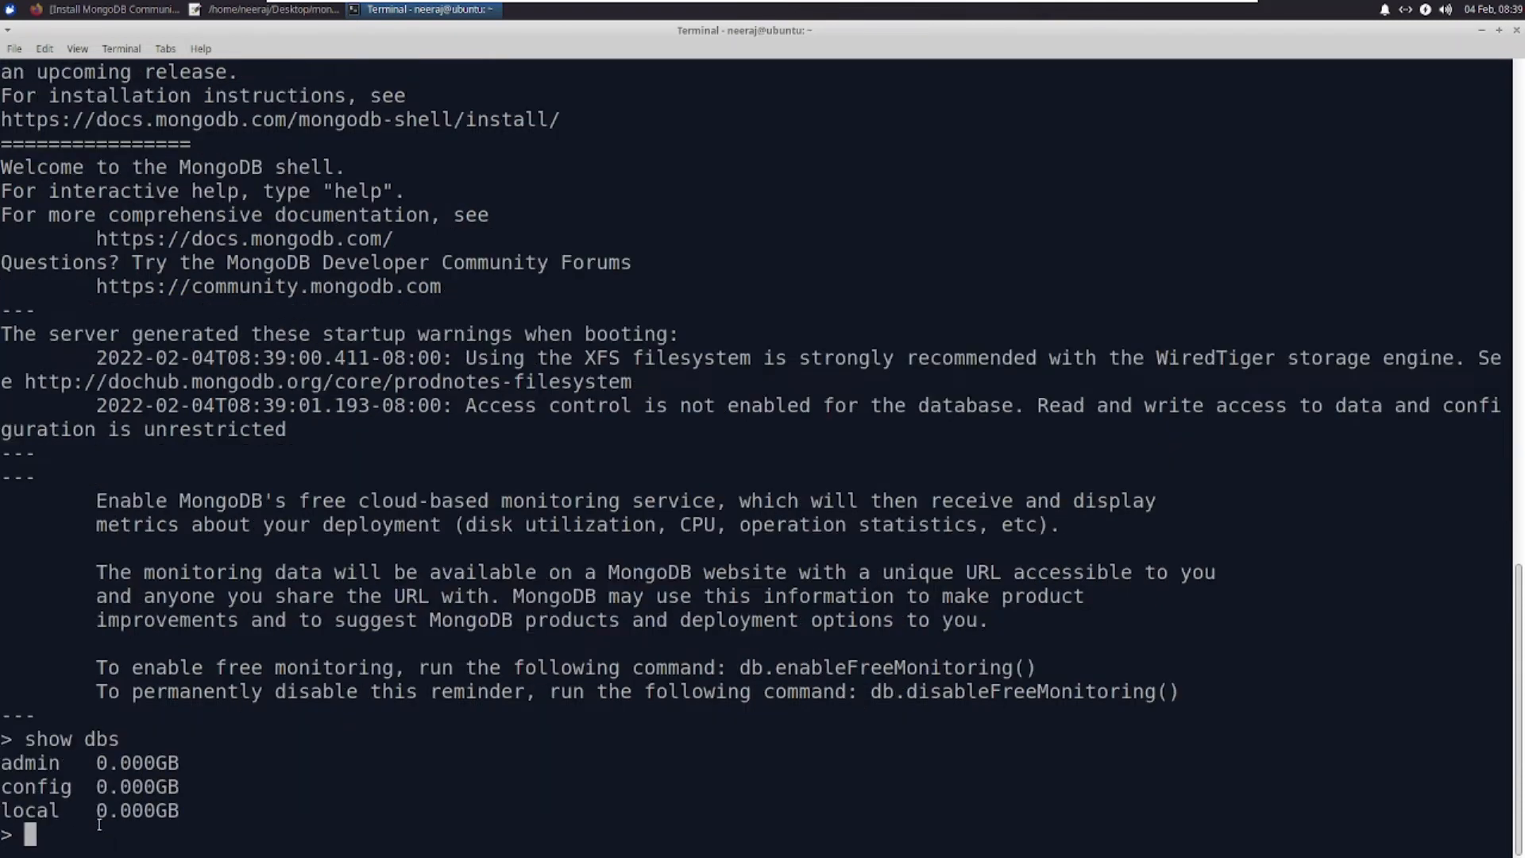
Switch to the admin database, list its system.version collection, and exit the shell.
text(show collections)
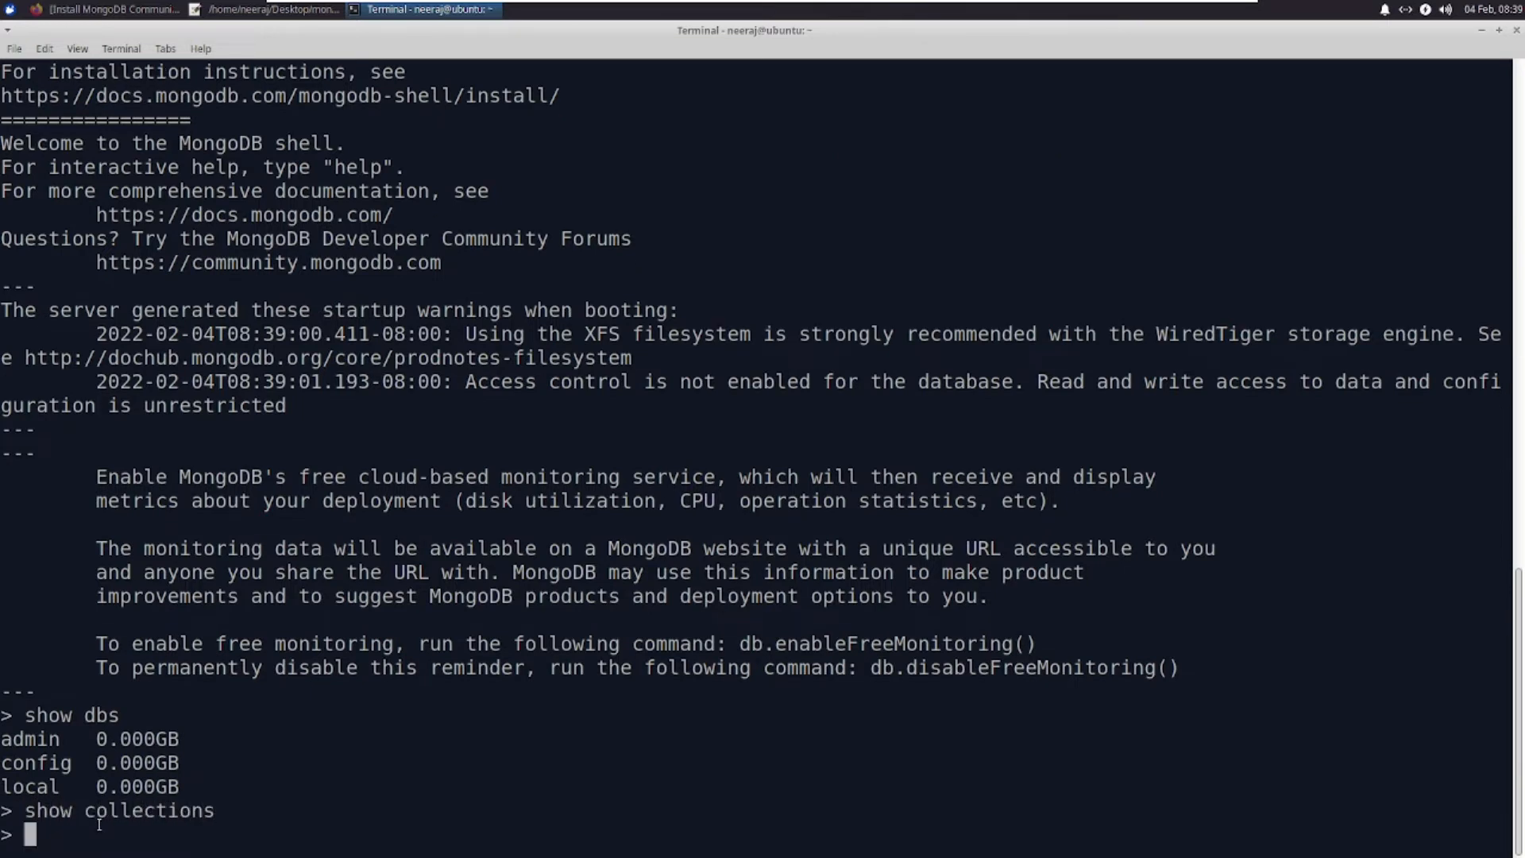
text(use admin)
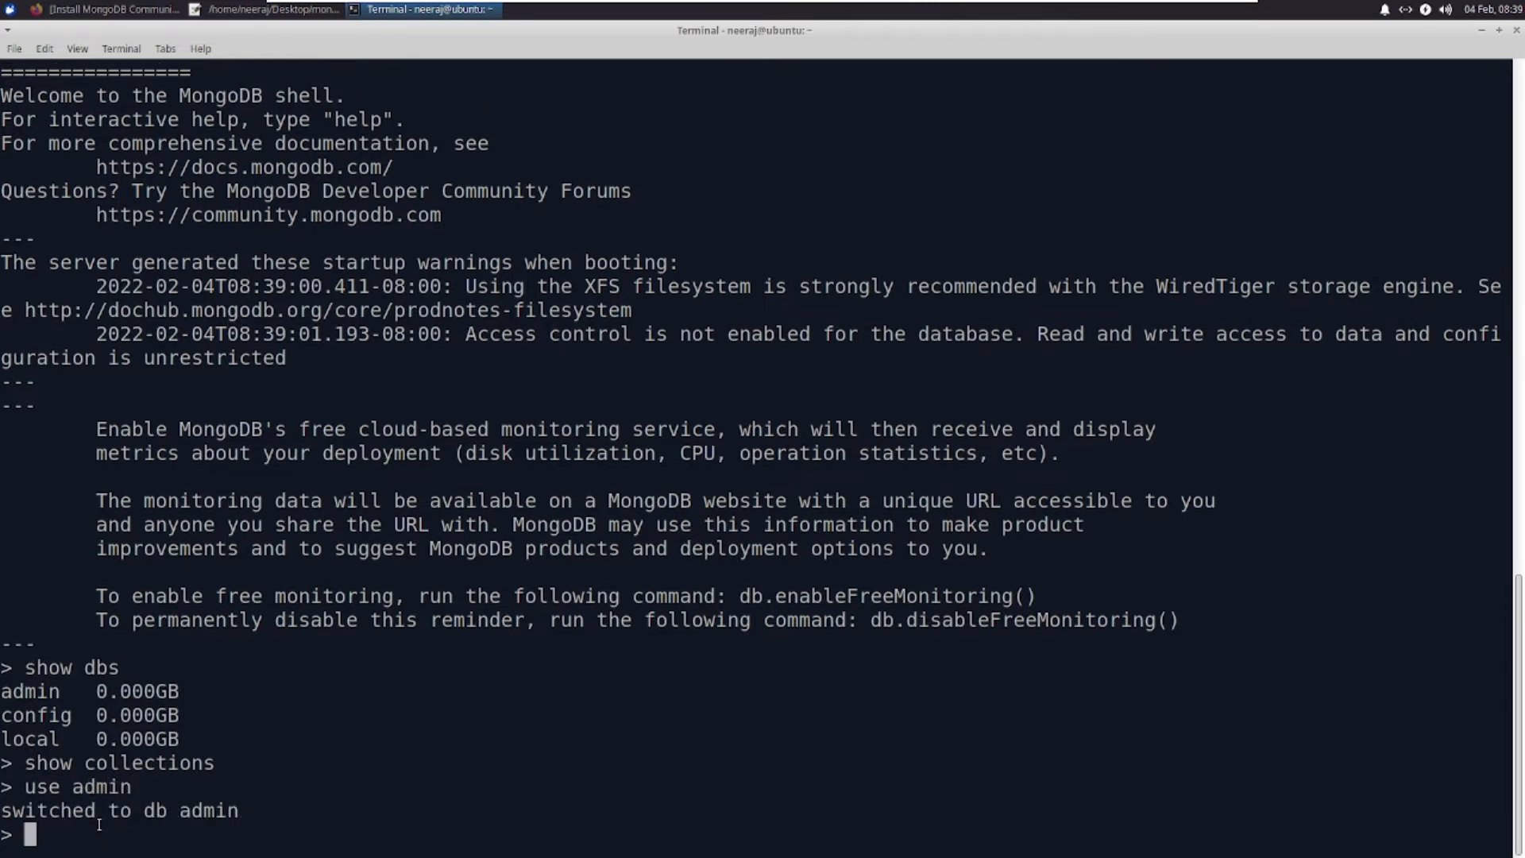
mouse_move(664, 745)
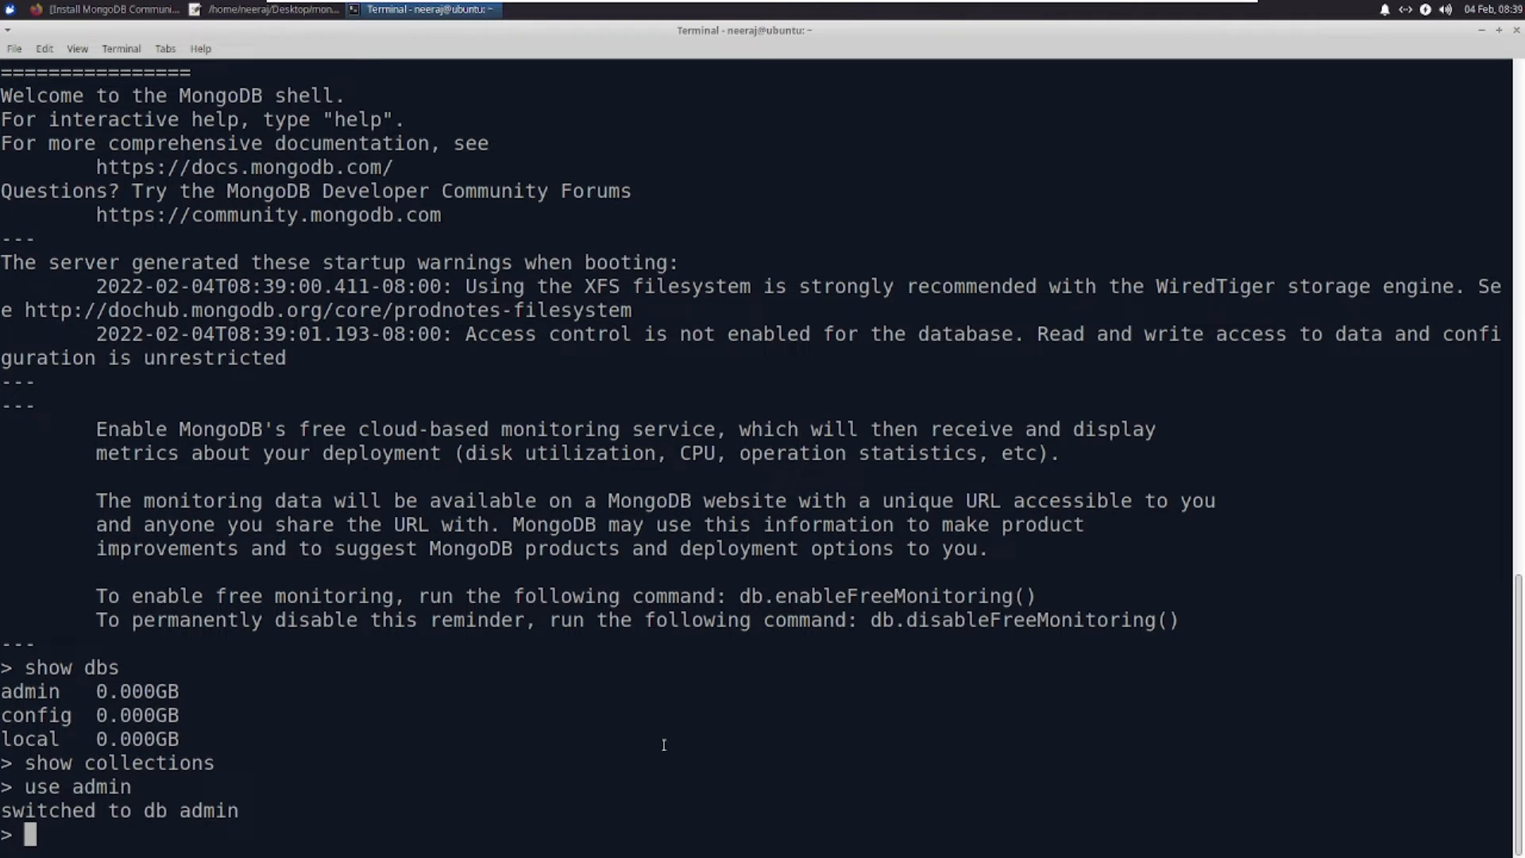
text(show collections)
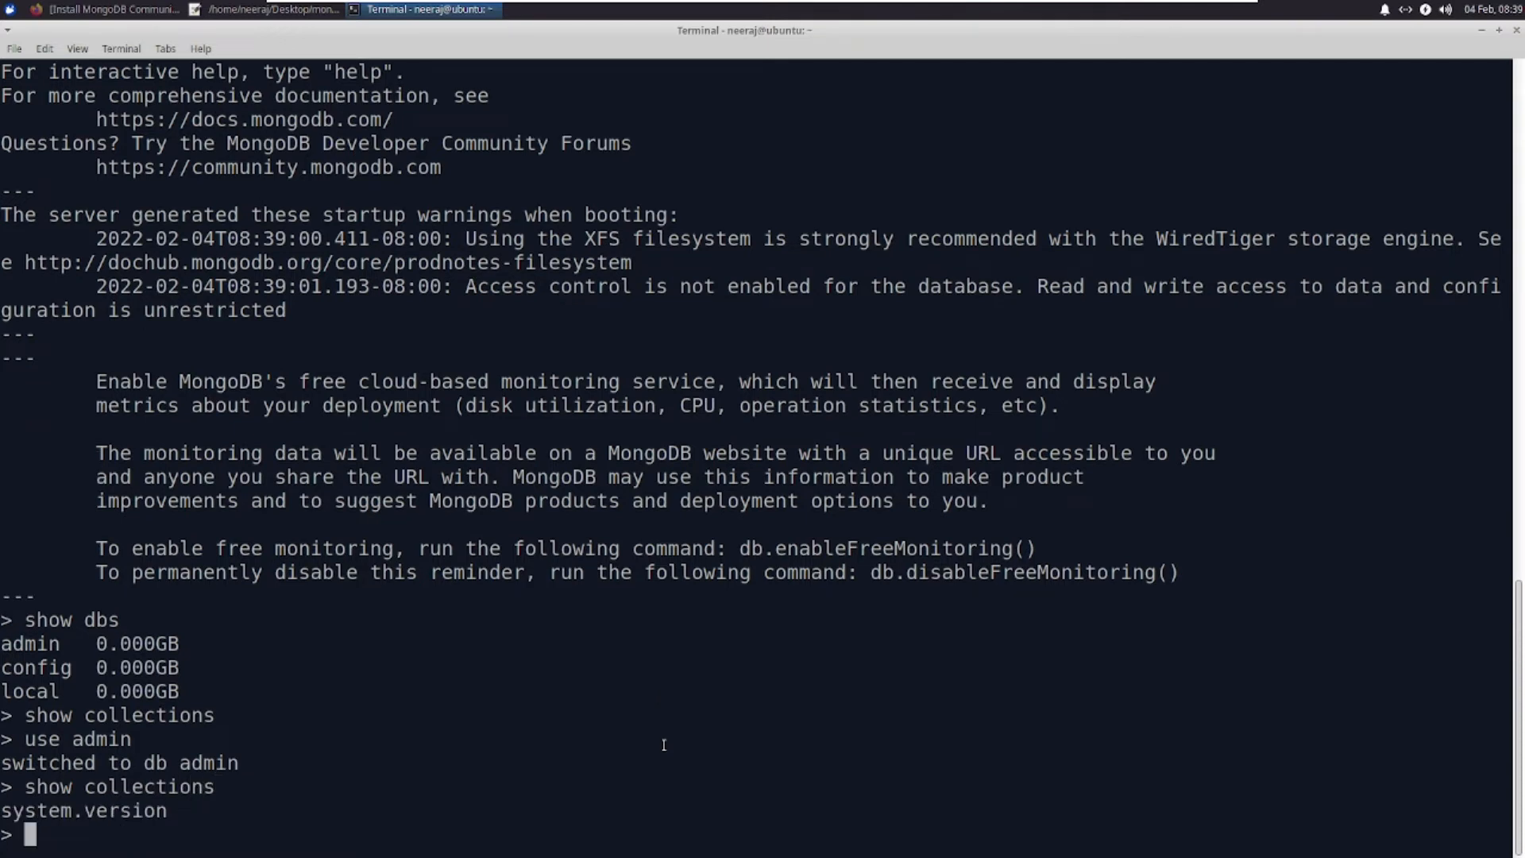
text(exit)
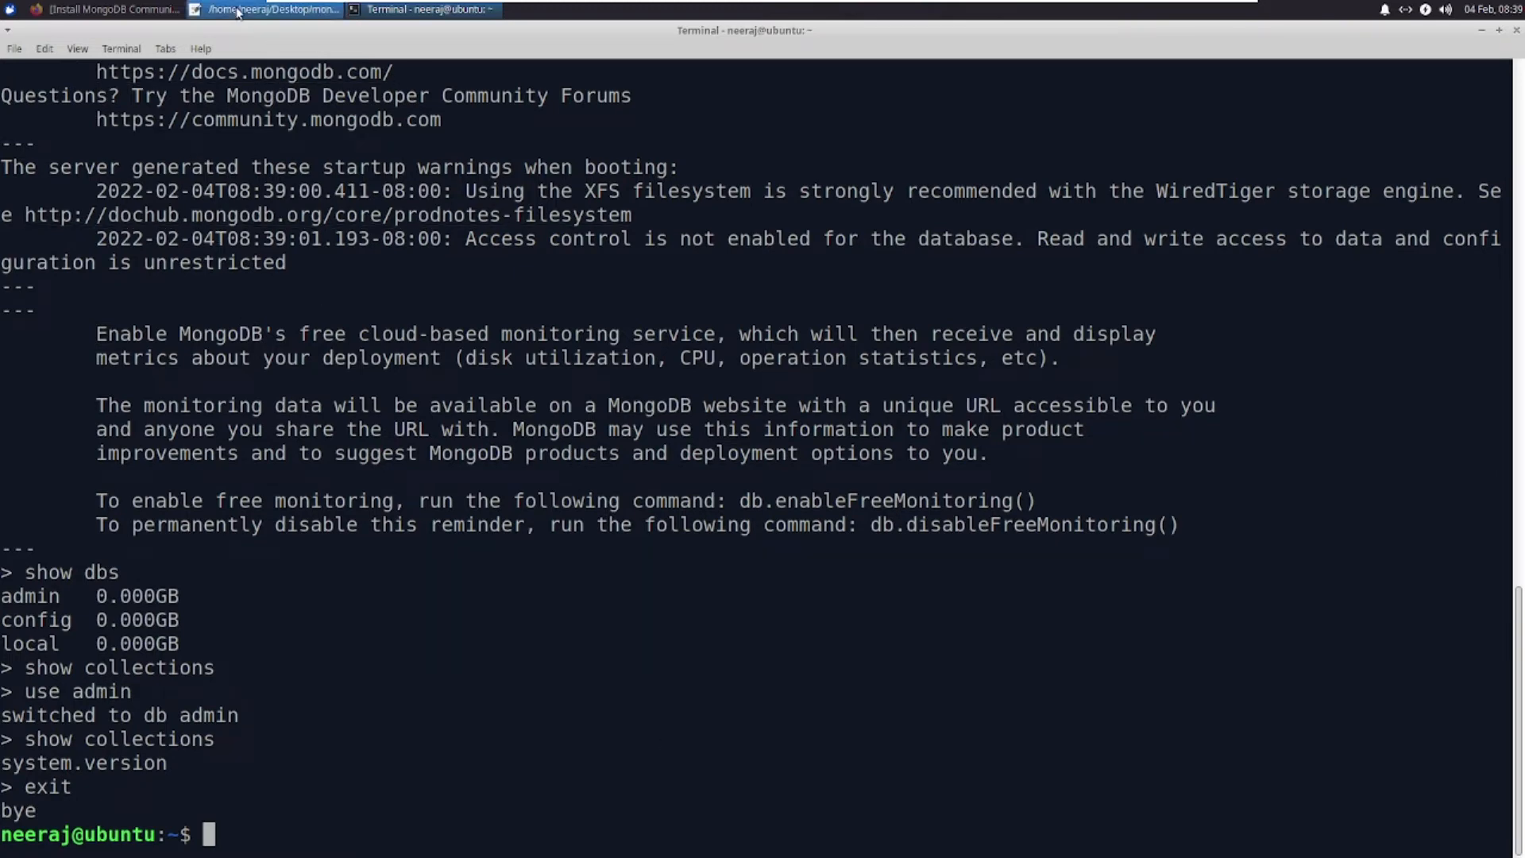
click(267, 10)
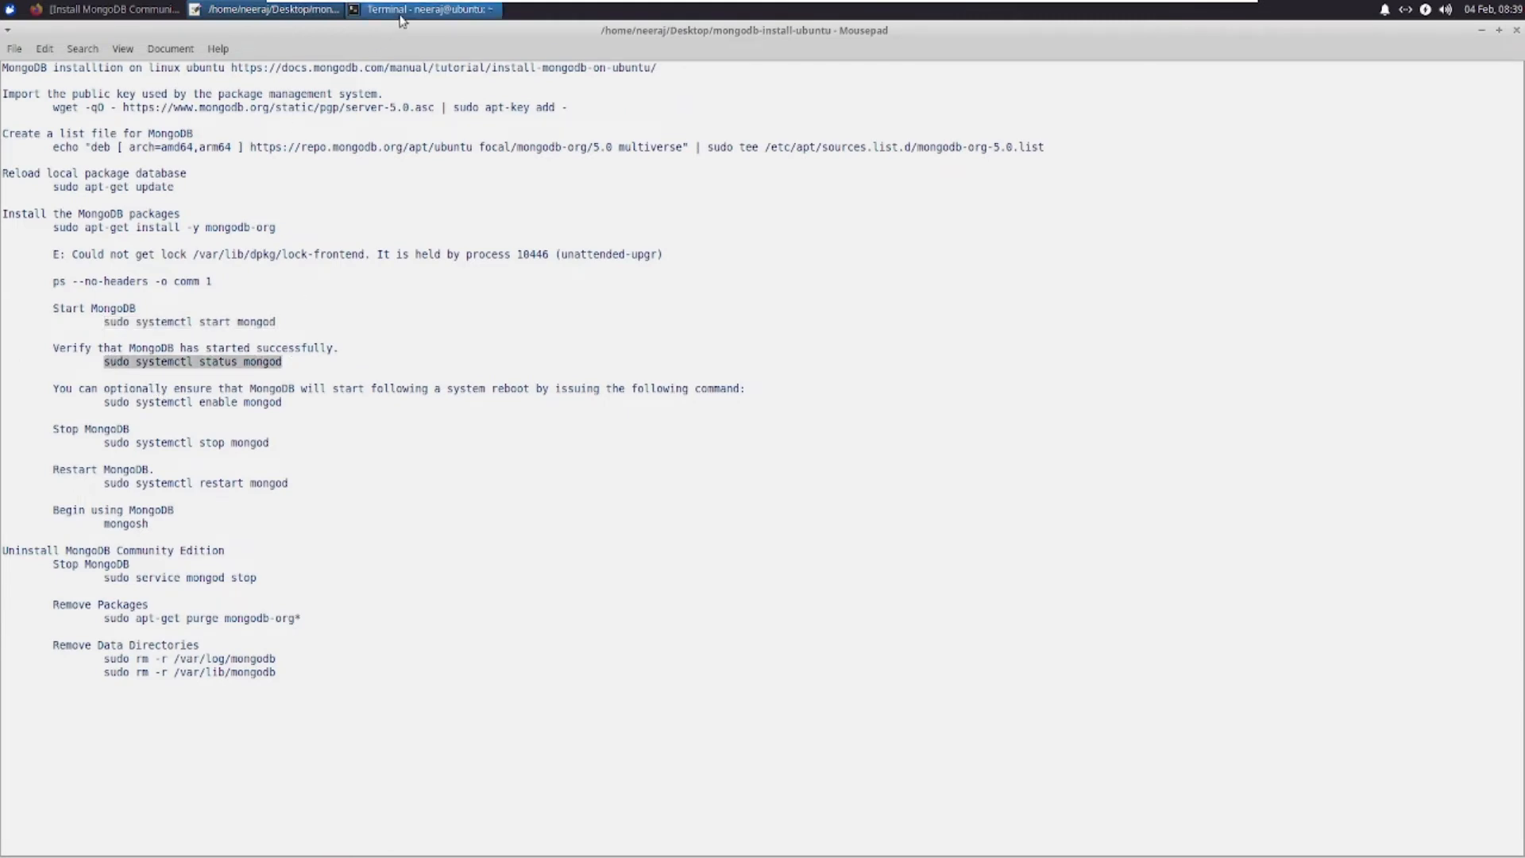
Pick the 'sudo systemctl stop mongod' line from the notes and return to the terminal showing mongod active (running).
right_click(486, 670)
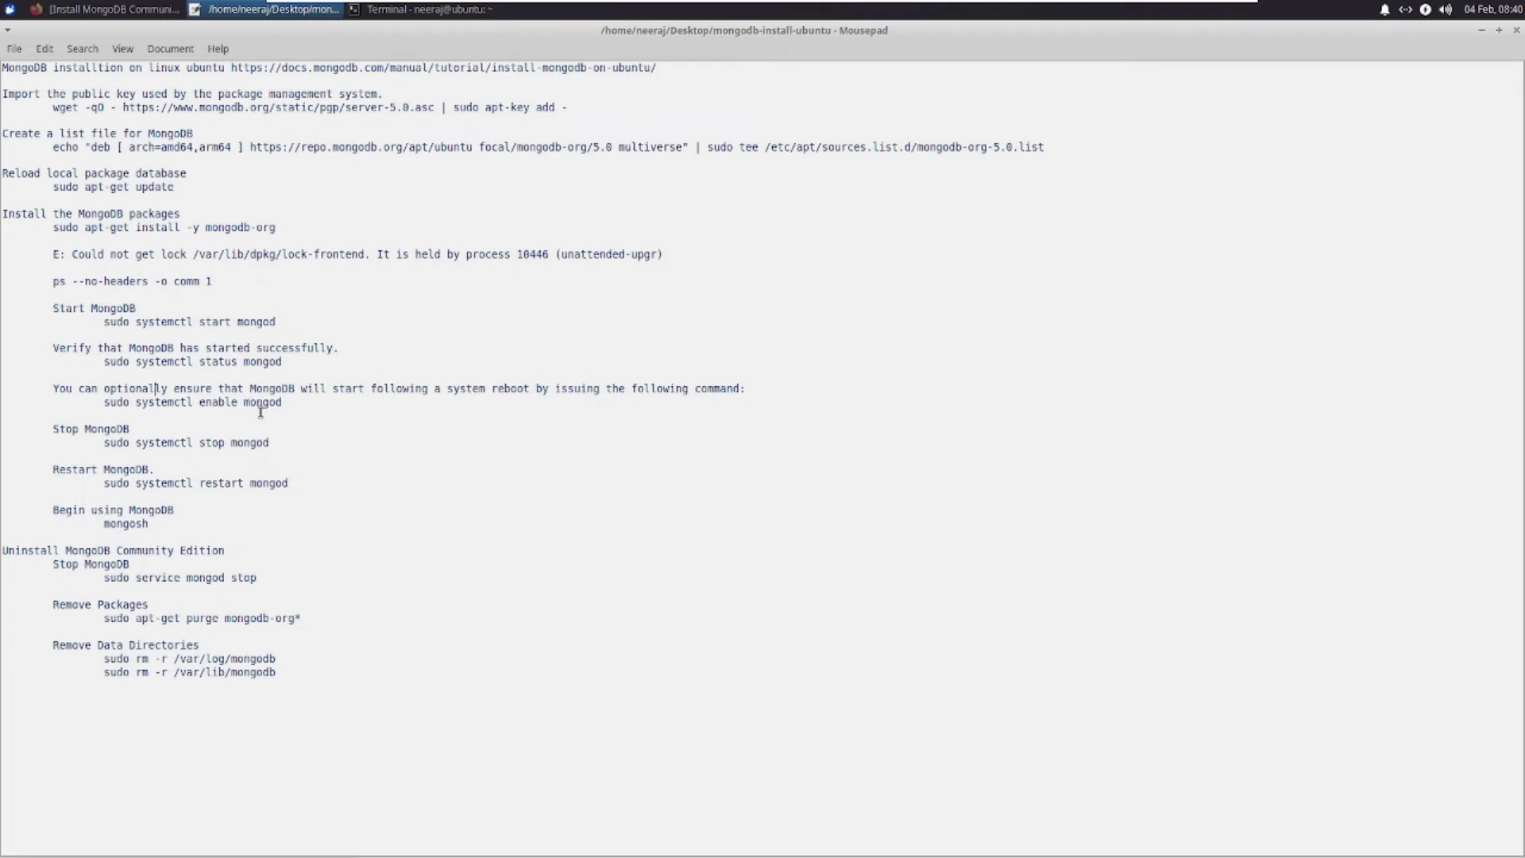
drag(197, 402, 283, 402)
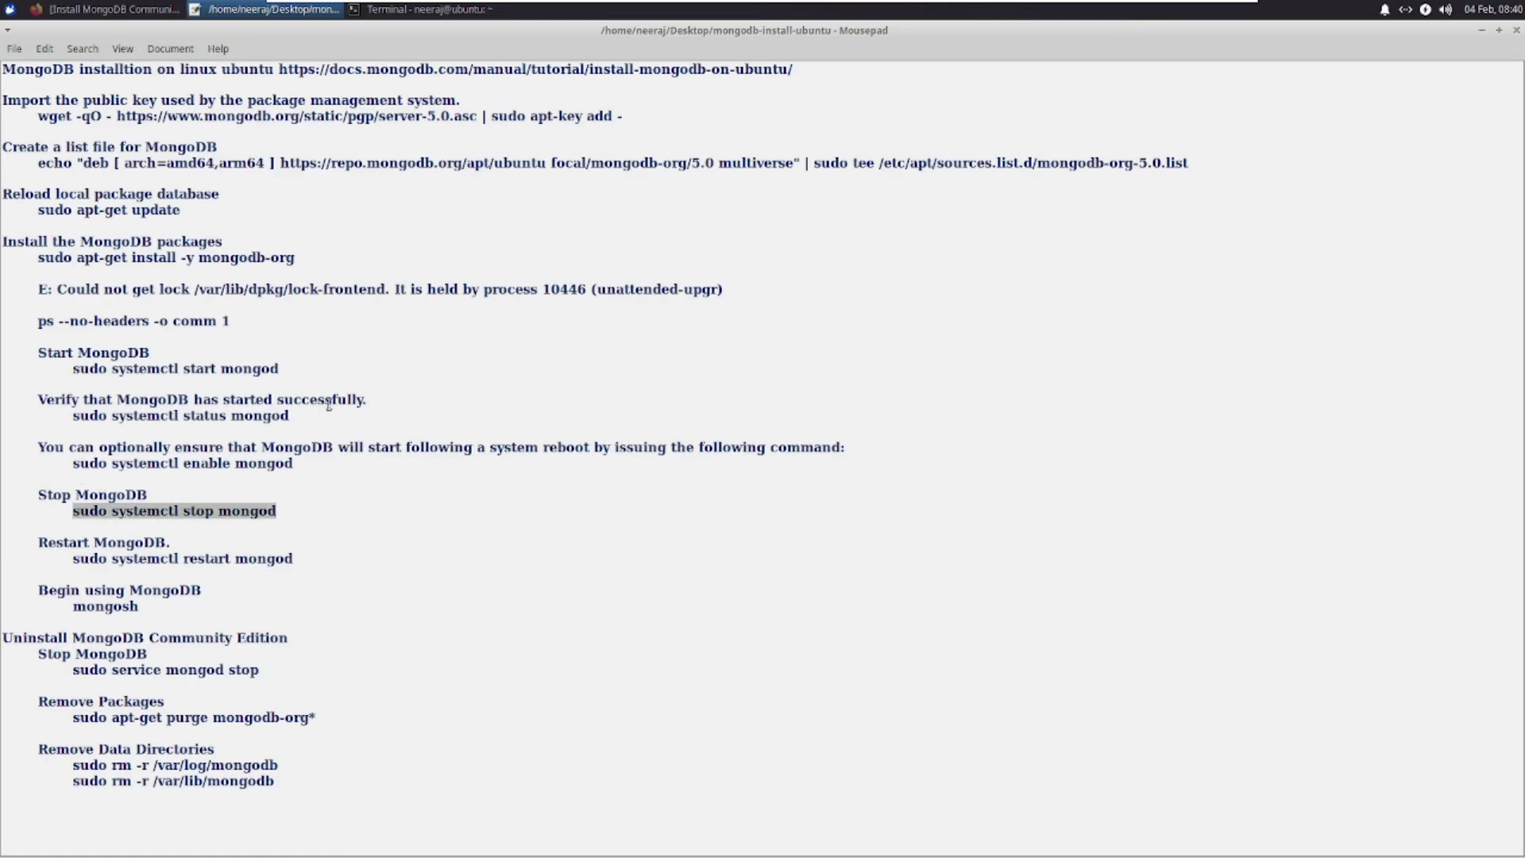
click(426, 9)
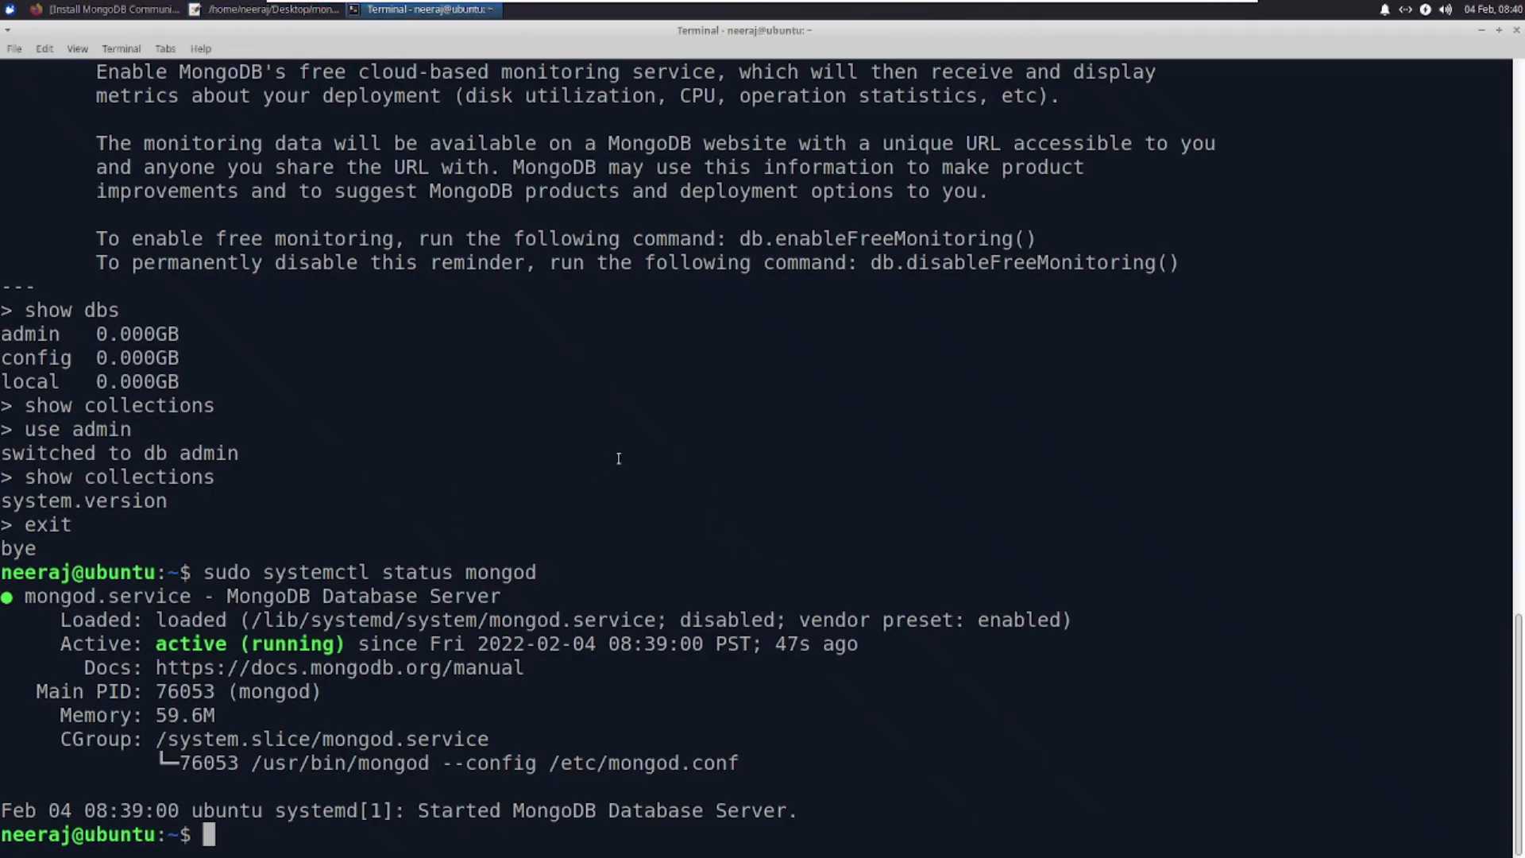
Stop the mongod service so the mongo shell now fails to connect to 127.0.0.1:27017.
text(sudo systemctl stop mongod)
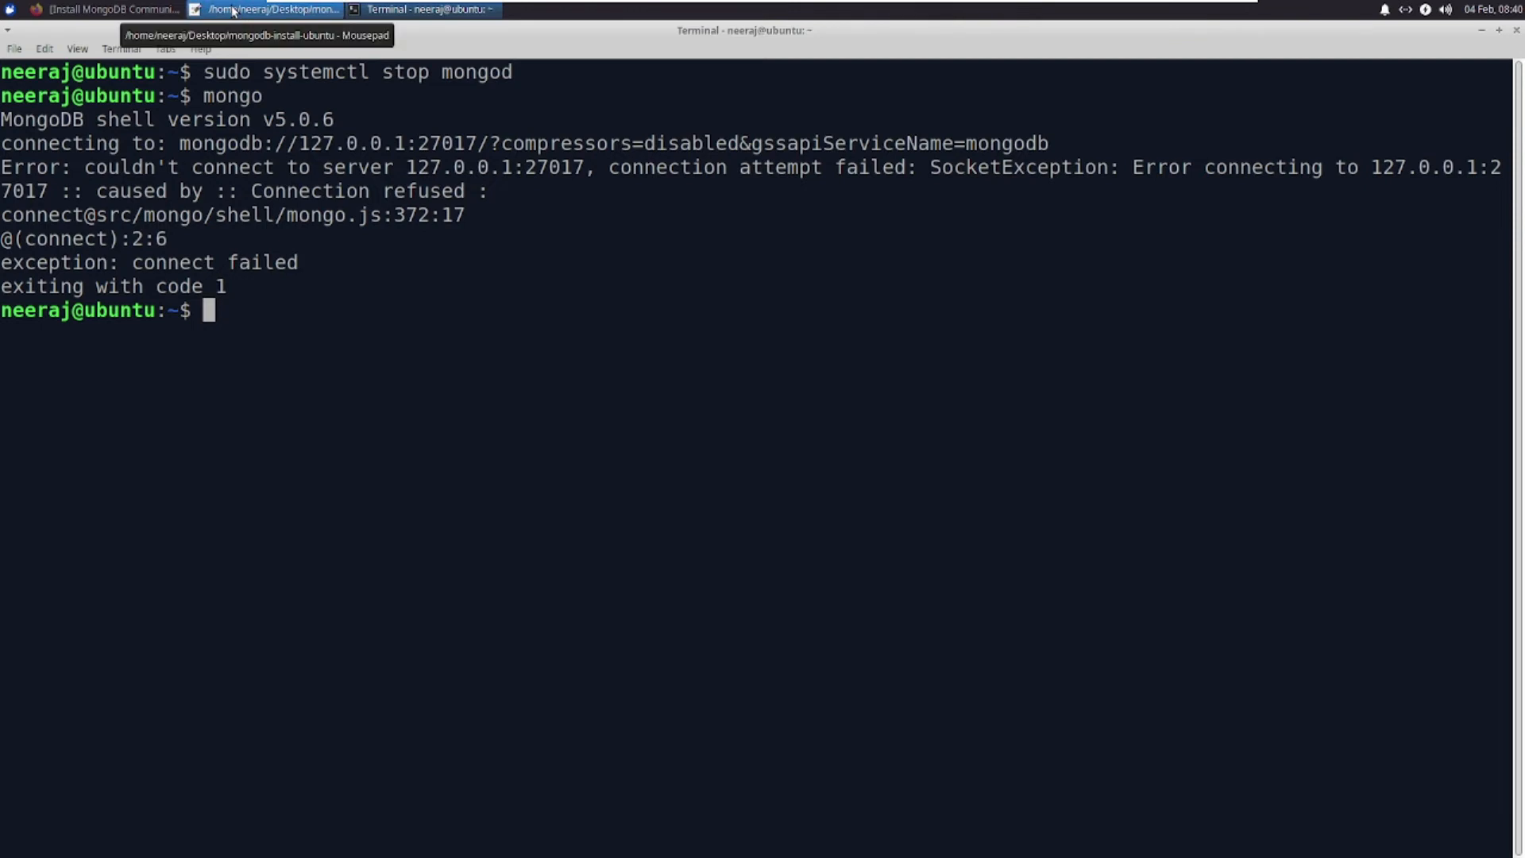
Select the 'sudo systemctl restart mongod' line in the Mousepad notes.
click(270, 9)
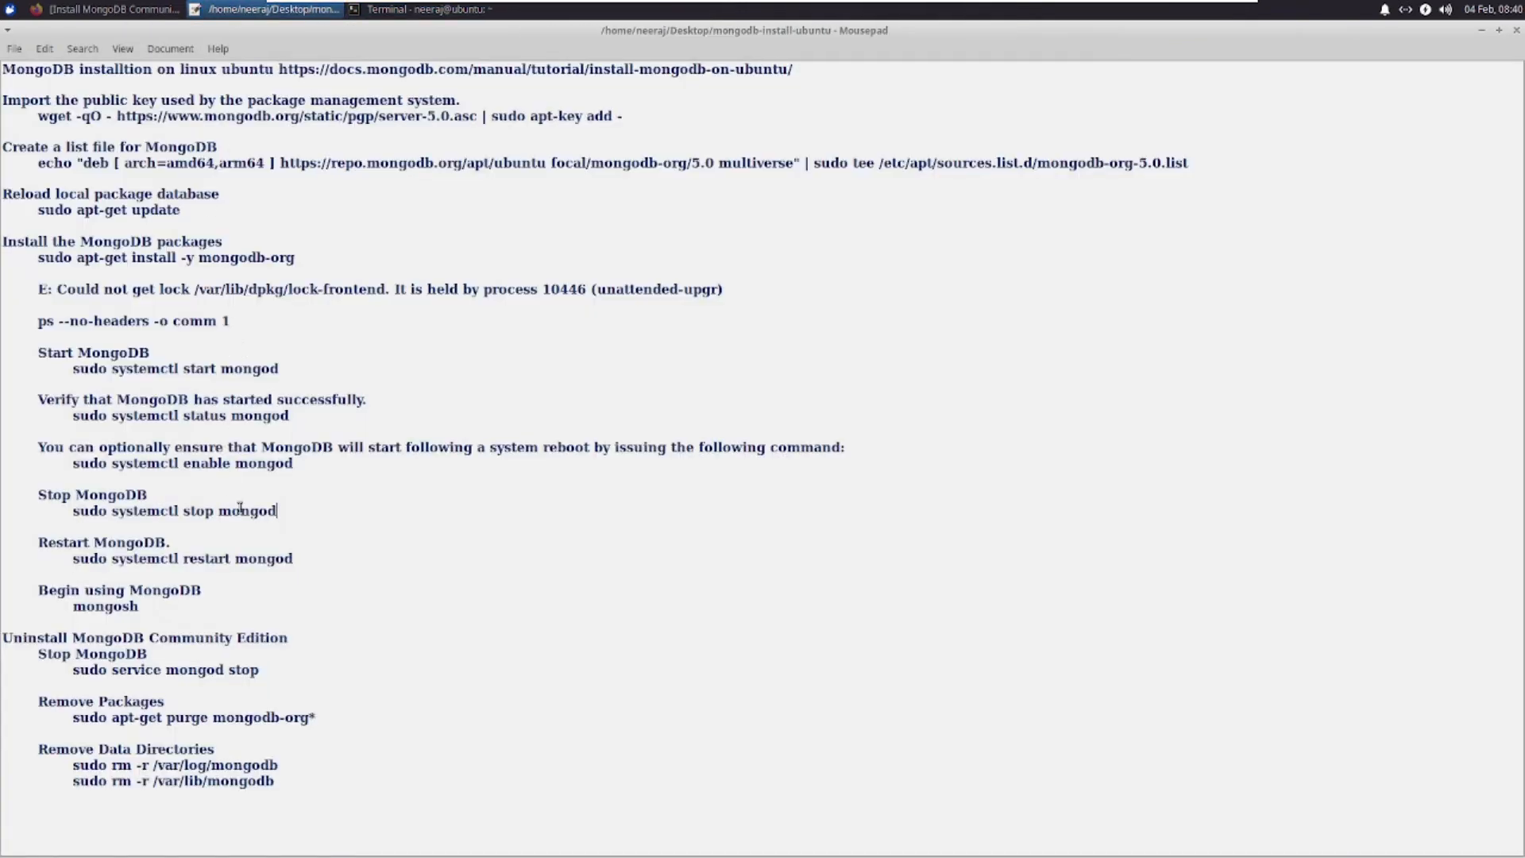
drag(72, 557, 293, 557)
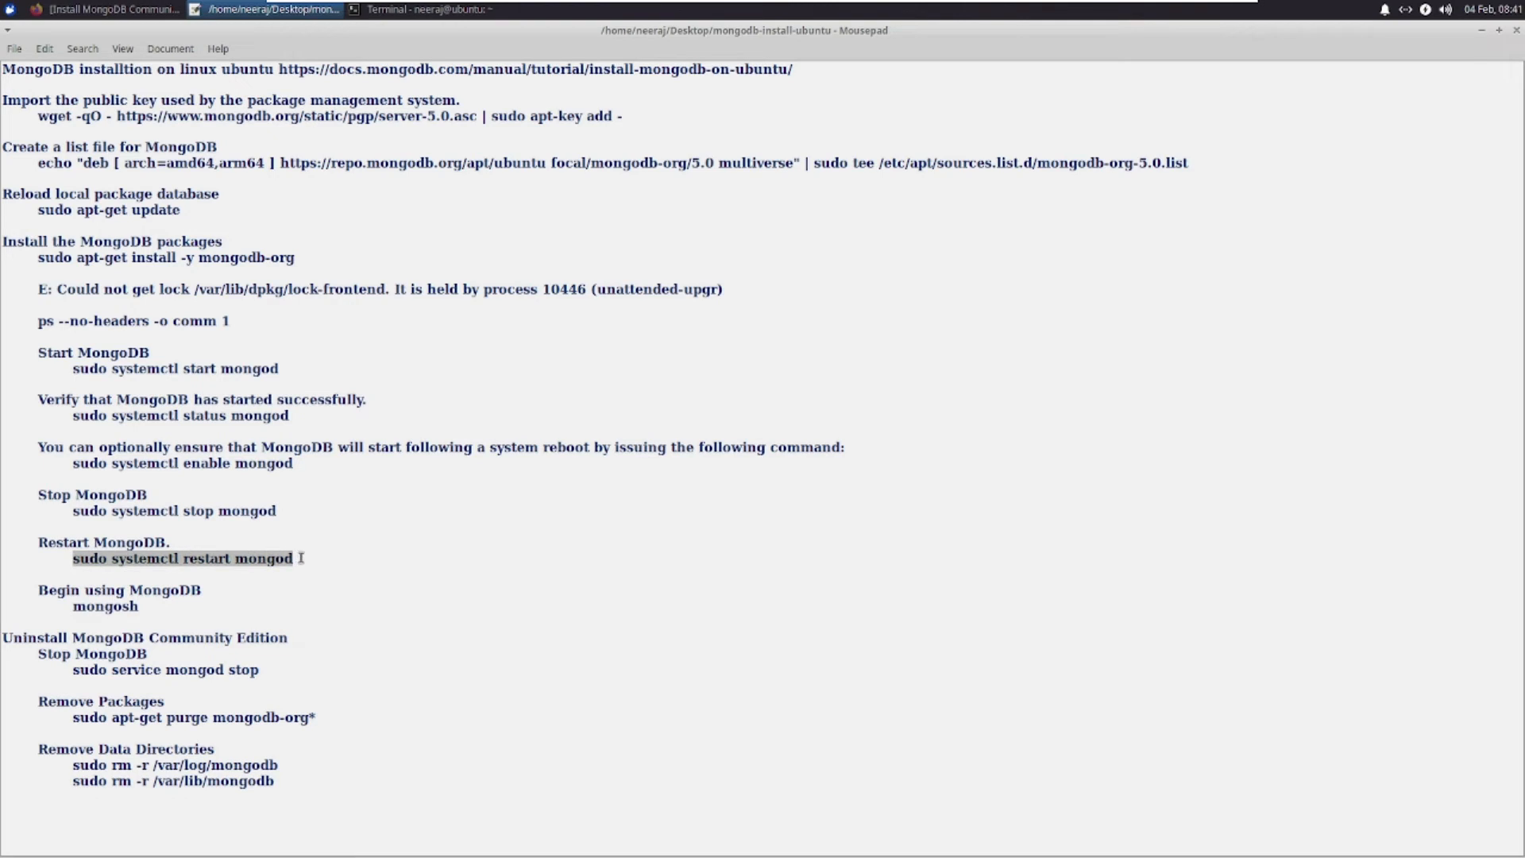
mouse_move(78, 605)
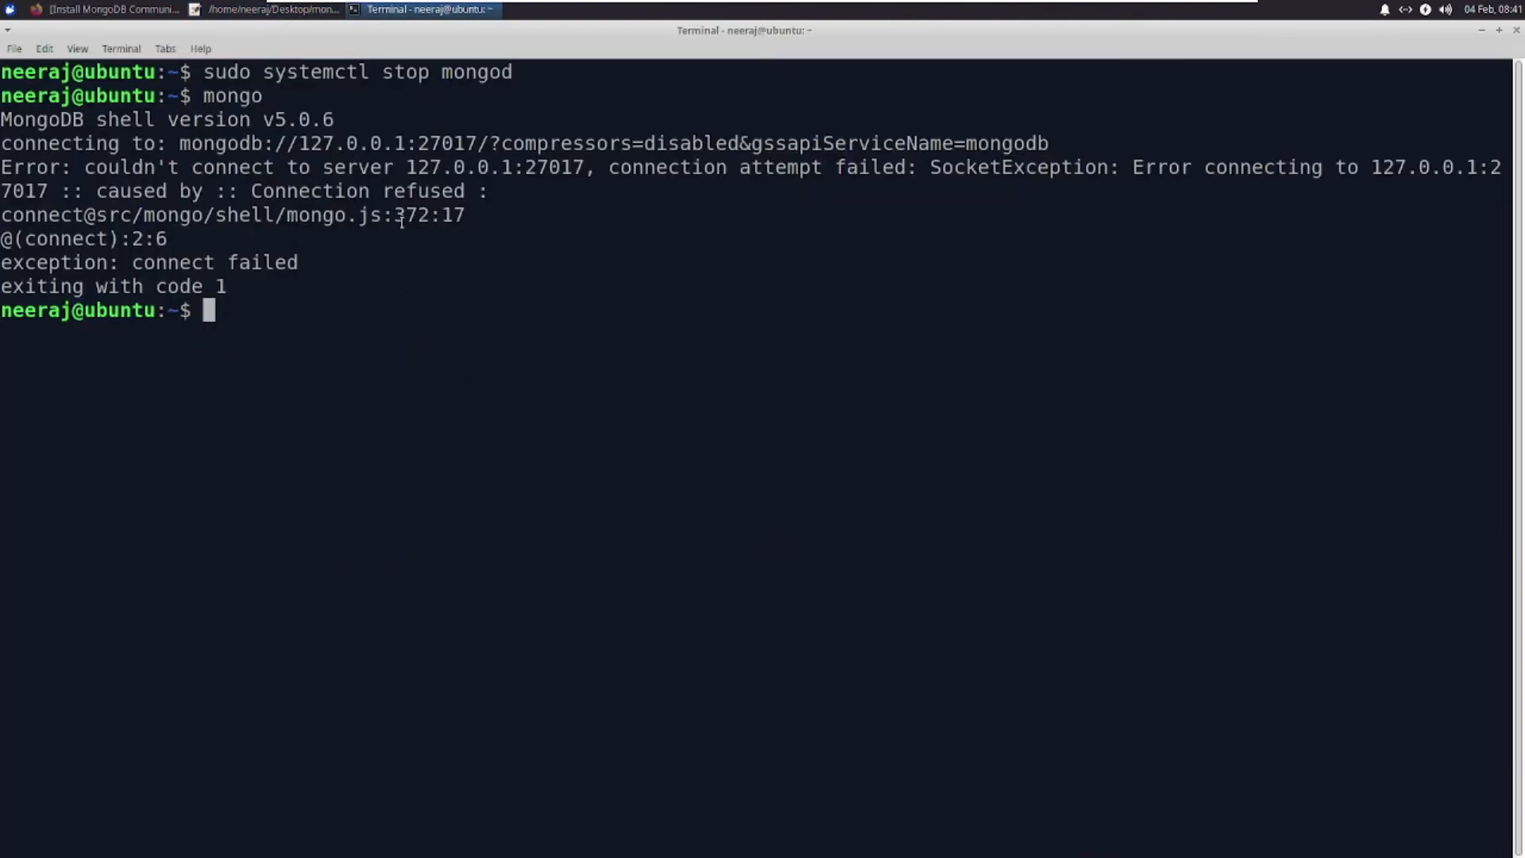
Start mongod again, reconnect with the mongo shell to server 5.0.6 and clear the screen.
text(sudo systemctl)
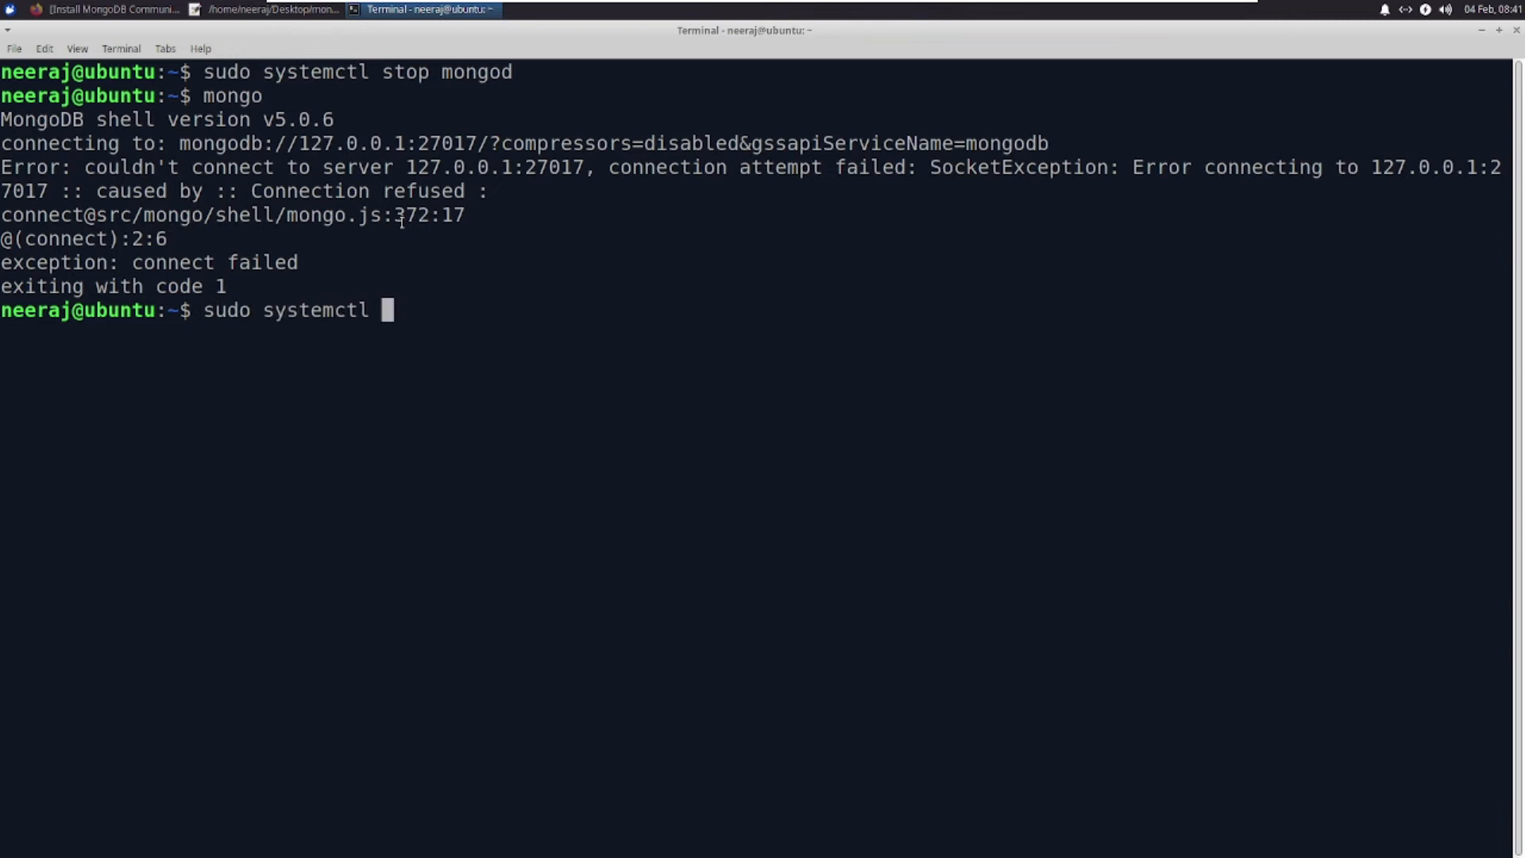
text(start mongod)
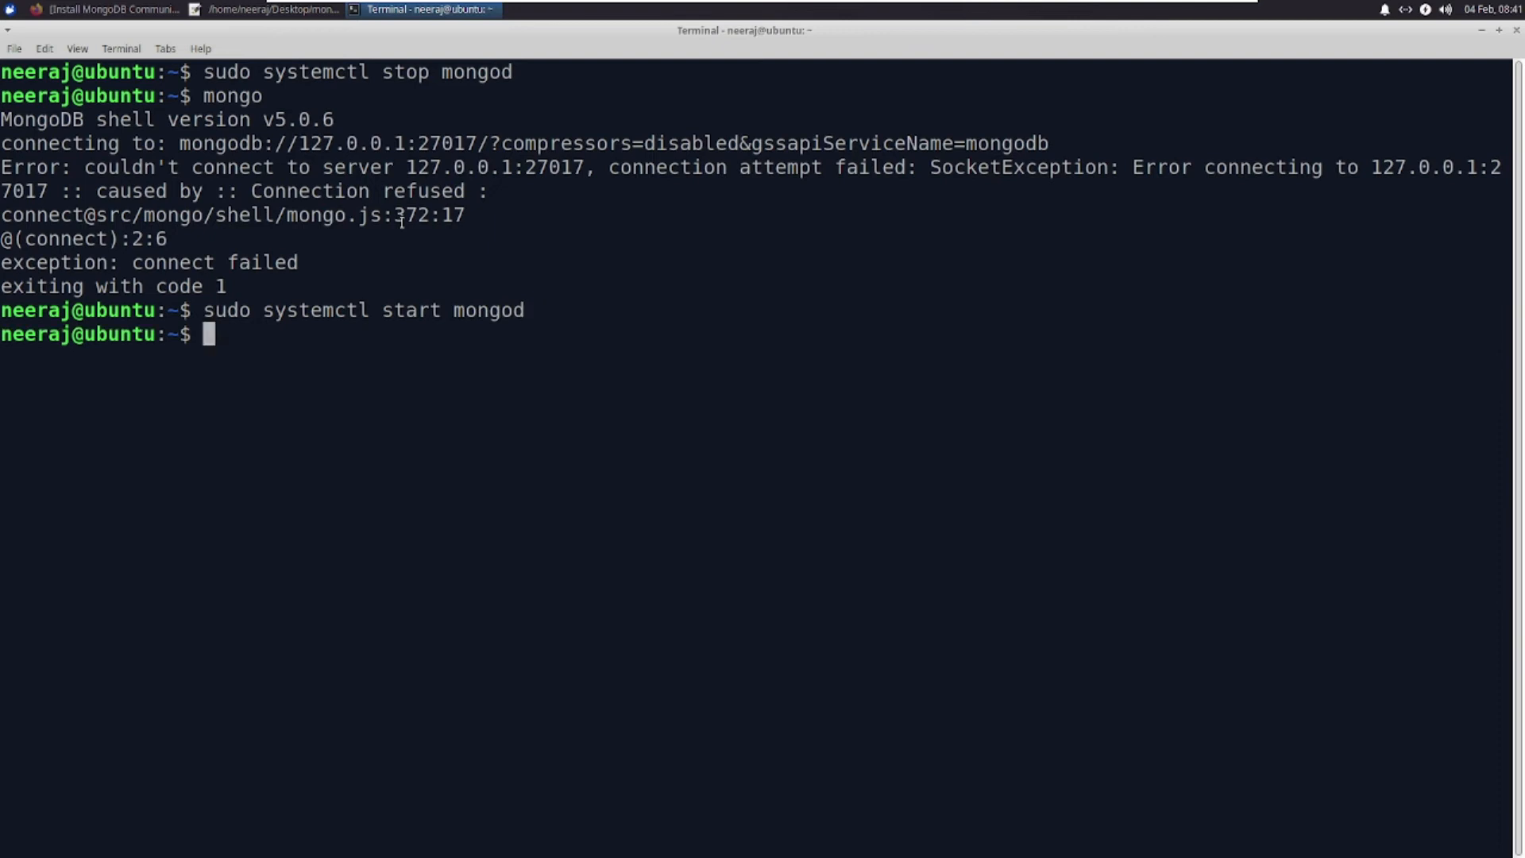
text(mongo)
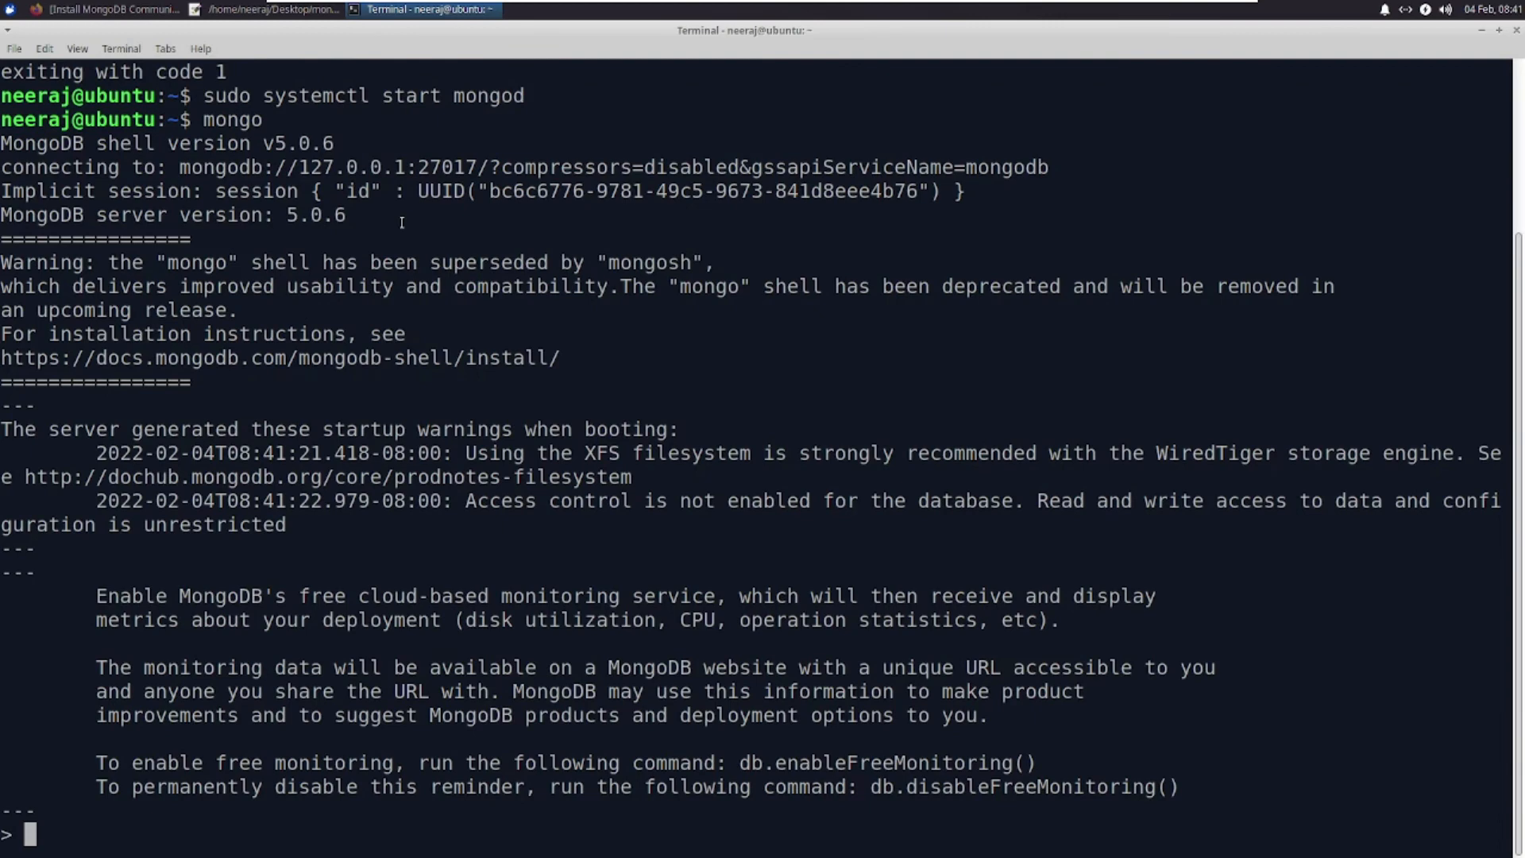
text(clear)
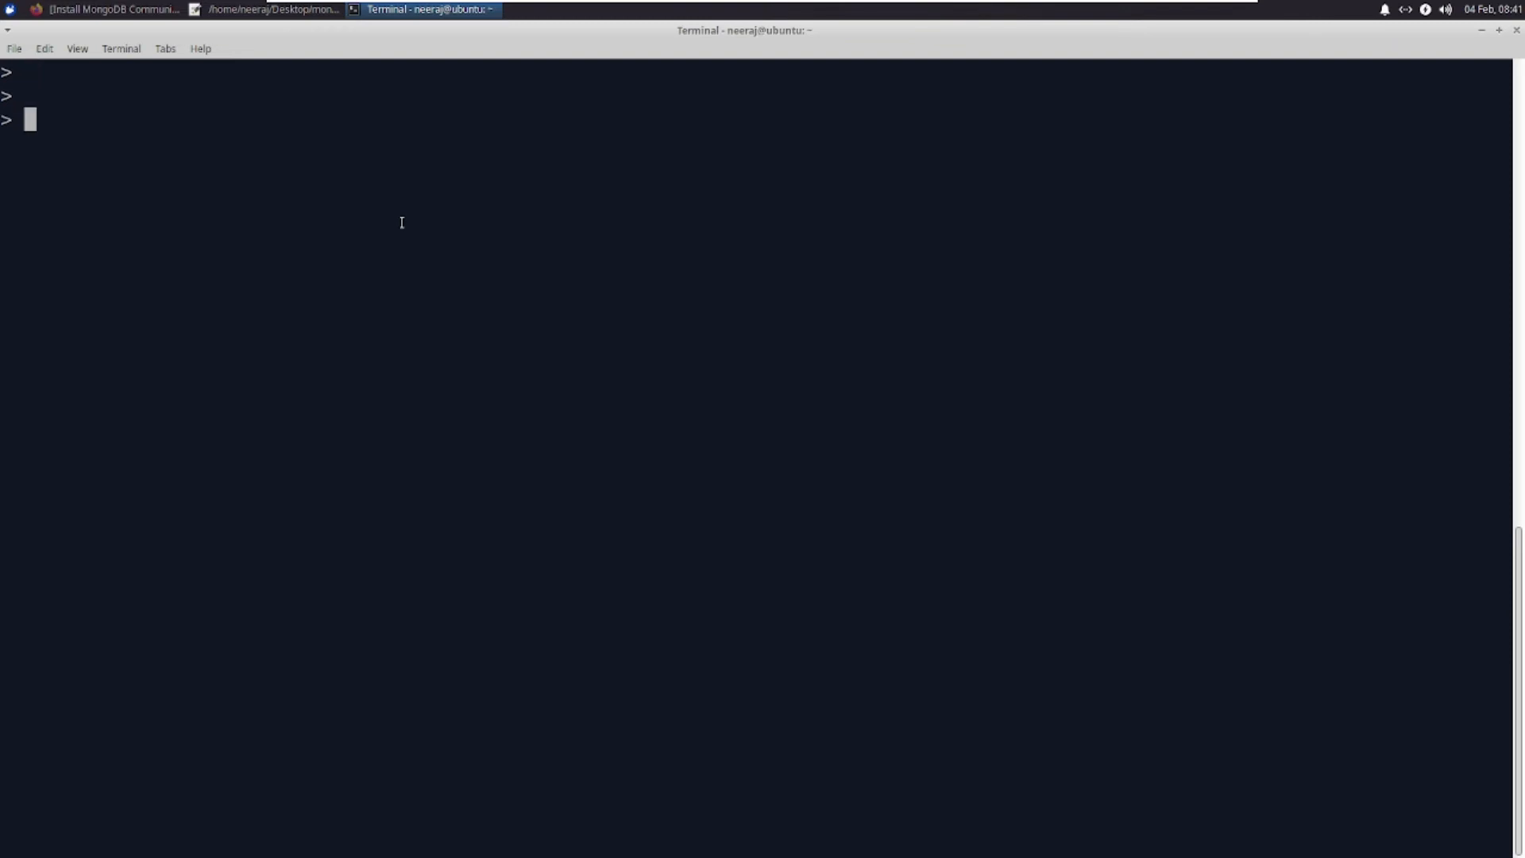
Use the demo database, create democollection with db.createCollection and list it with show collections.
text(use)
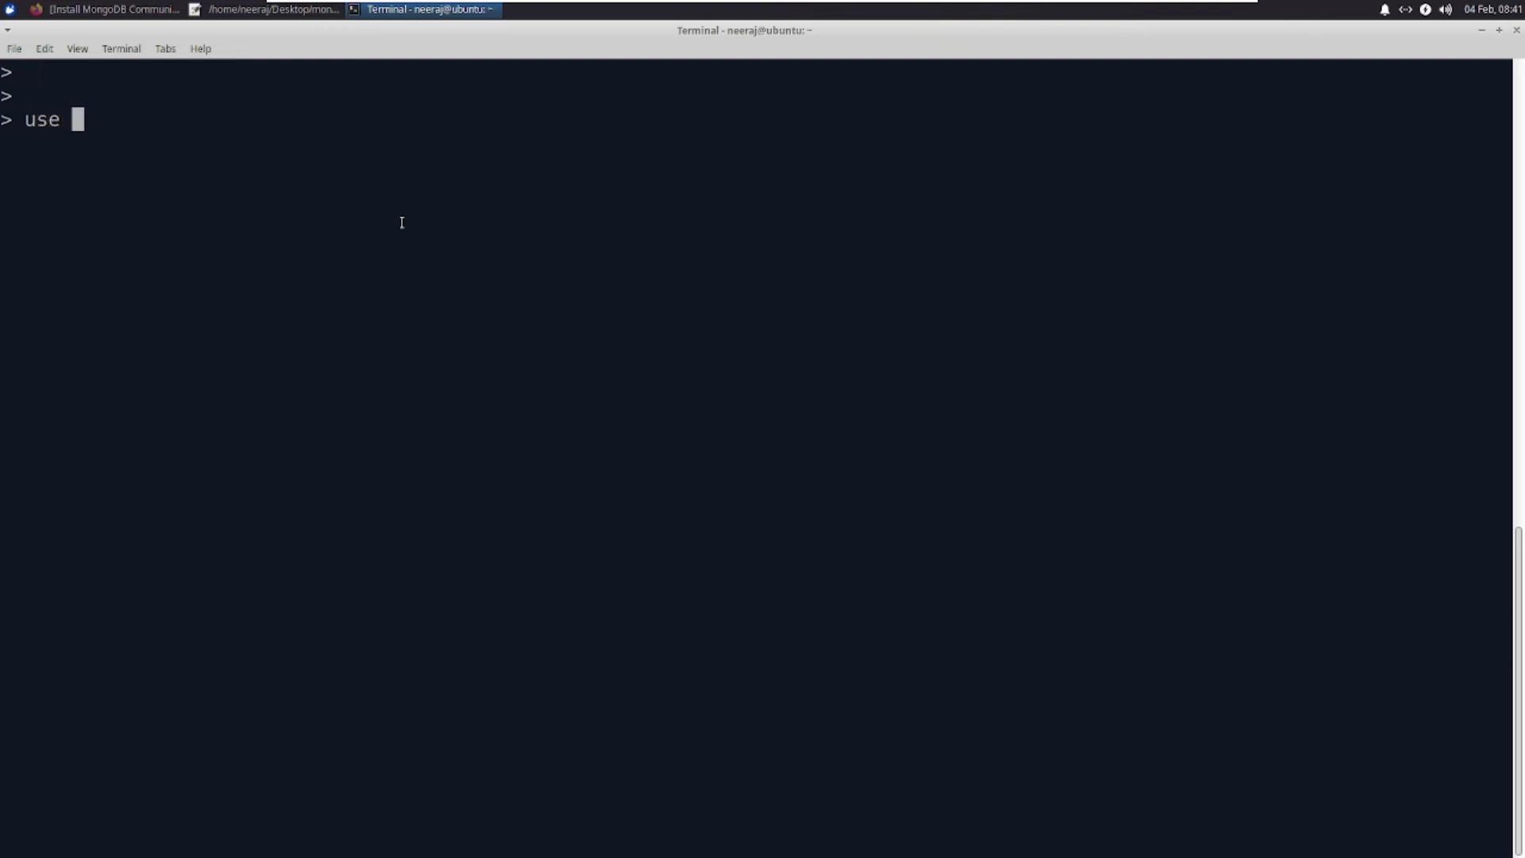
text(demo)
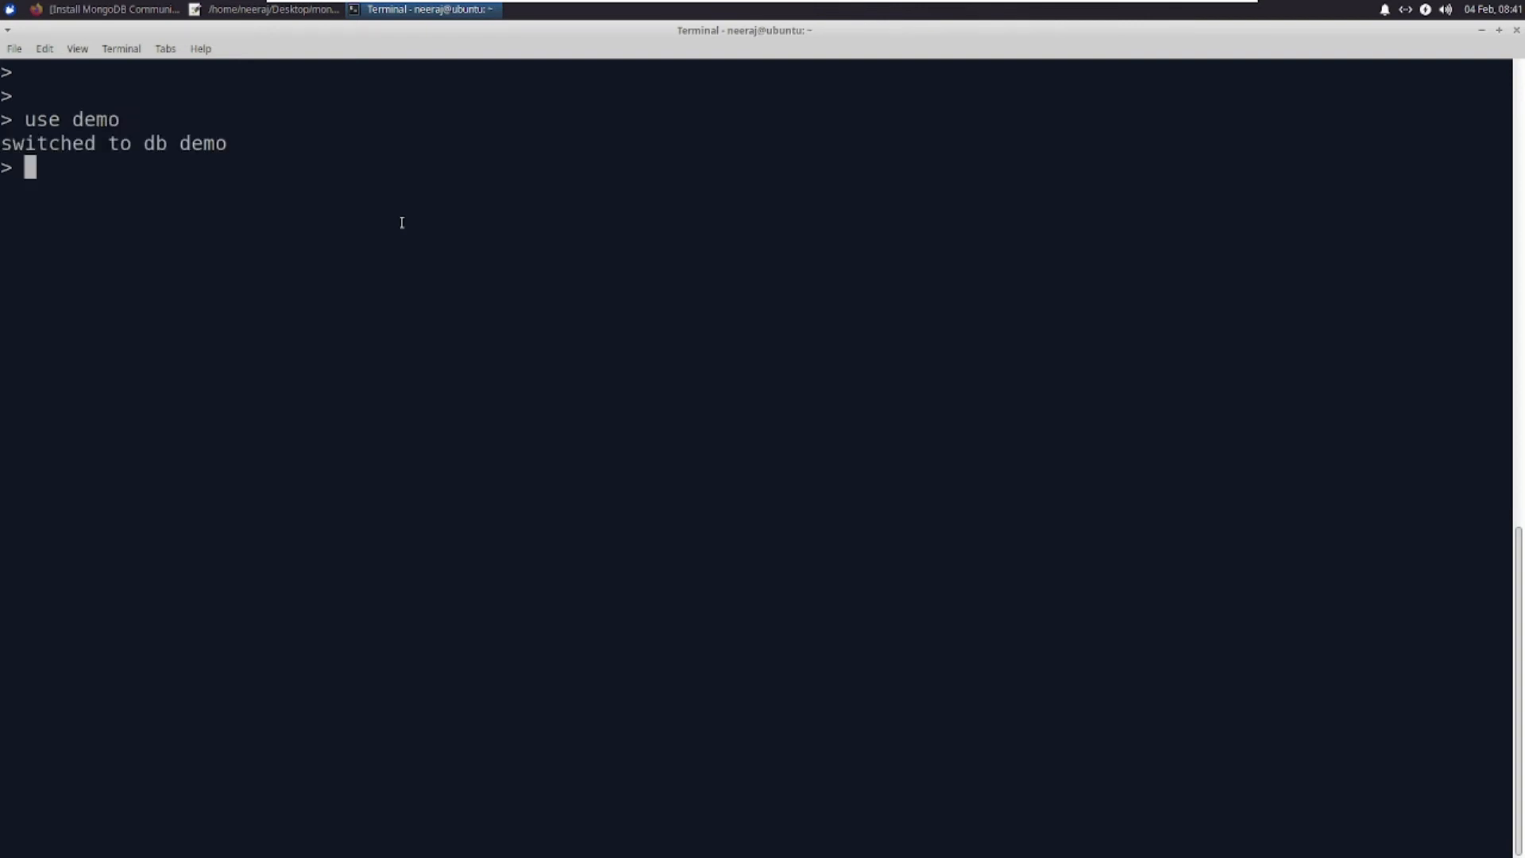
text(db.)
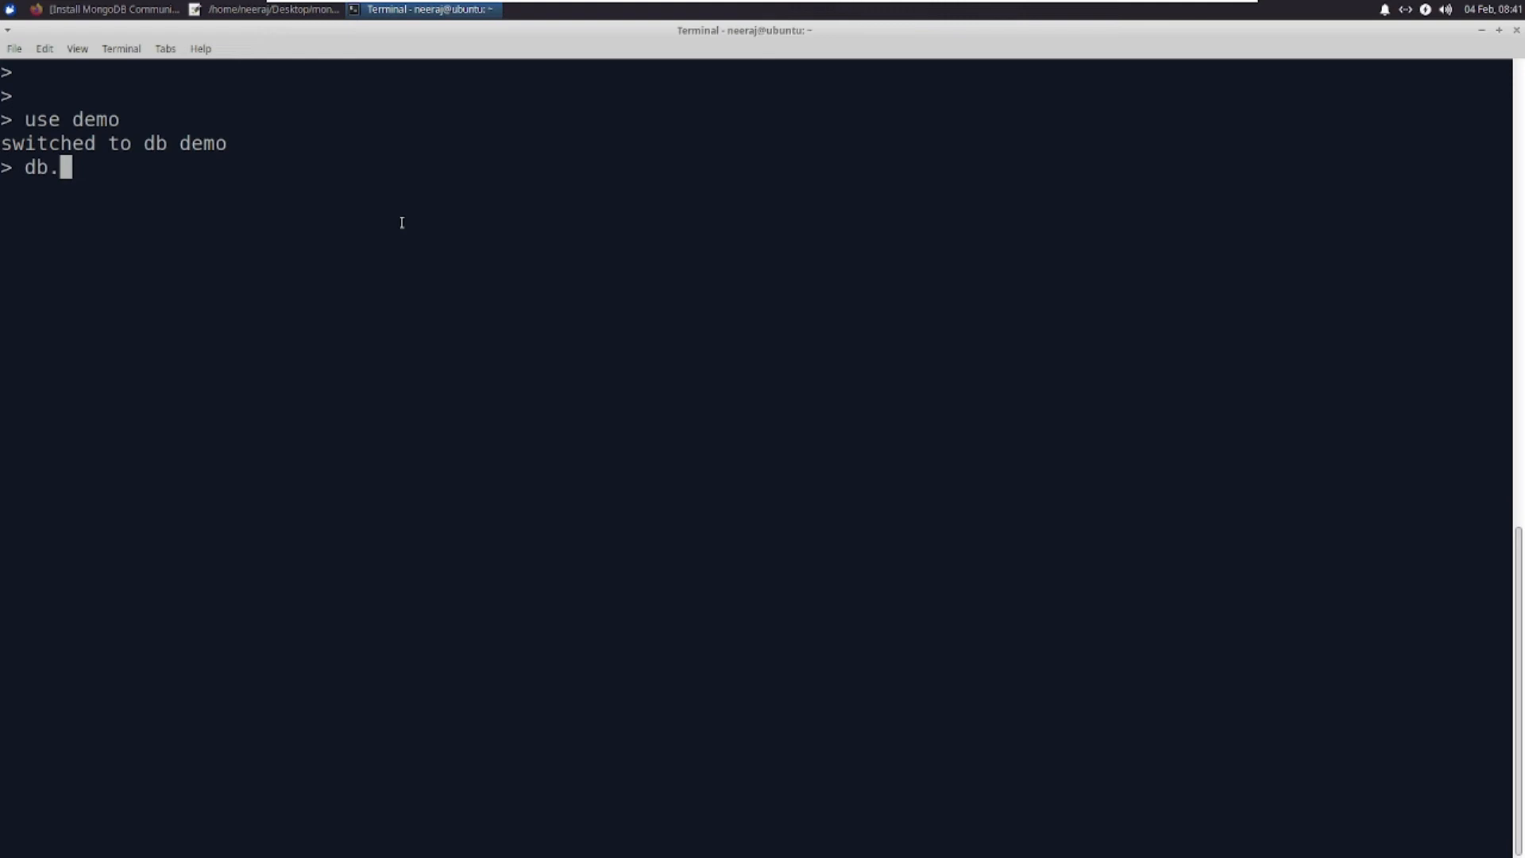
text(createC)
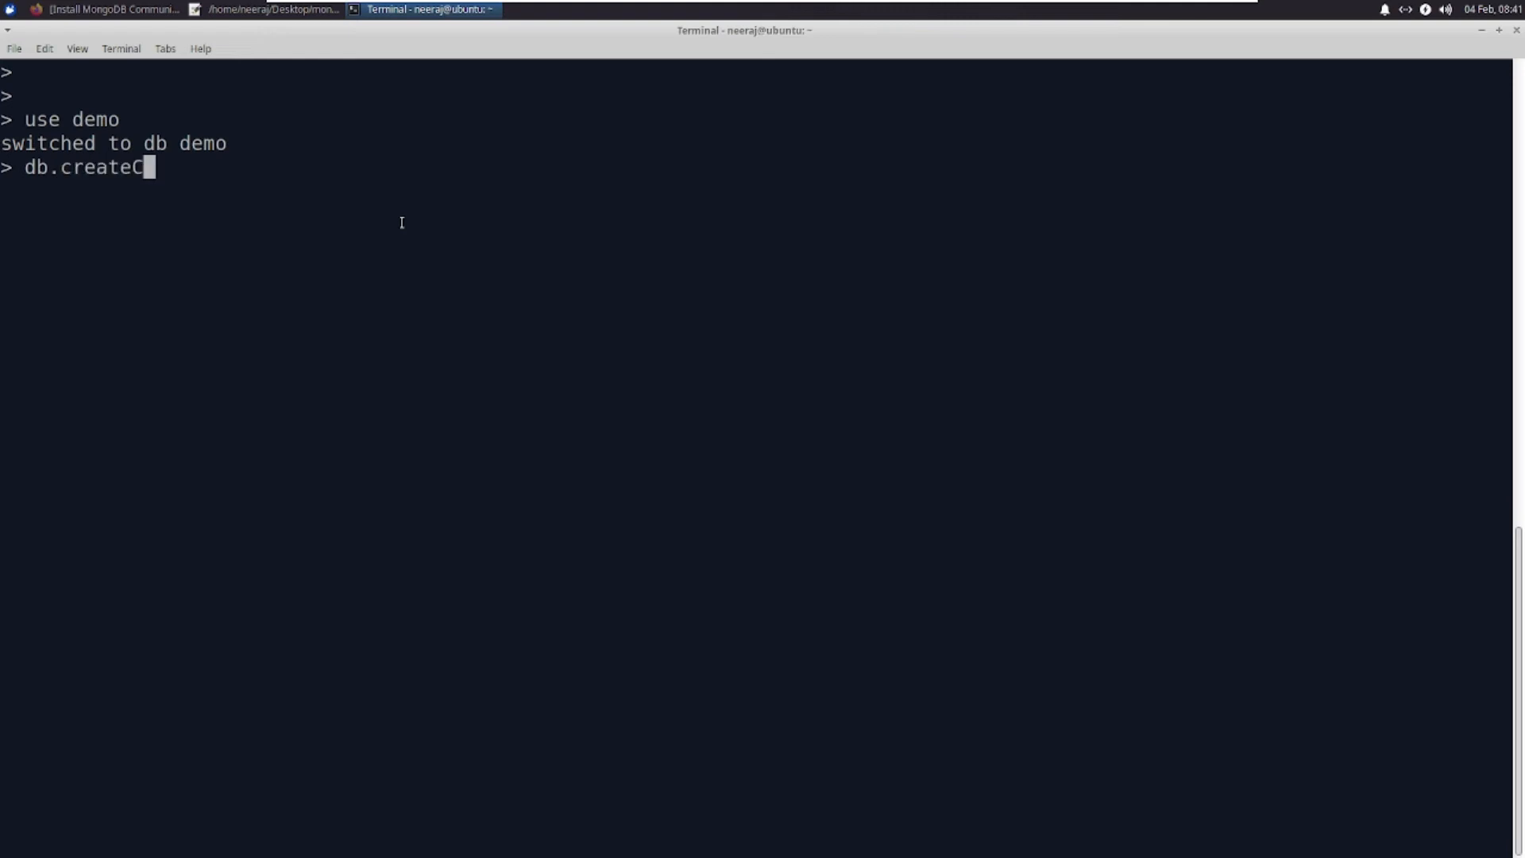
text(ollection(")
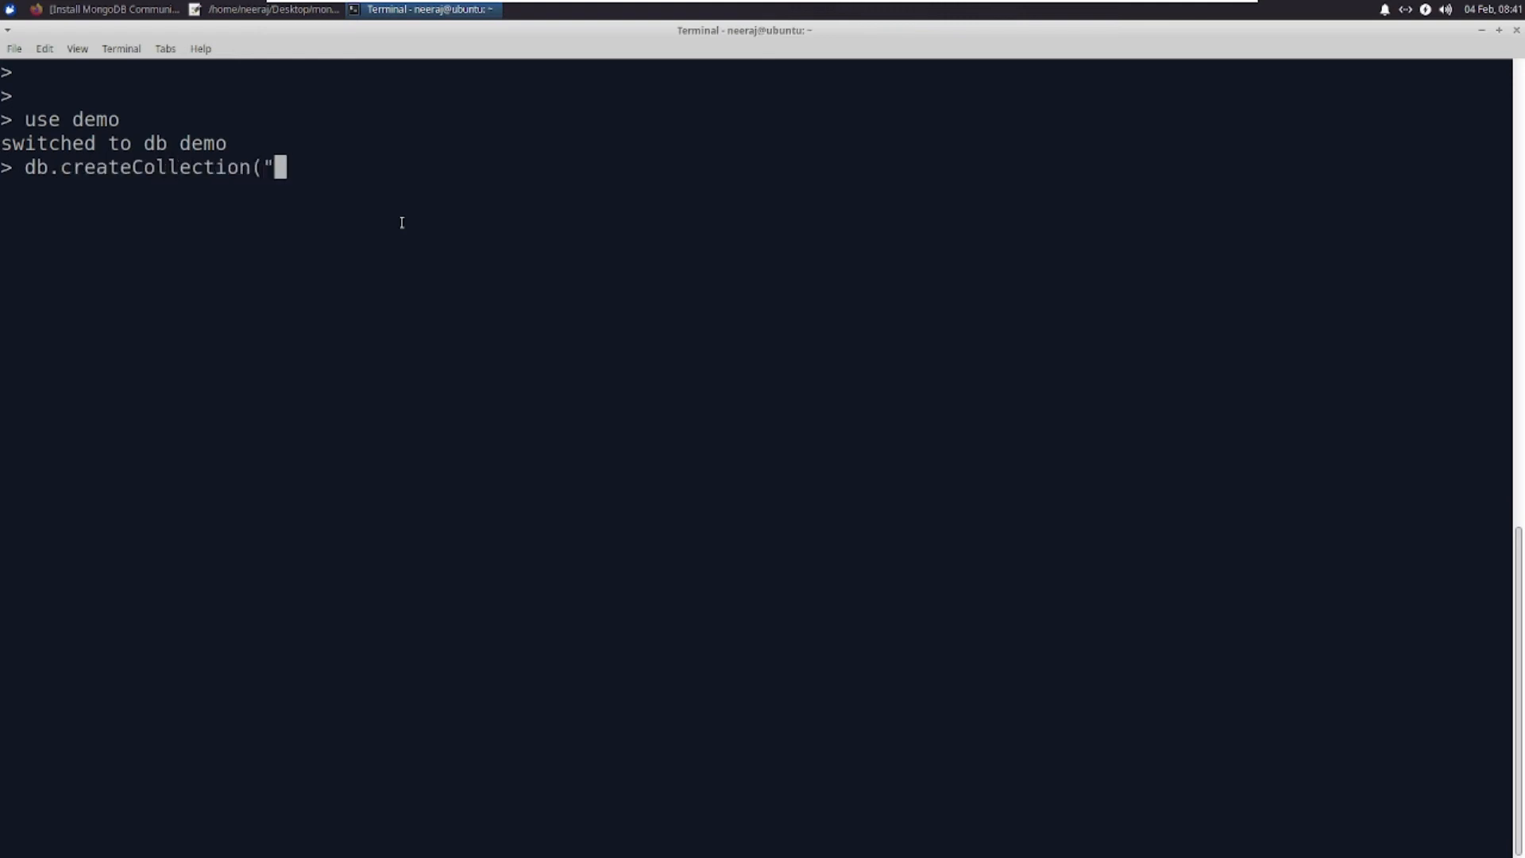
text(democol)
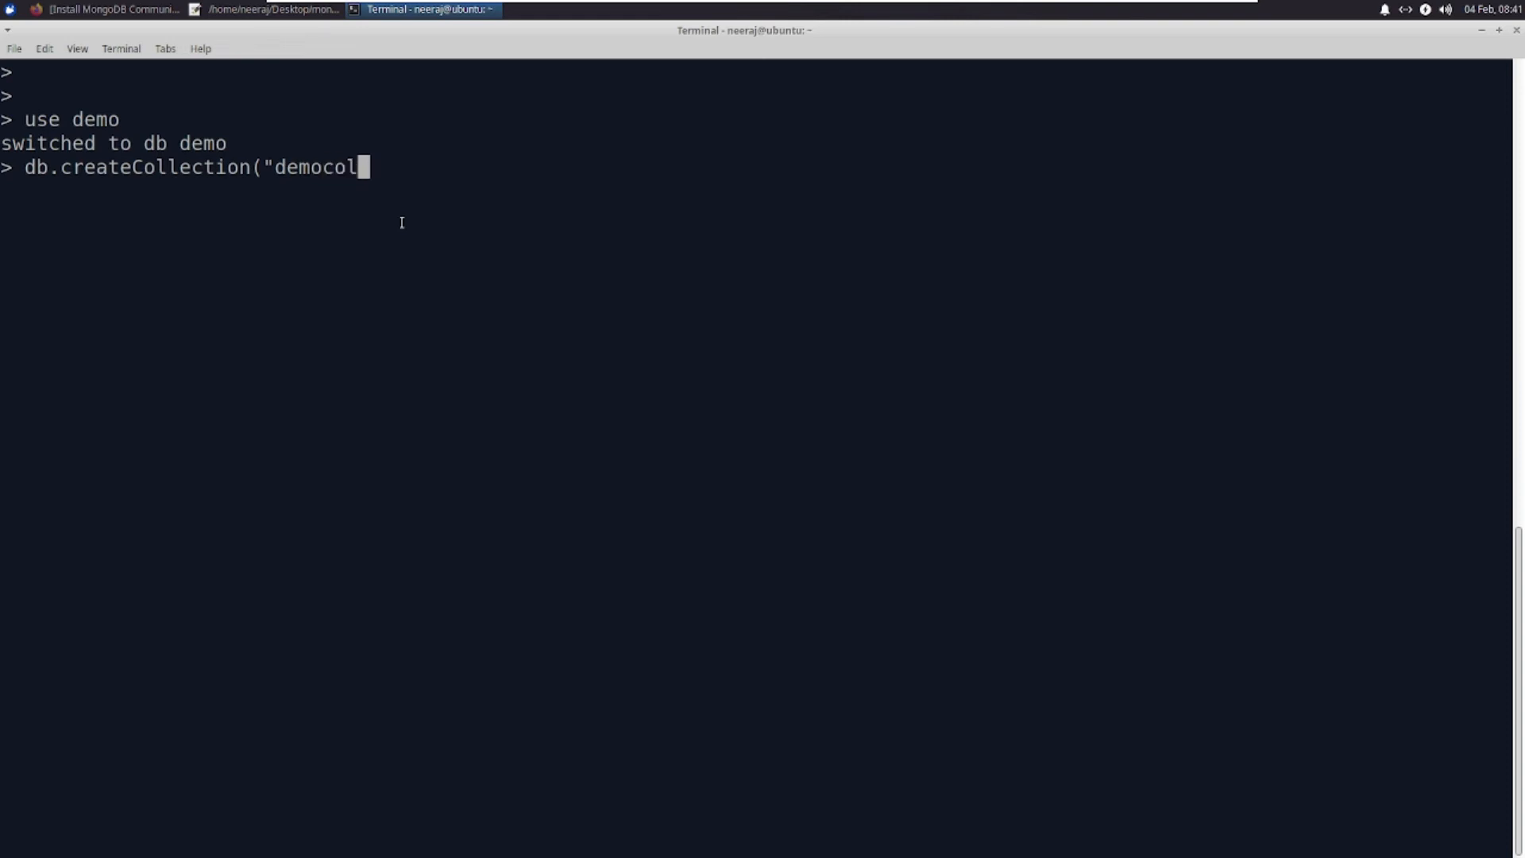
text(lection)
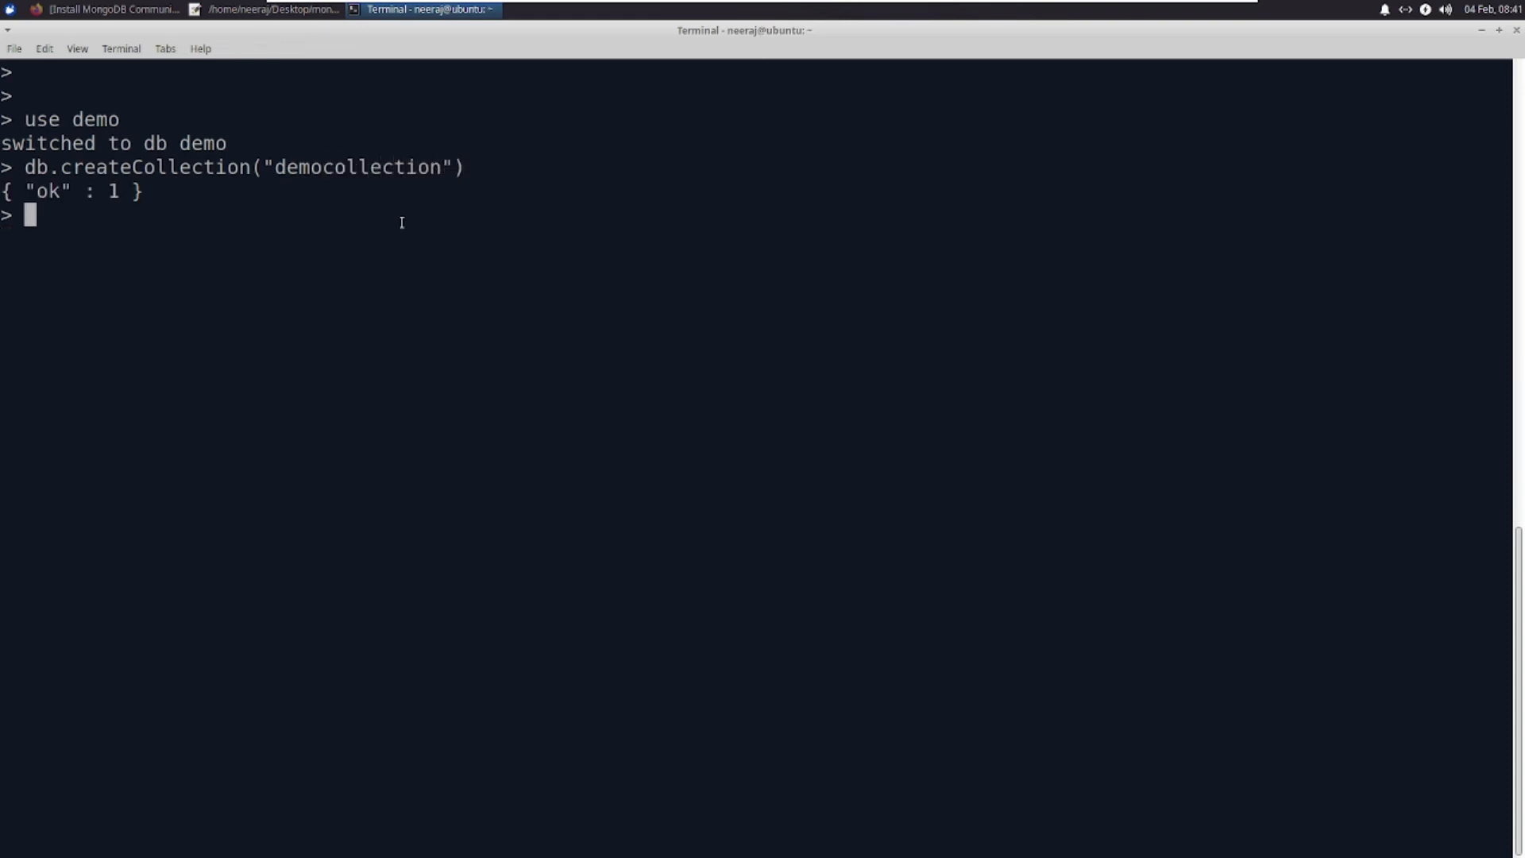
text(show collections)
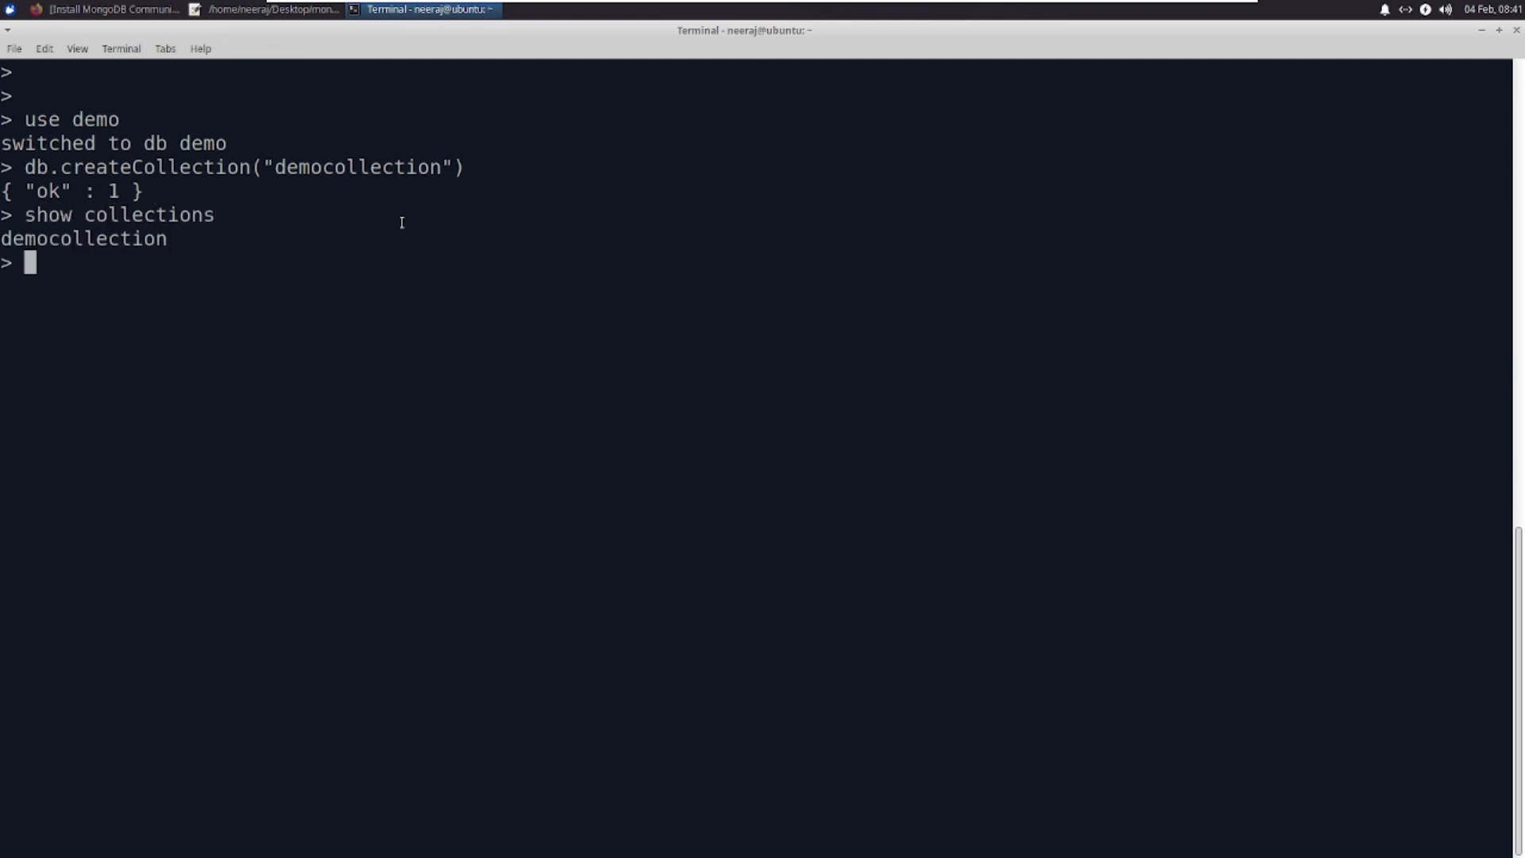
Insert one document {name: "neeraj", hobby: "youtube technical videos"} into democollection with insertOne.
text(db.)
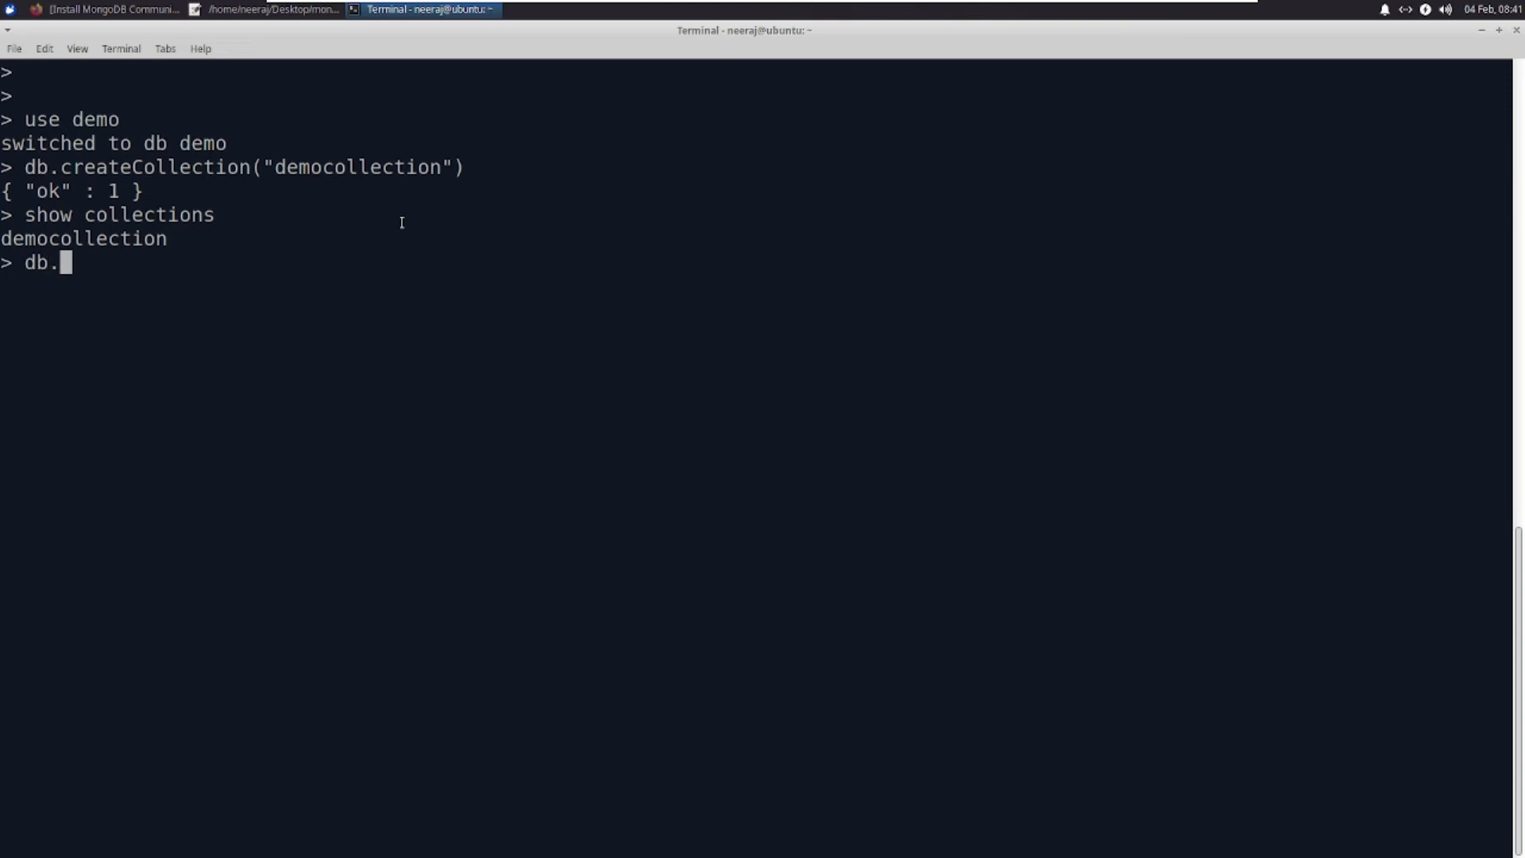
text(democollection.inser)
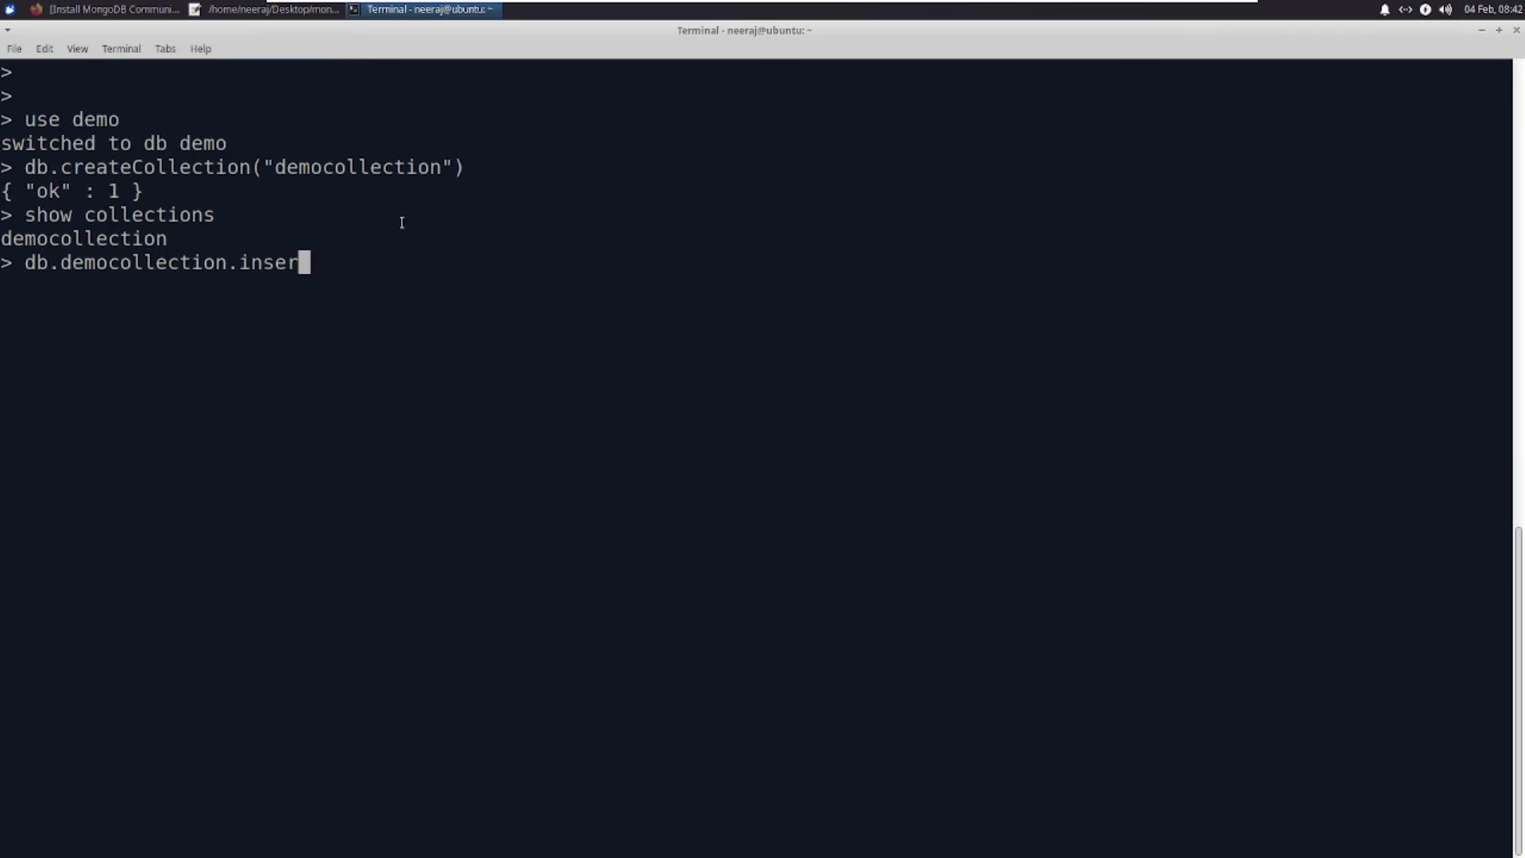
text(tOne()
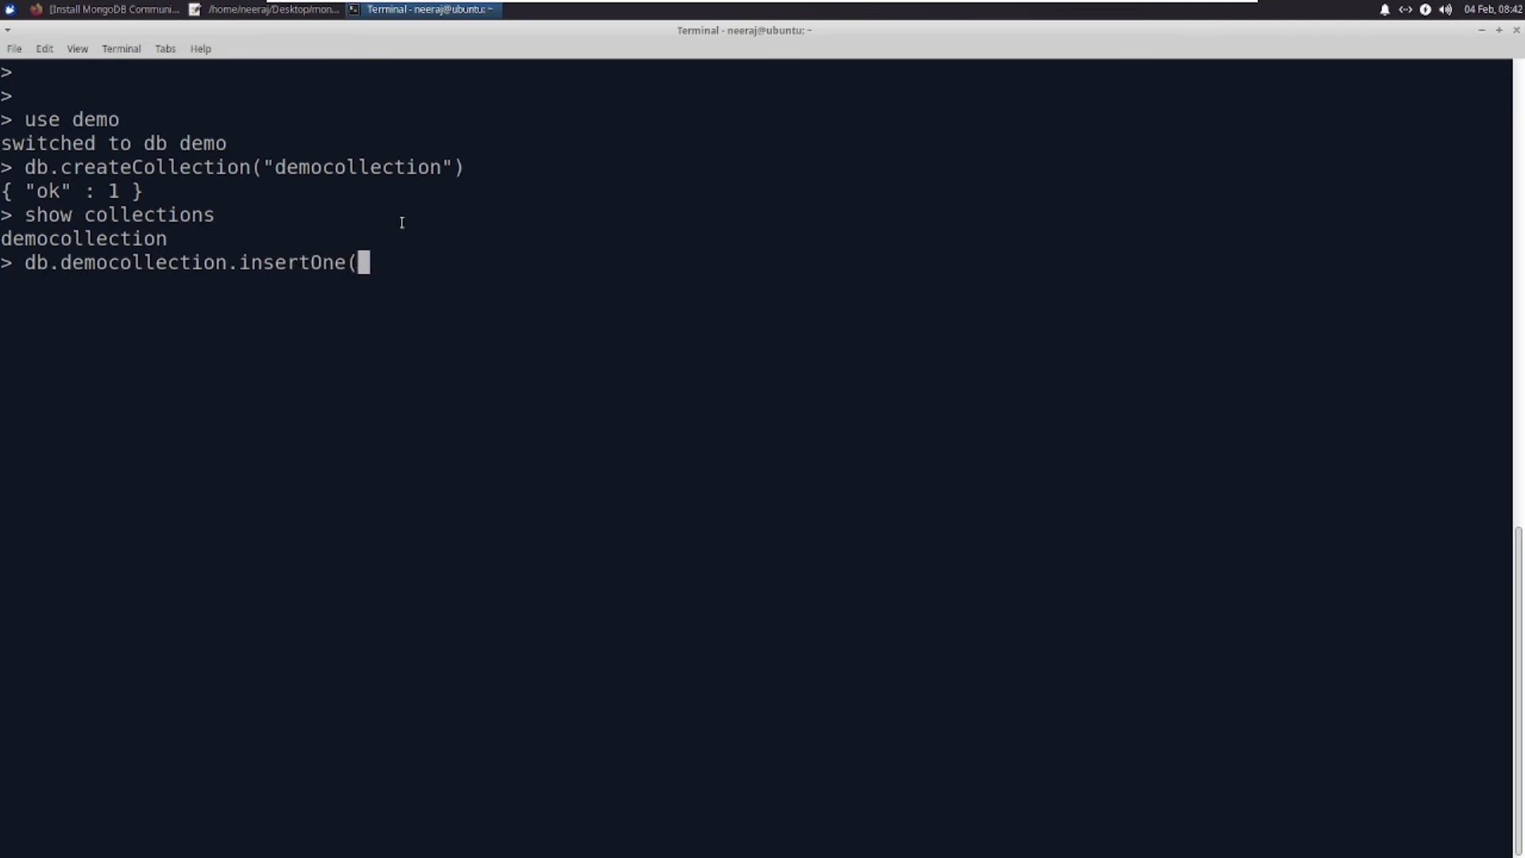
text({"name)
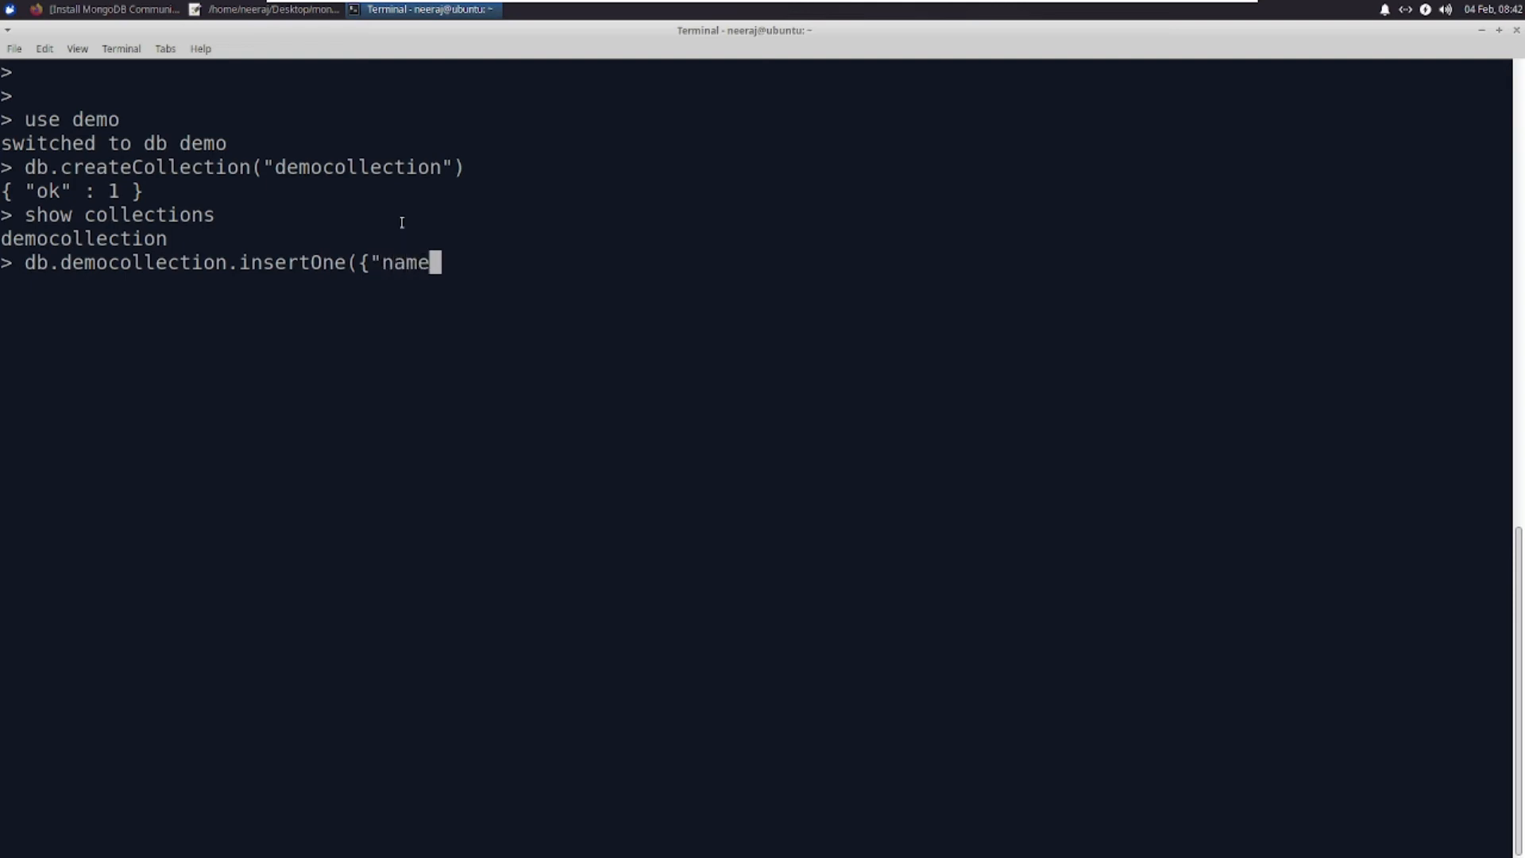
text(":)
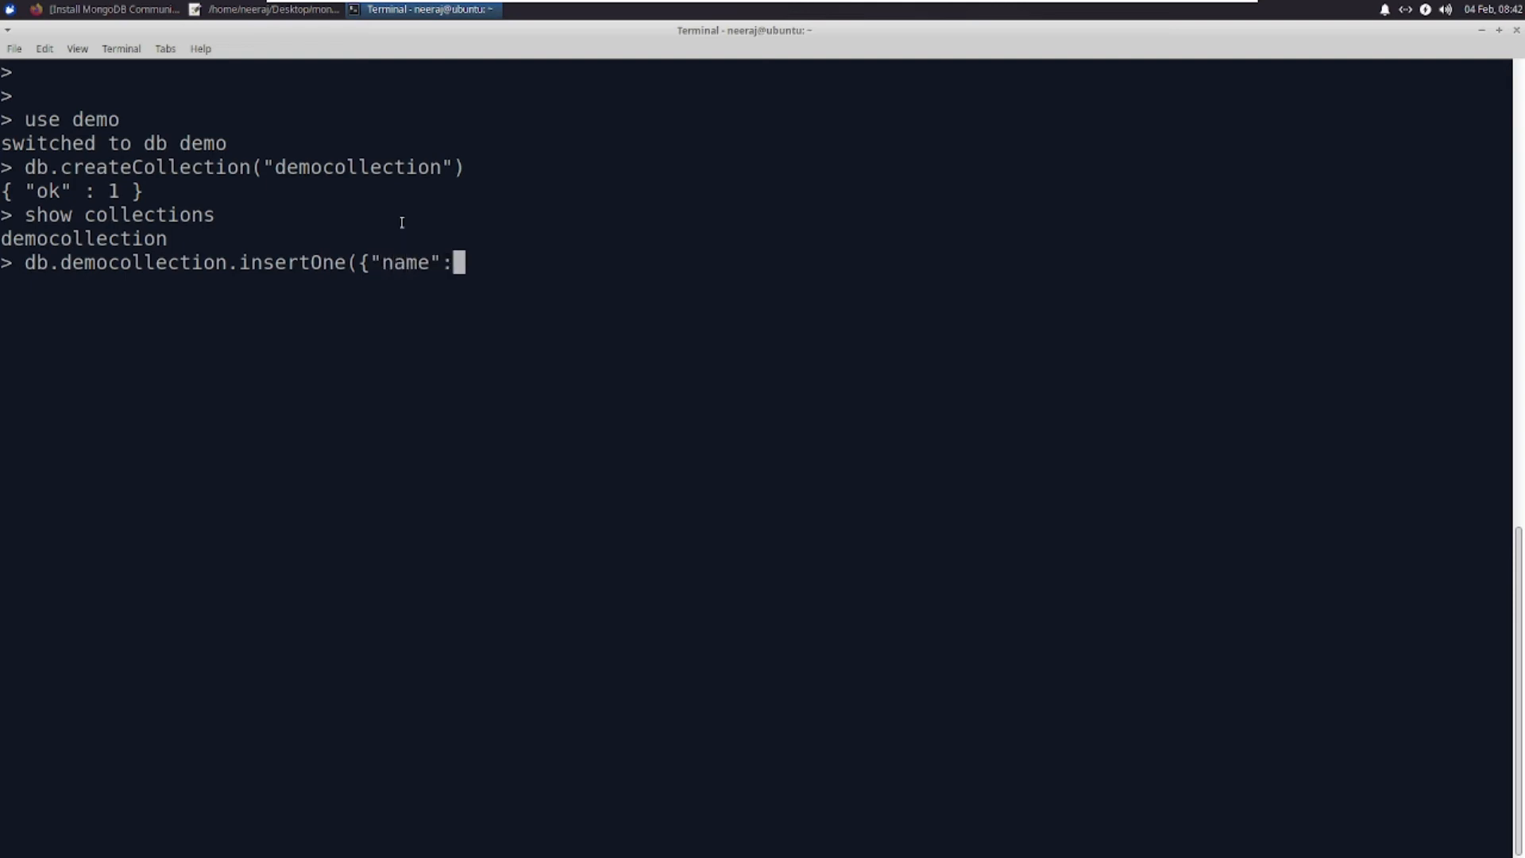
text("neeraj)
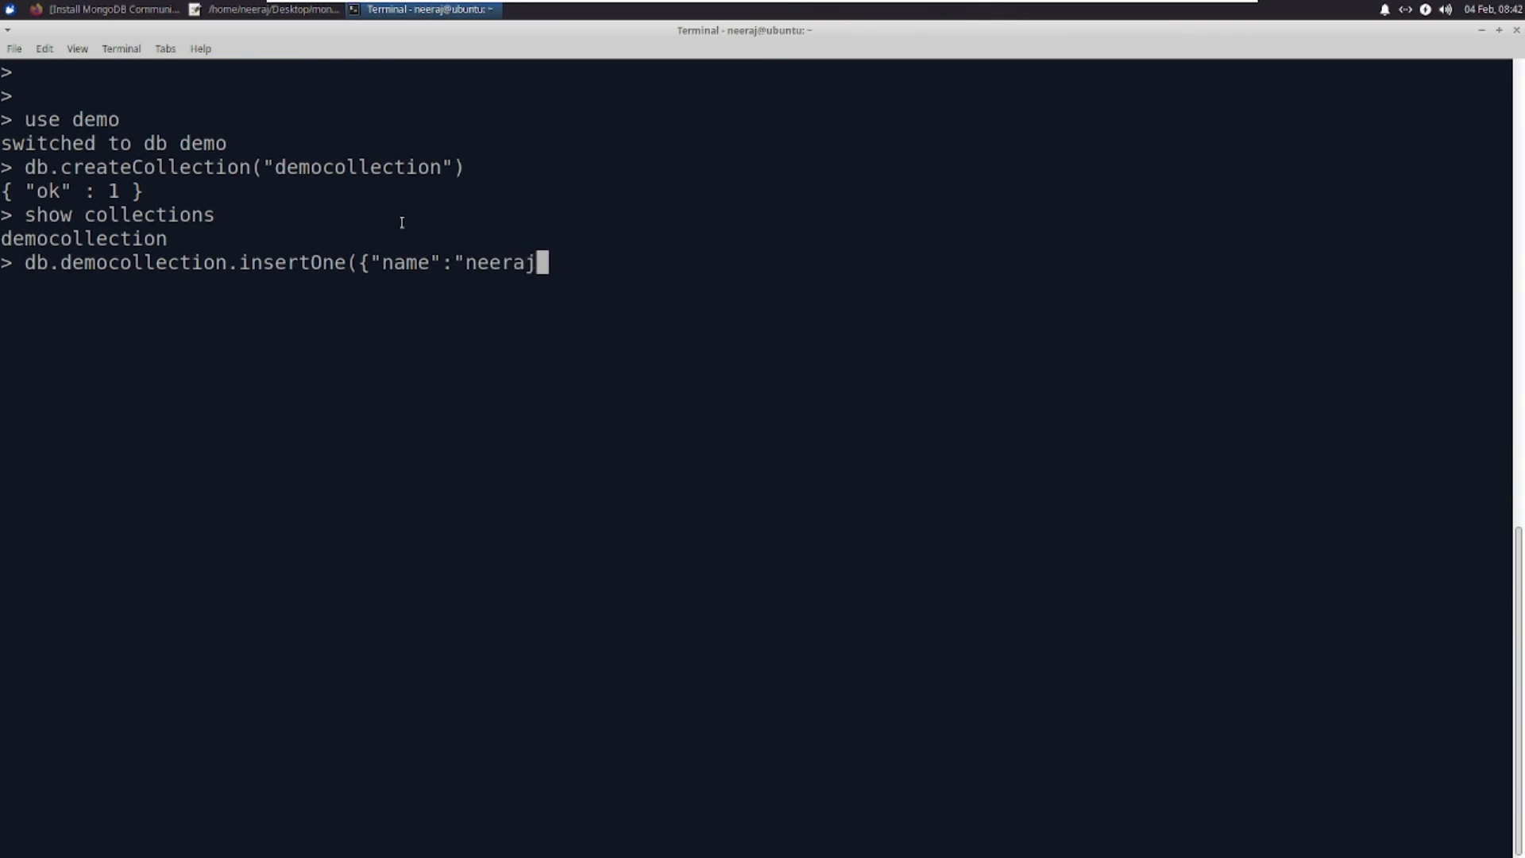
text(",)
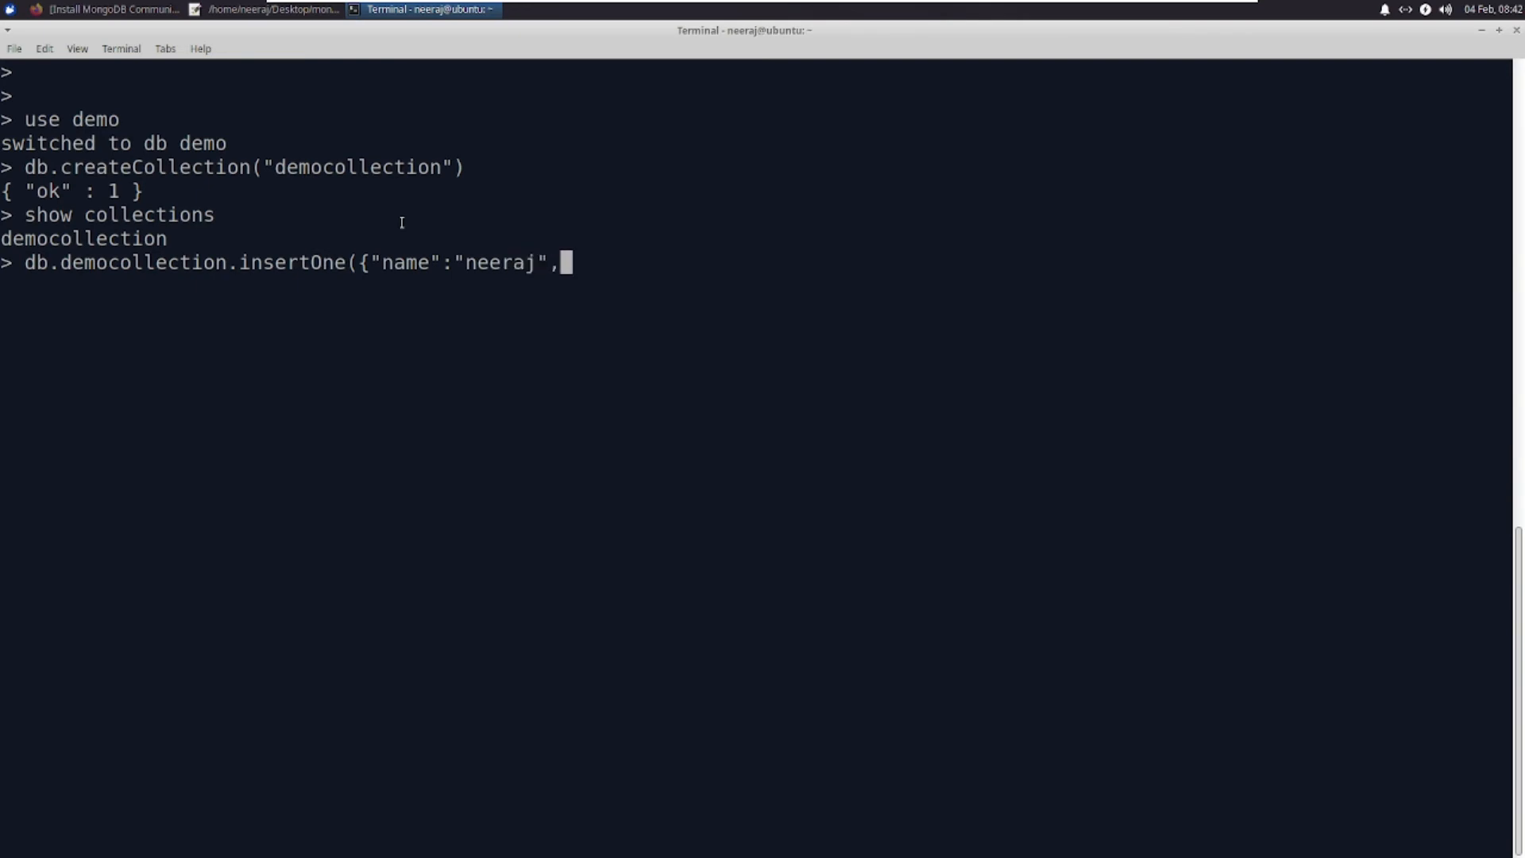
text("proef)
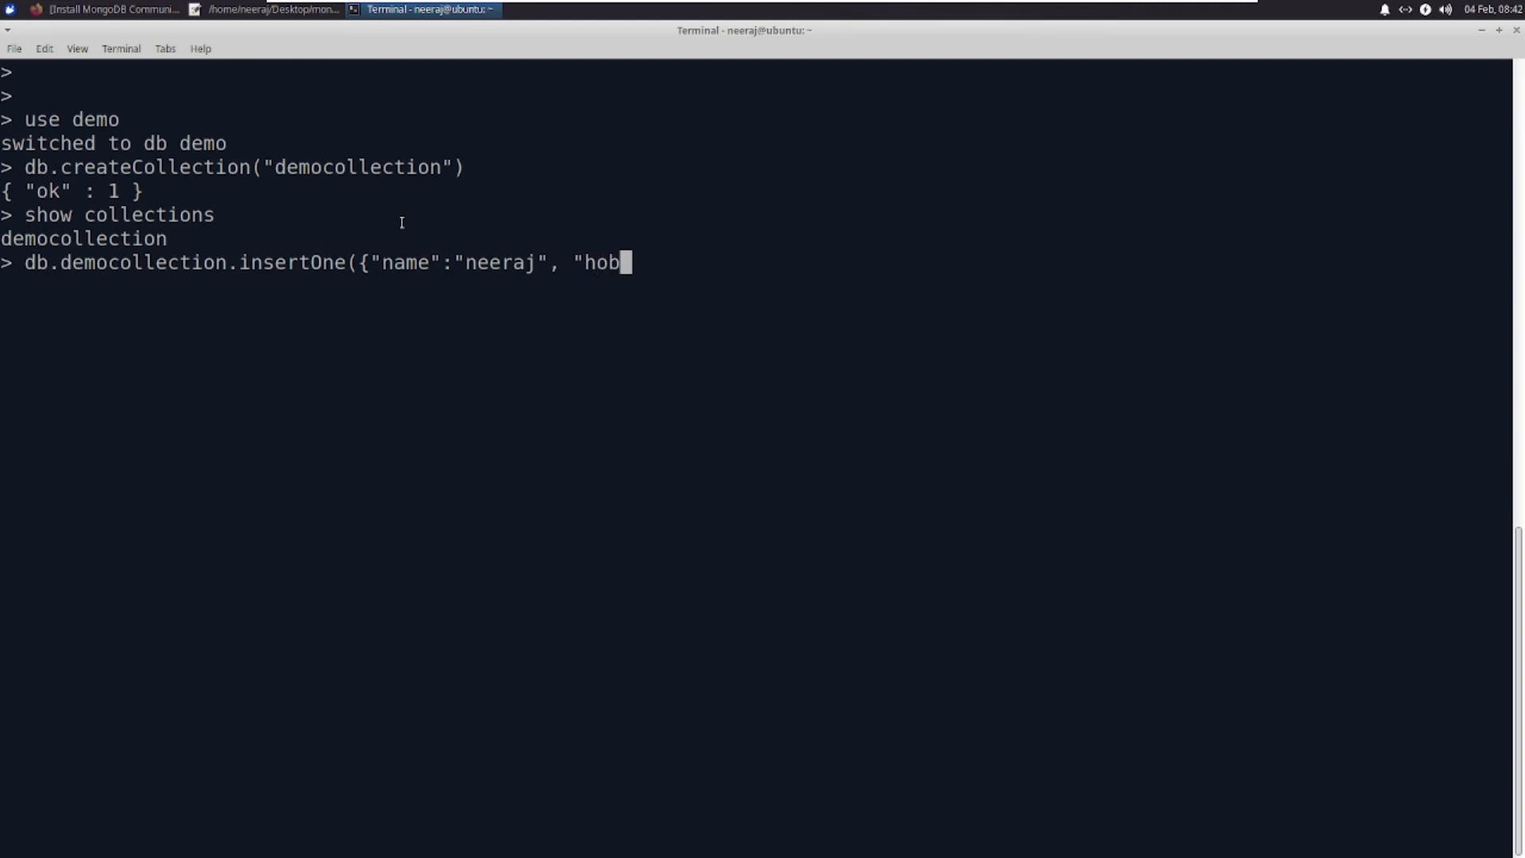
text(by":)
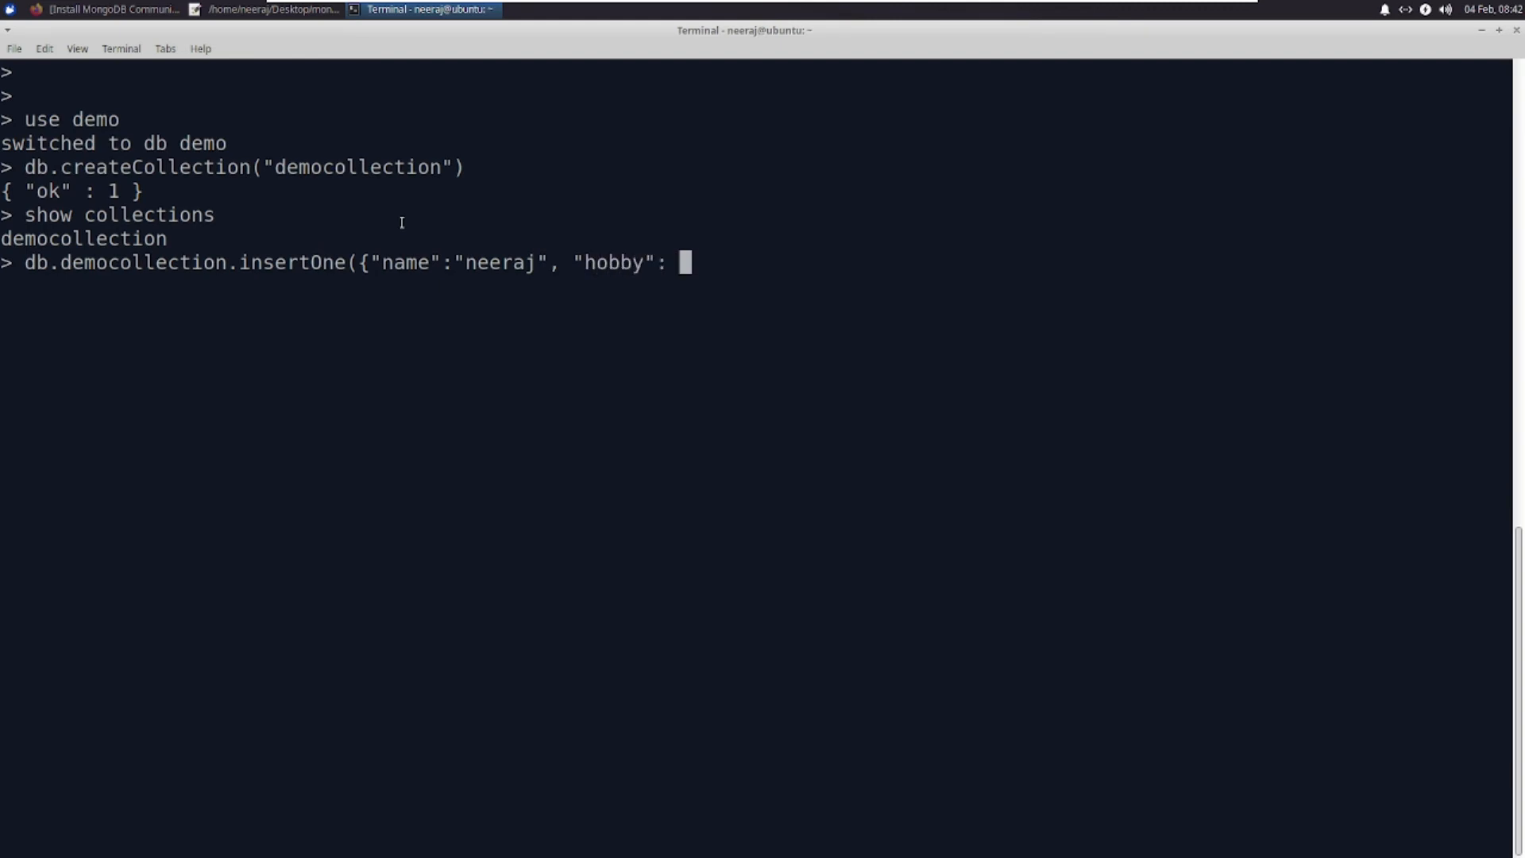
text("youtube technical video)
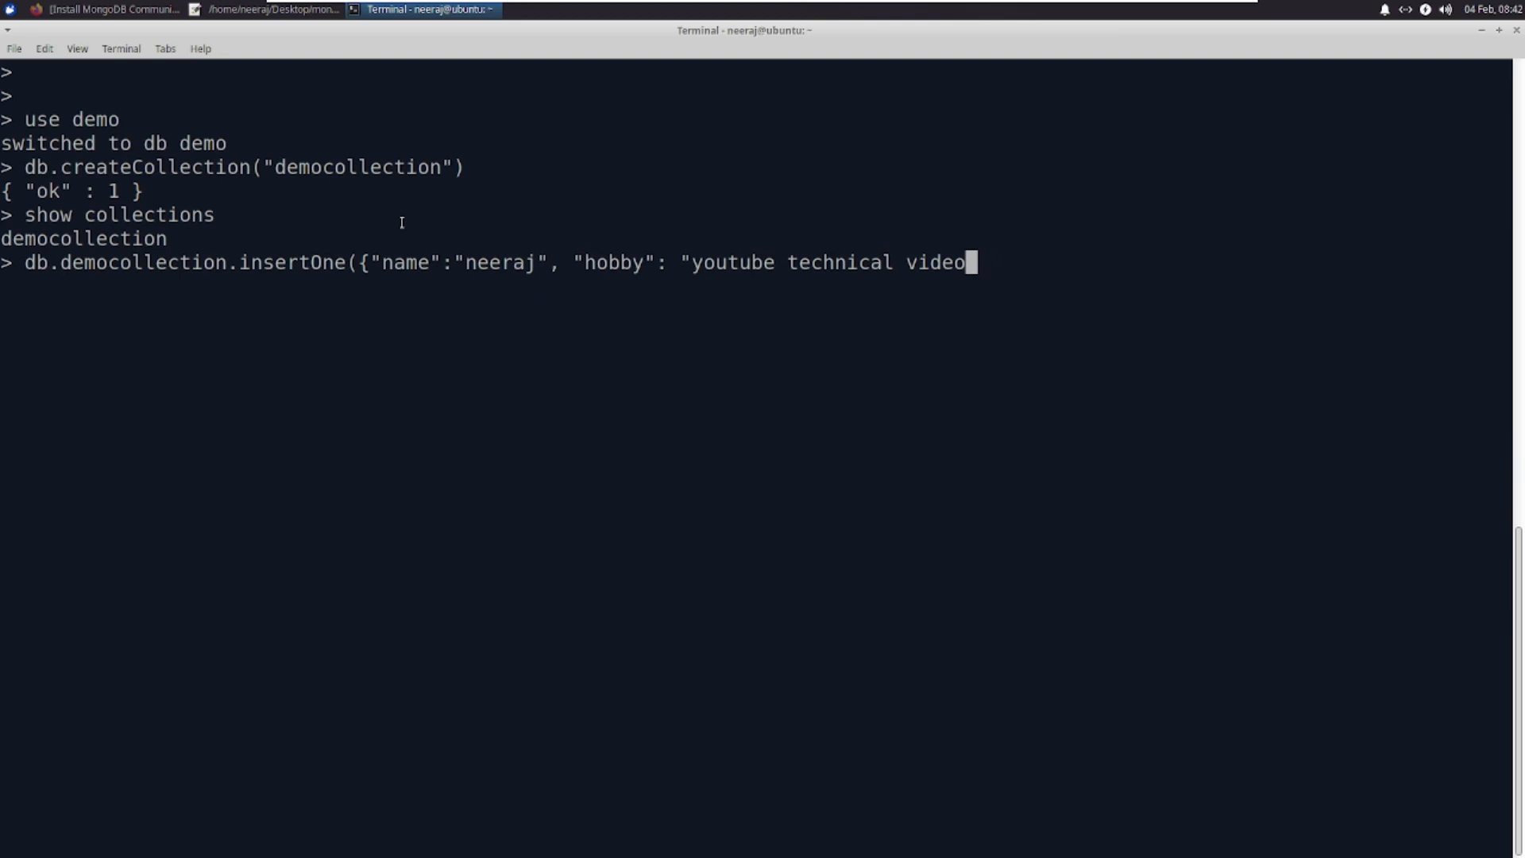
text(s"})
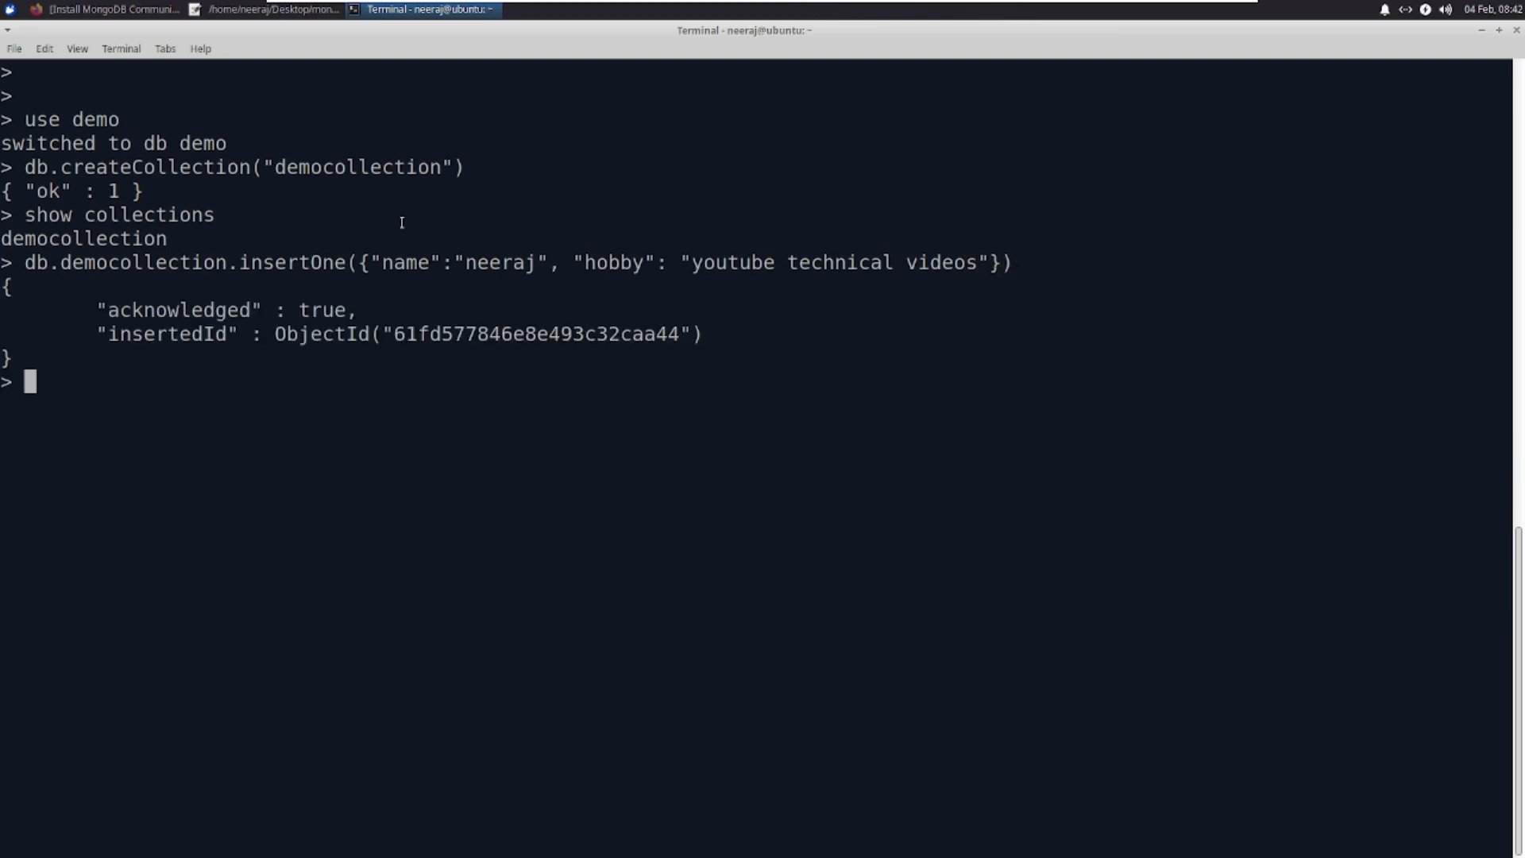
Begin entering db.democollection.findOne() to query the inserted document.
text(d)
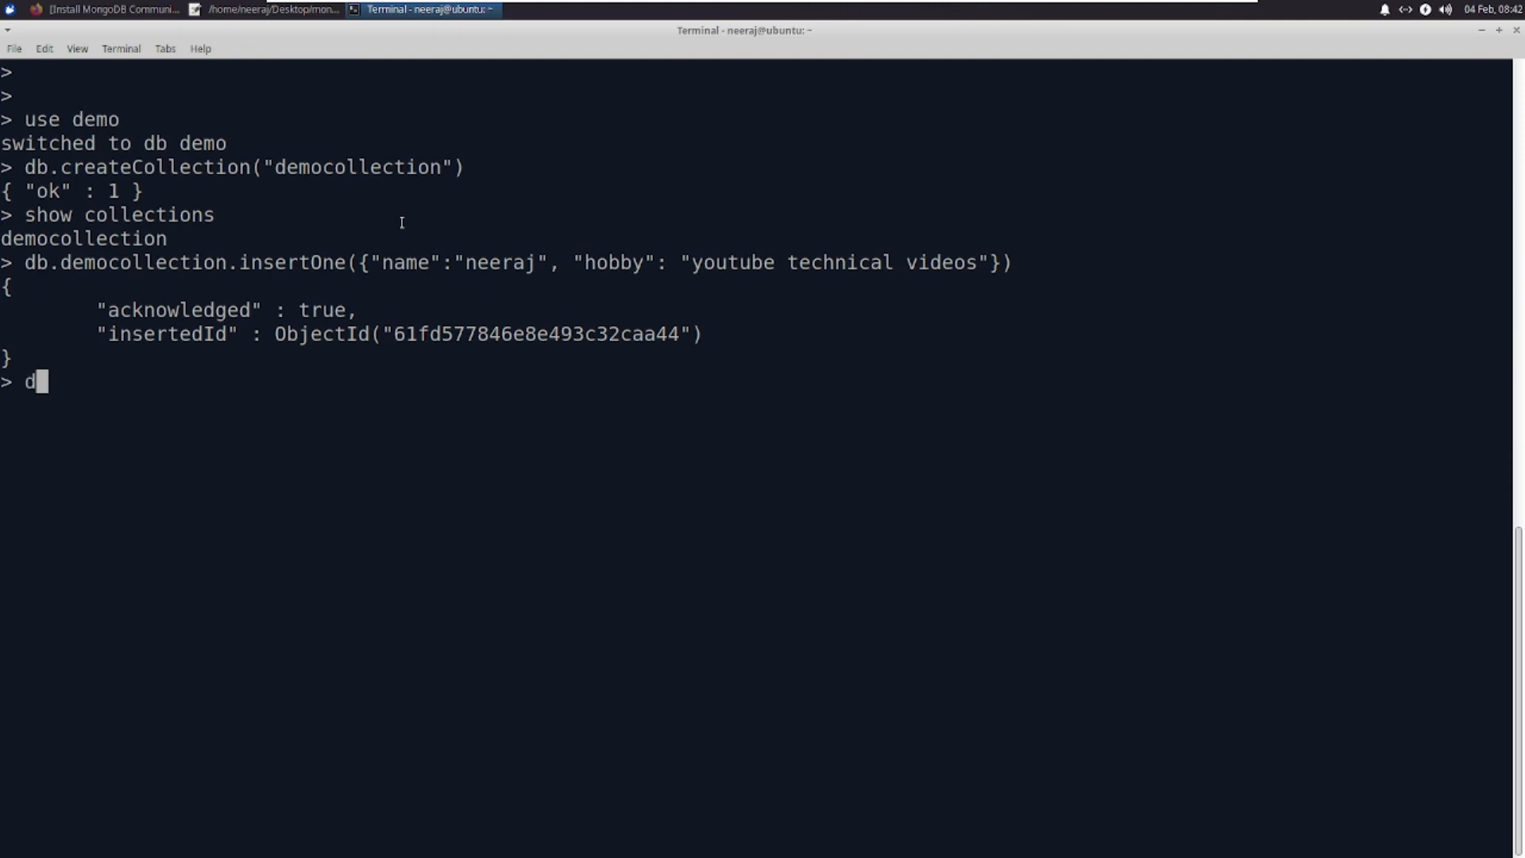
text(b.democollection)
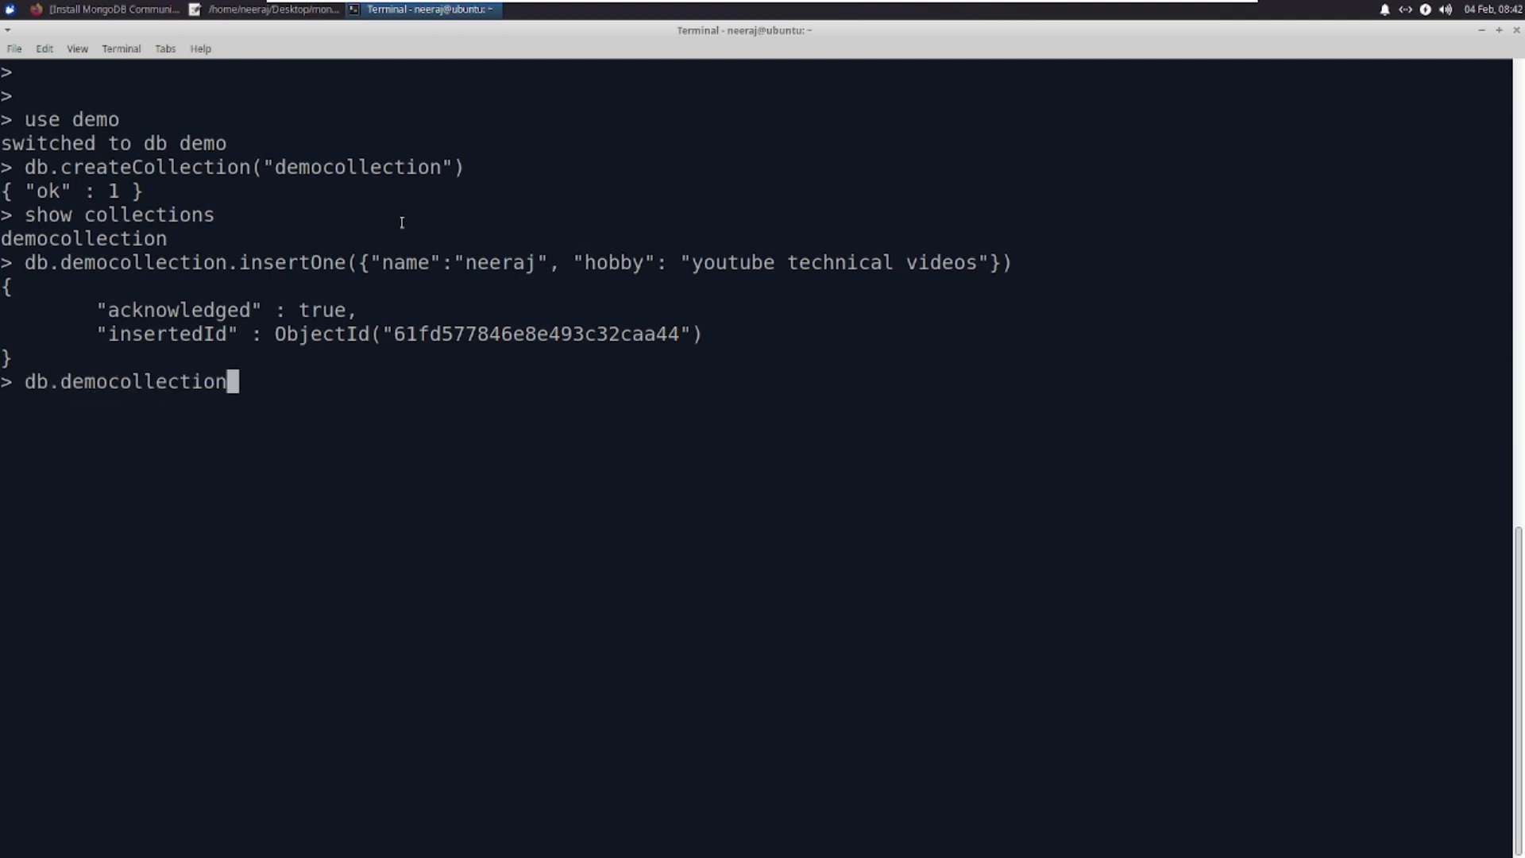
text(.findO)
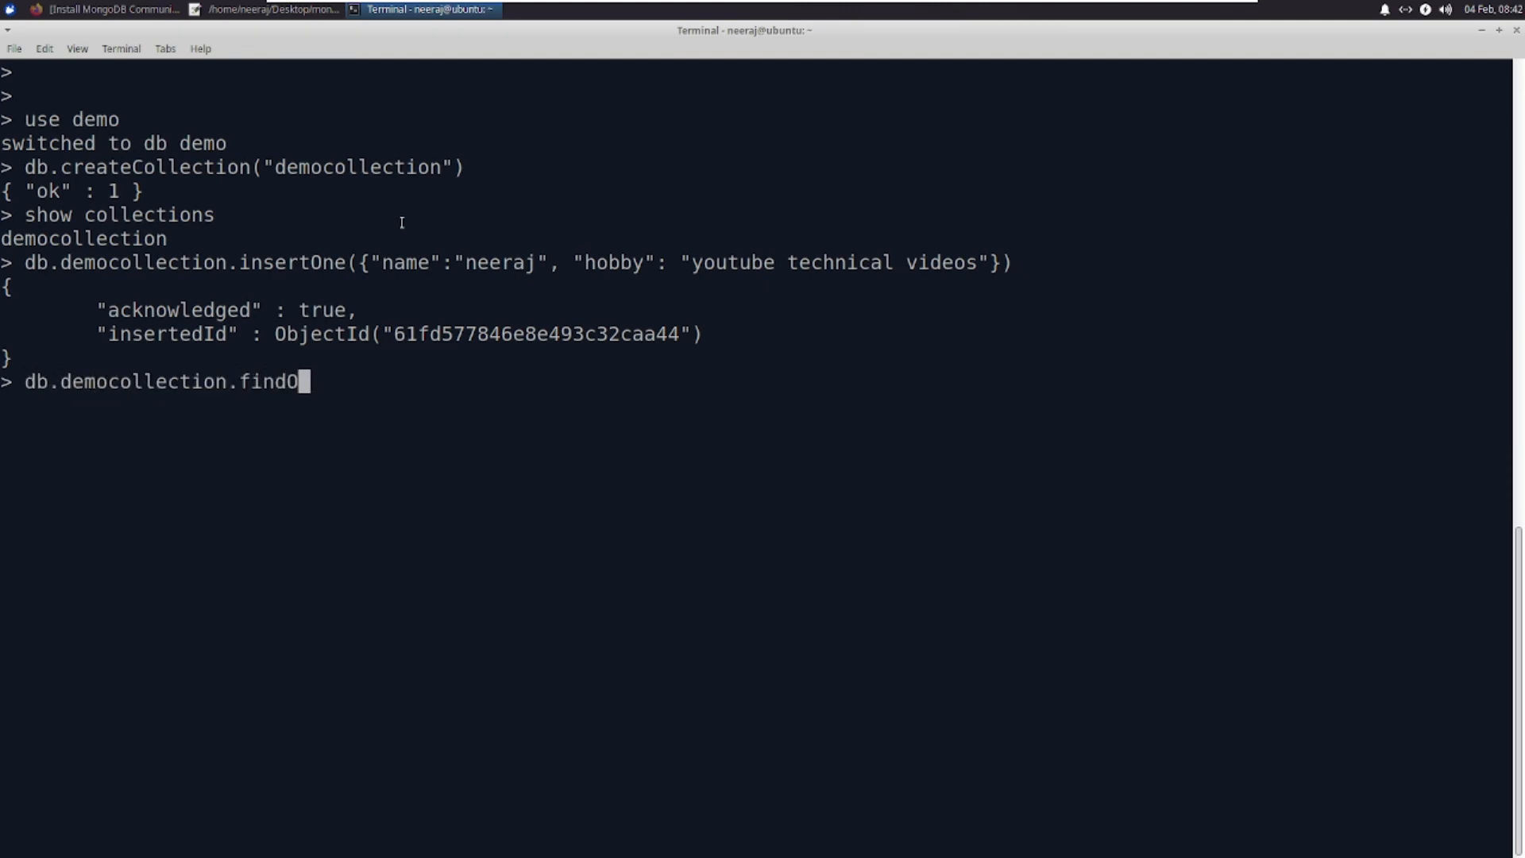